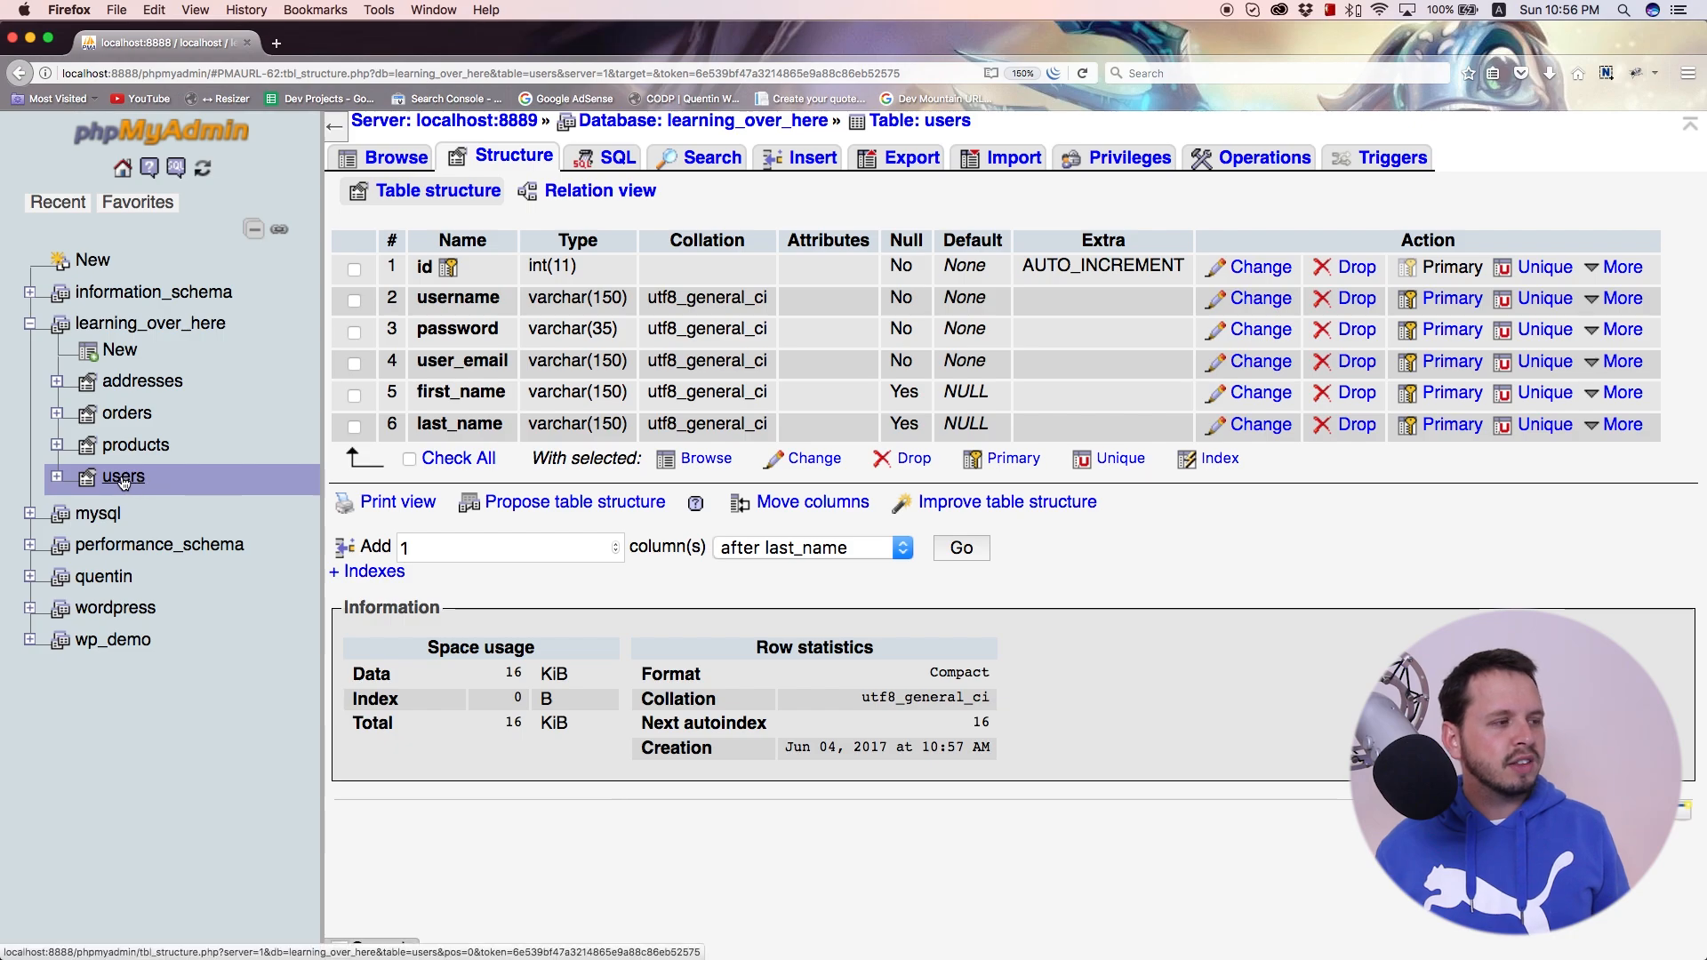
Browse the users table to list its fifteen existing rows with usernames, passwords, emails and names.
{"action": "left_click", "coordinate": [122, 477]}
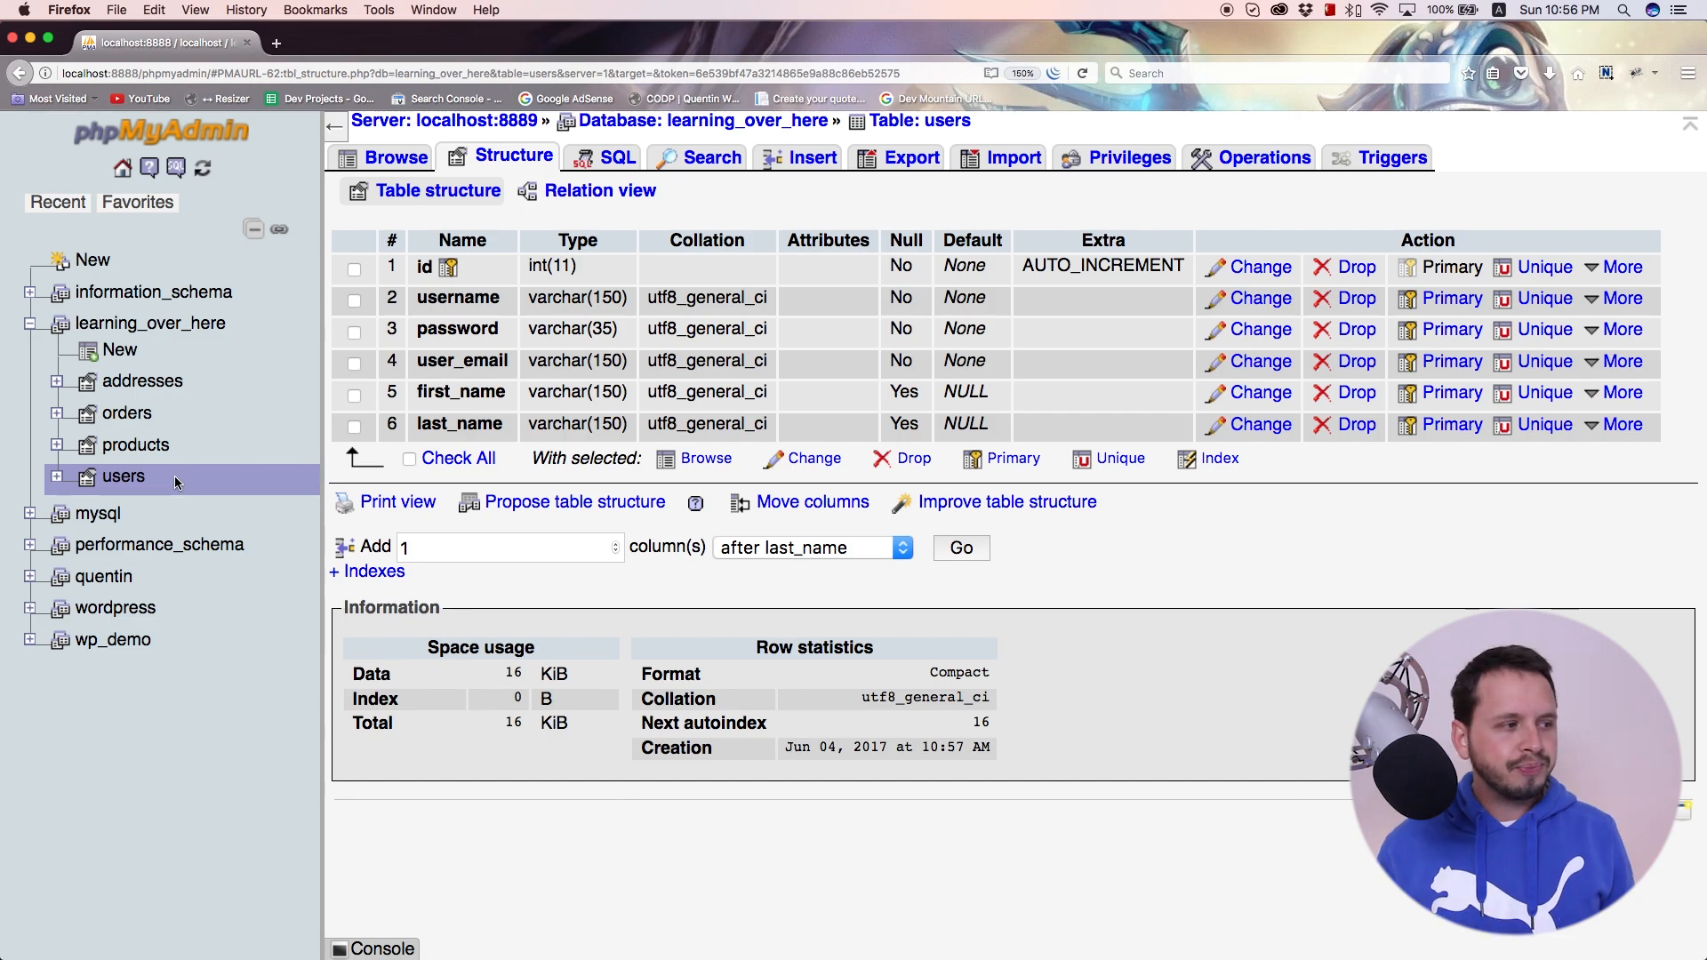
{"action": "mouse_move", "coordinate": [123, 477]}
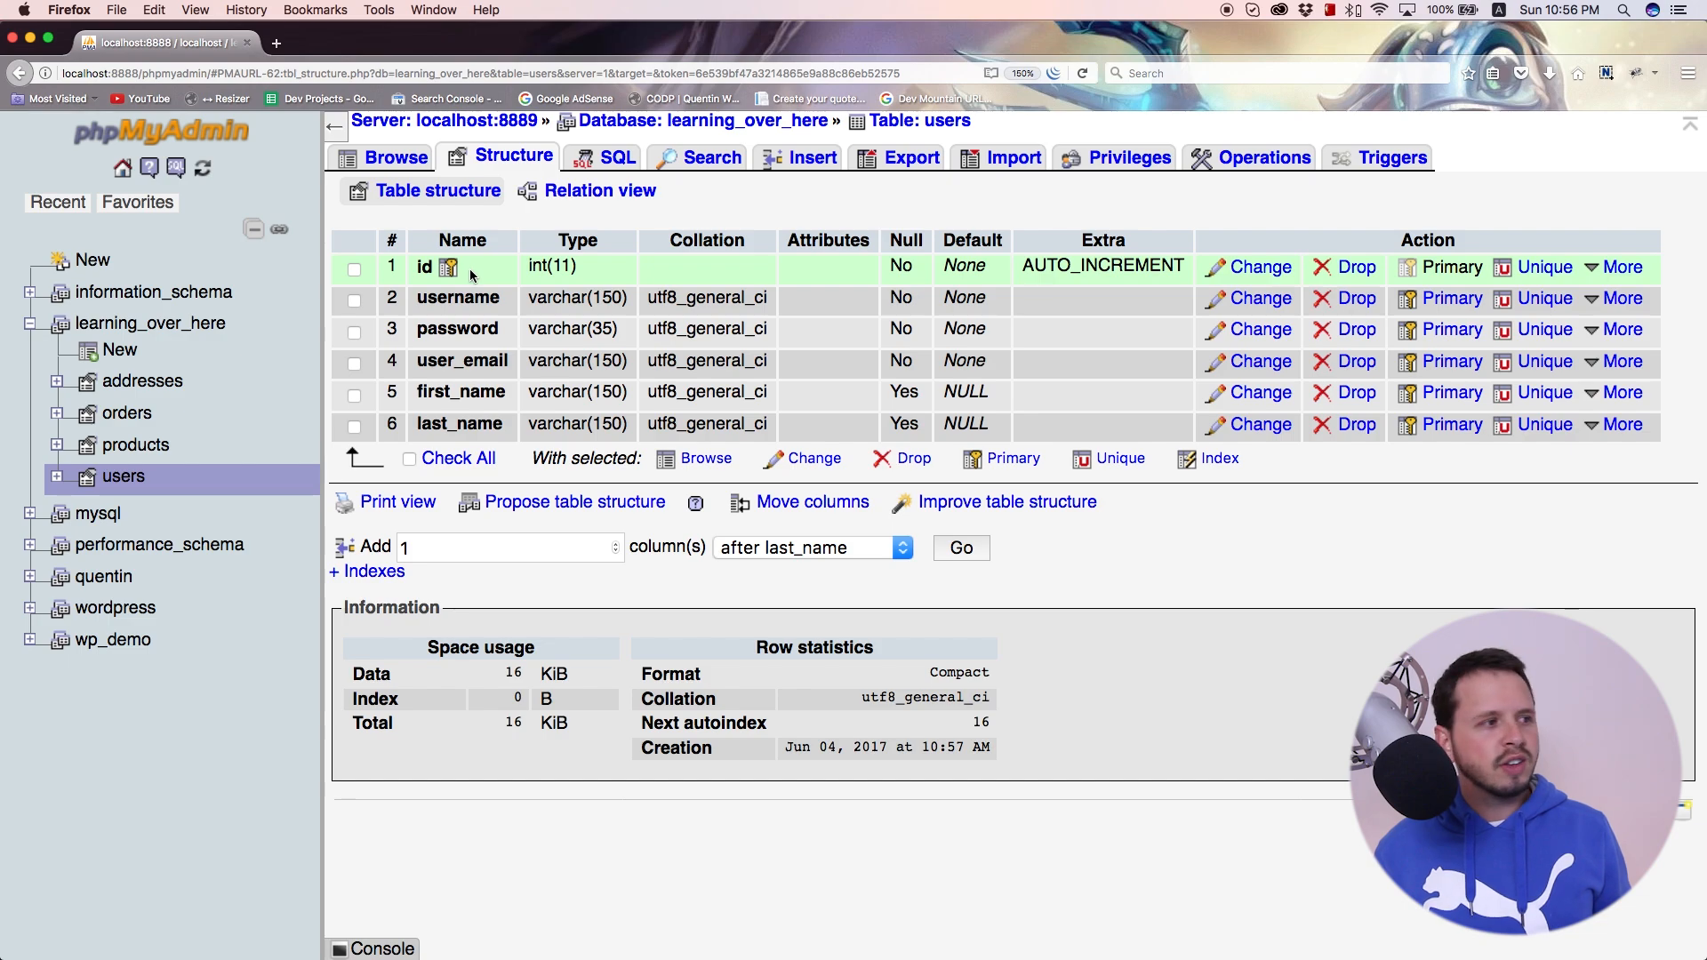
{"action": "mouse_move", "coordinate": [457, 297]}
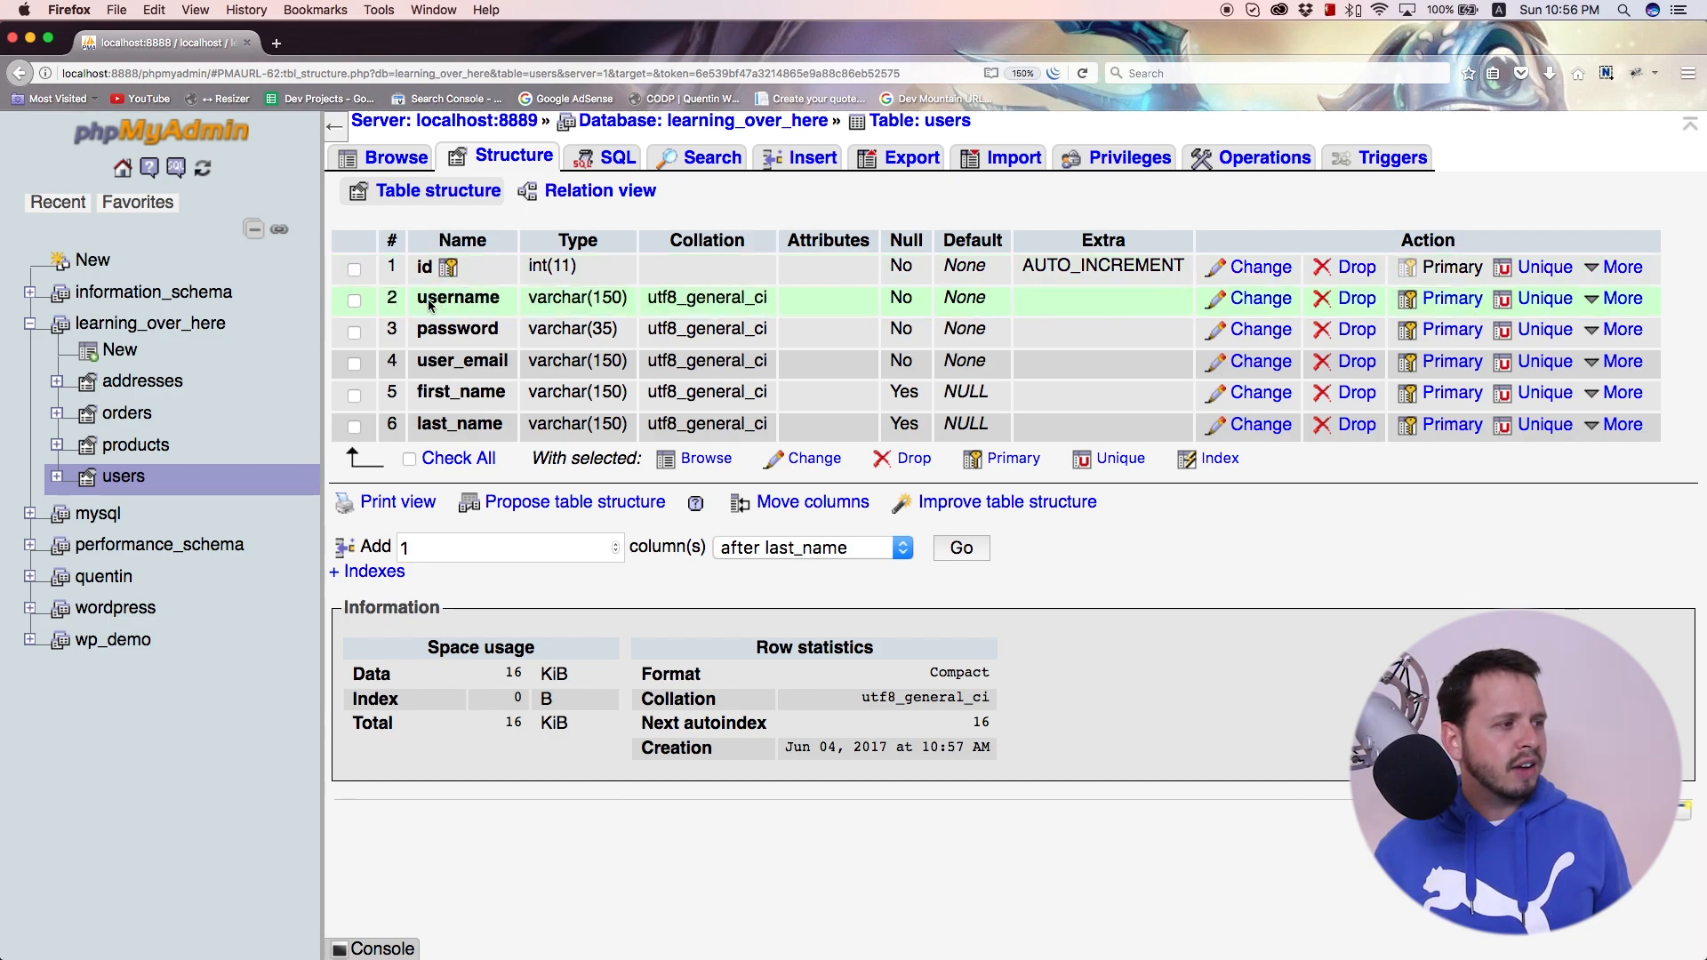
{"action": "mouse_move", "coordinate": [428, 361]}
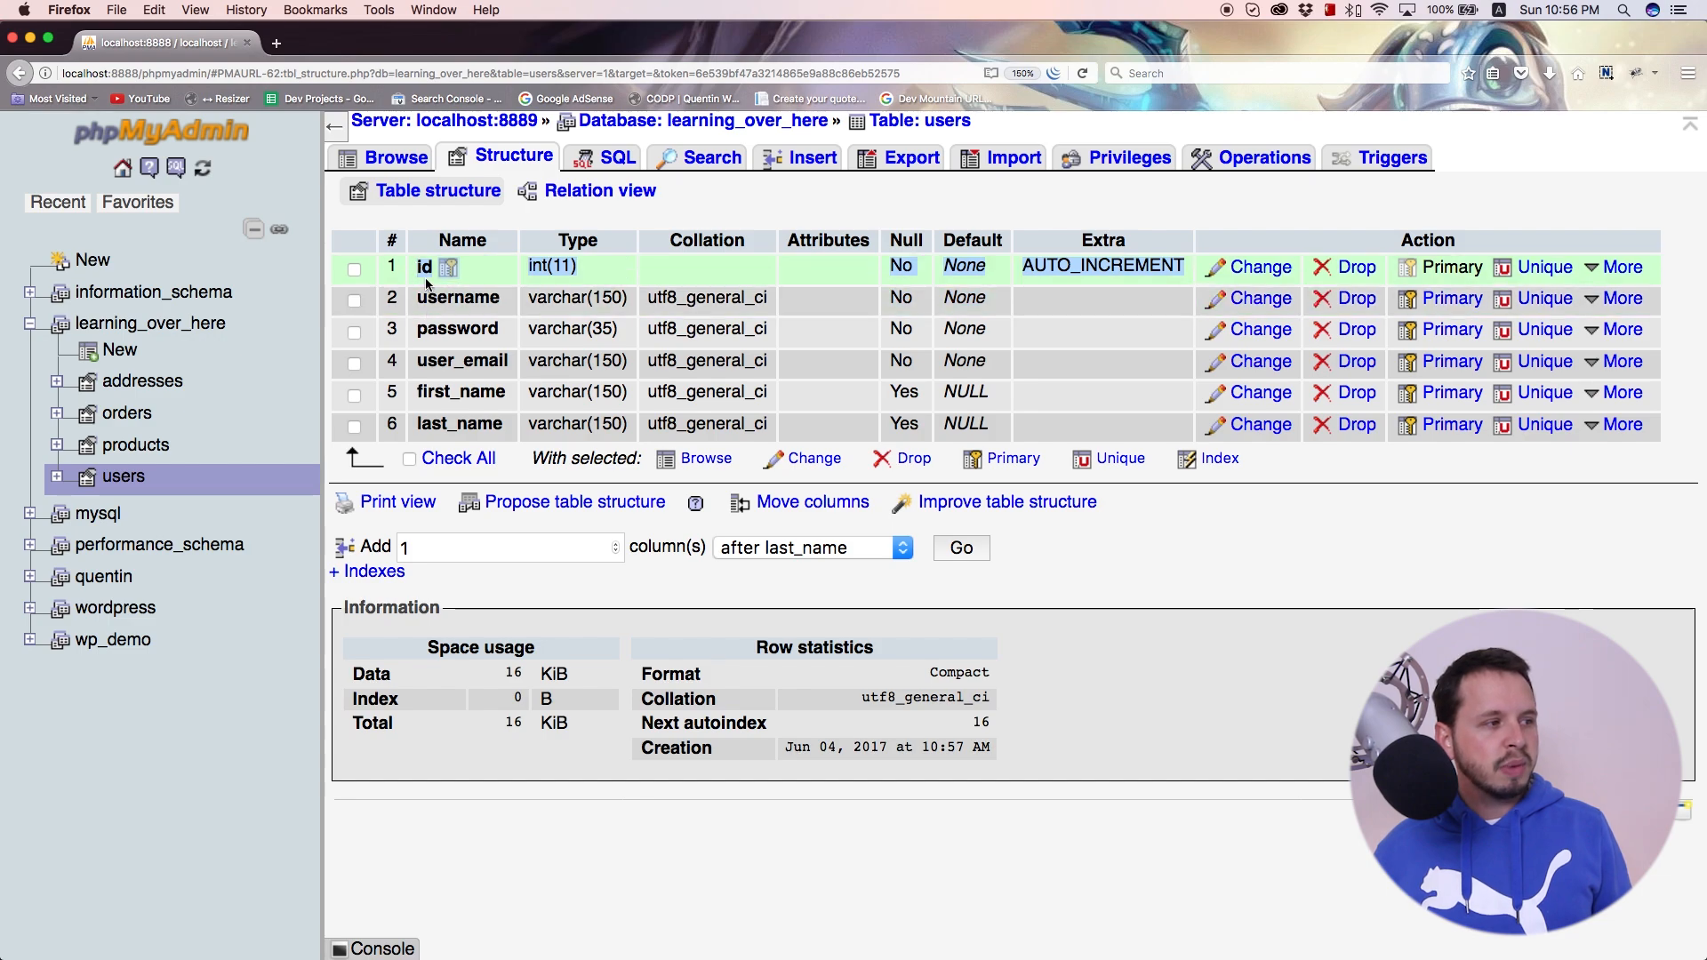
{"action": "mouse_move", "coordinate": [1110, 281]}
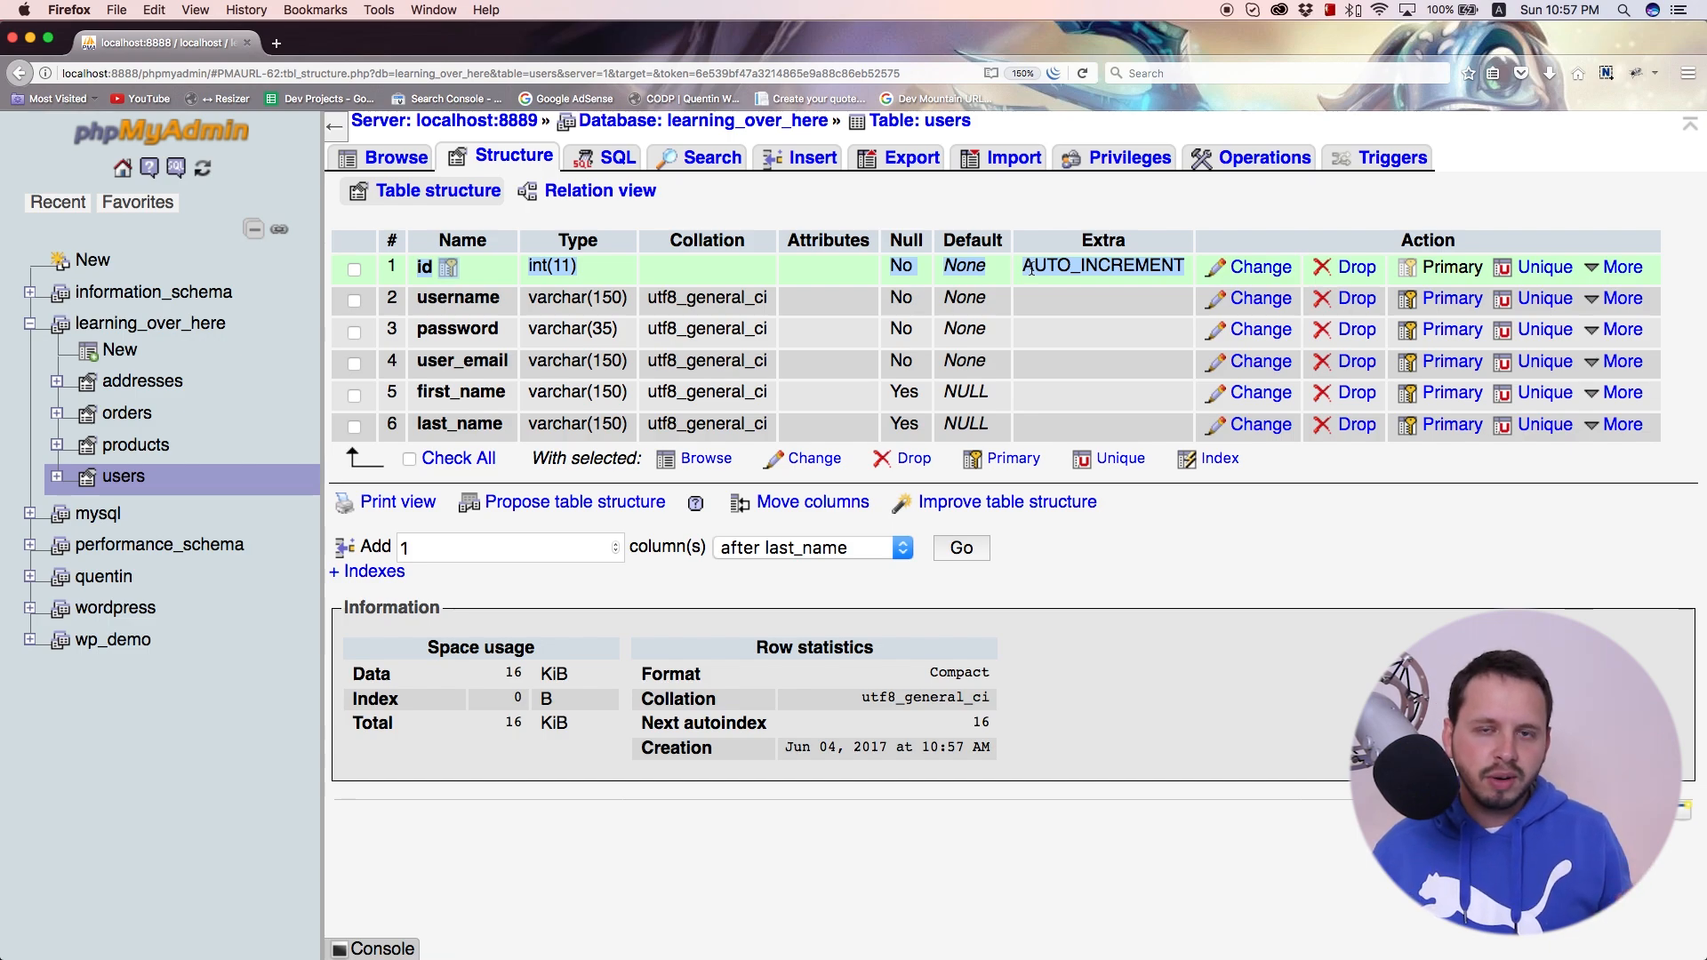
{"action": "mouse_move", "coordinate": [1259, 631]}
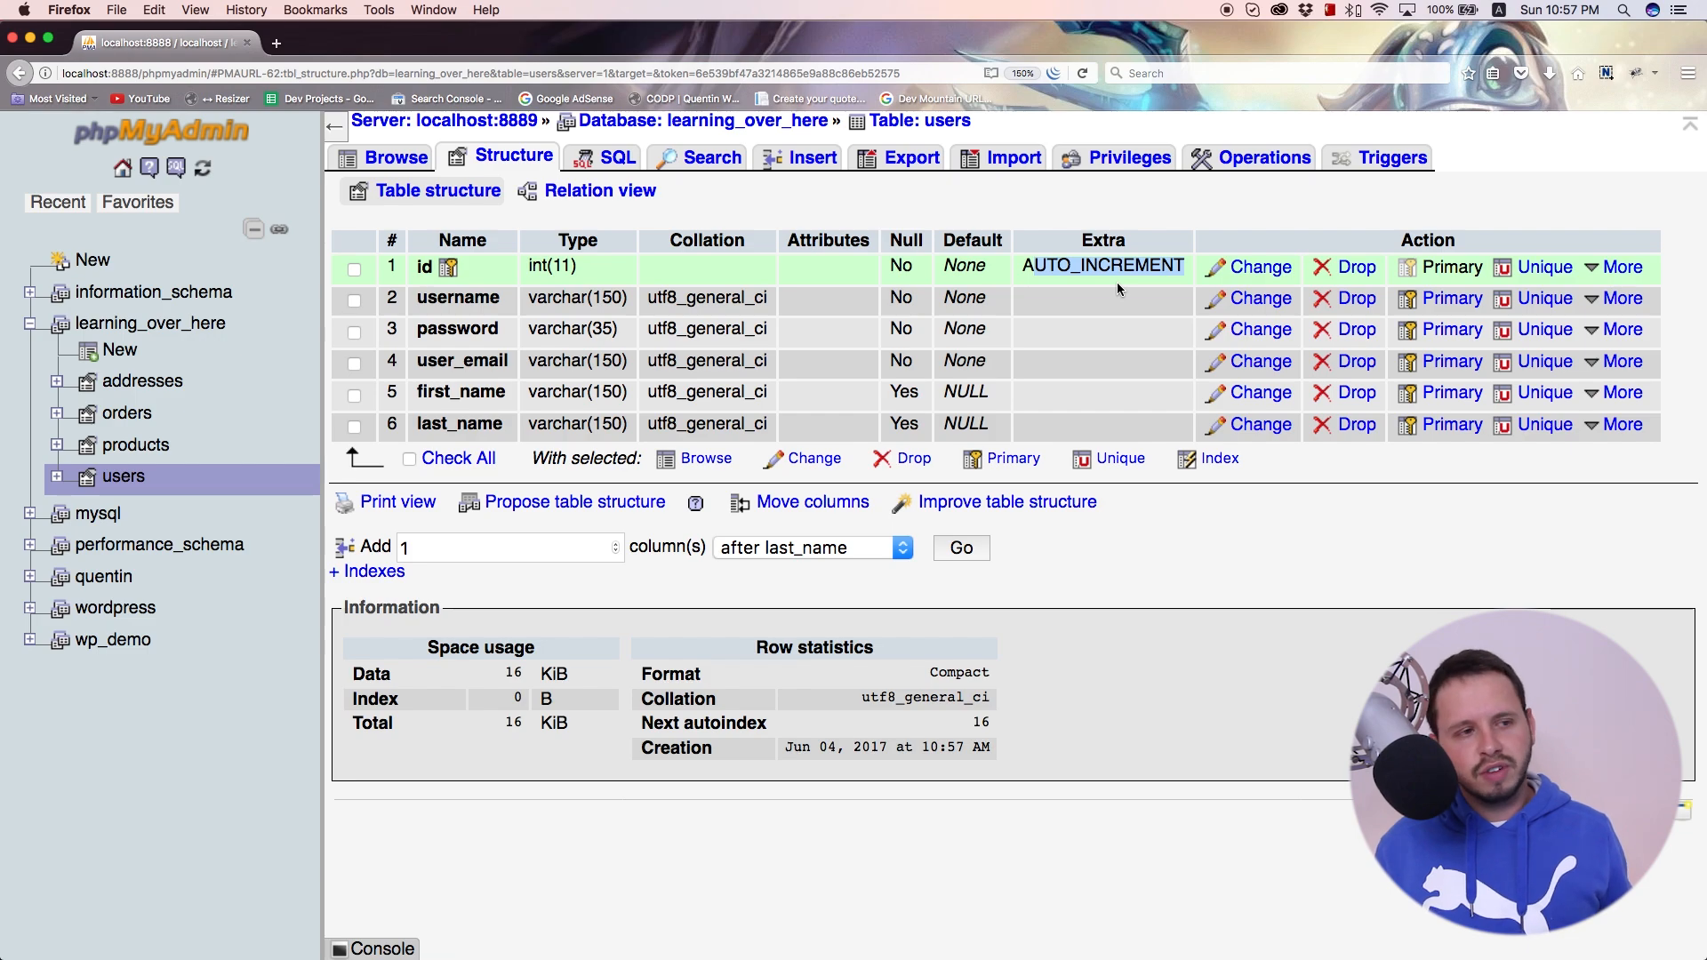
{"action": "mouse_move", "coordinate": [1171, 284]}
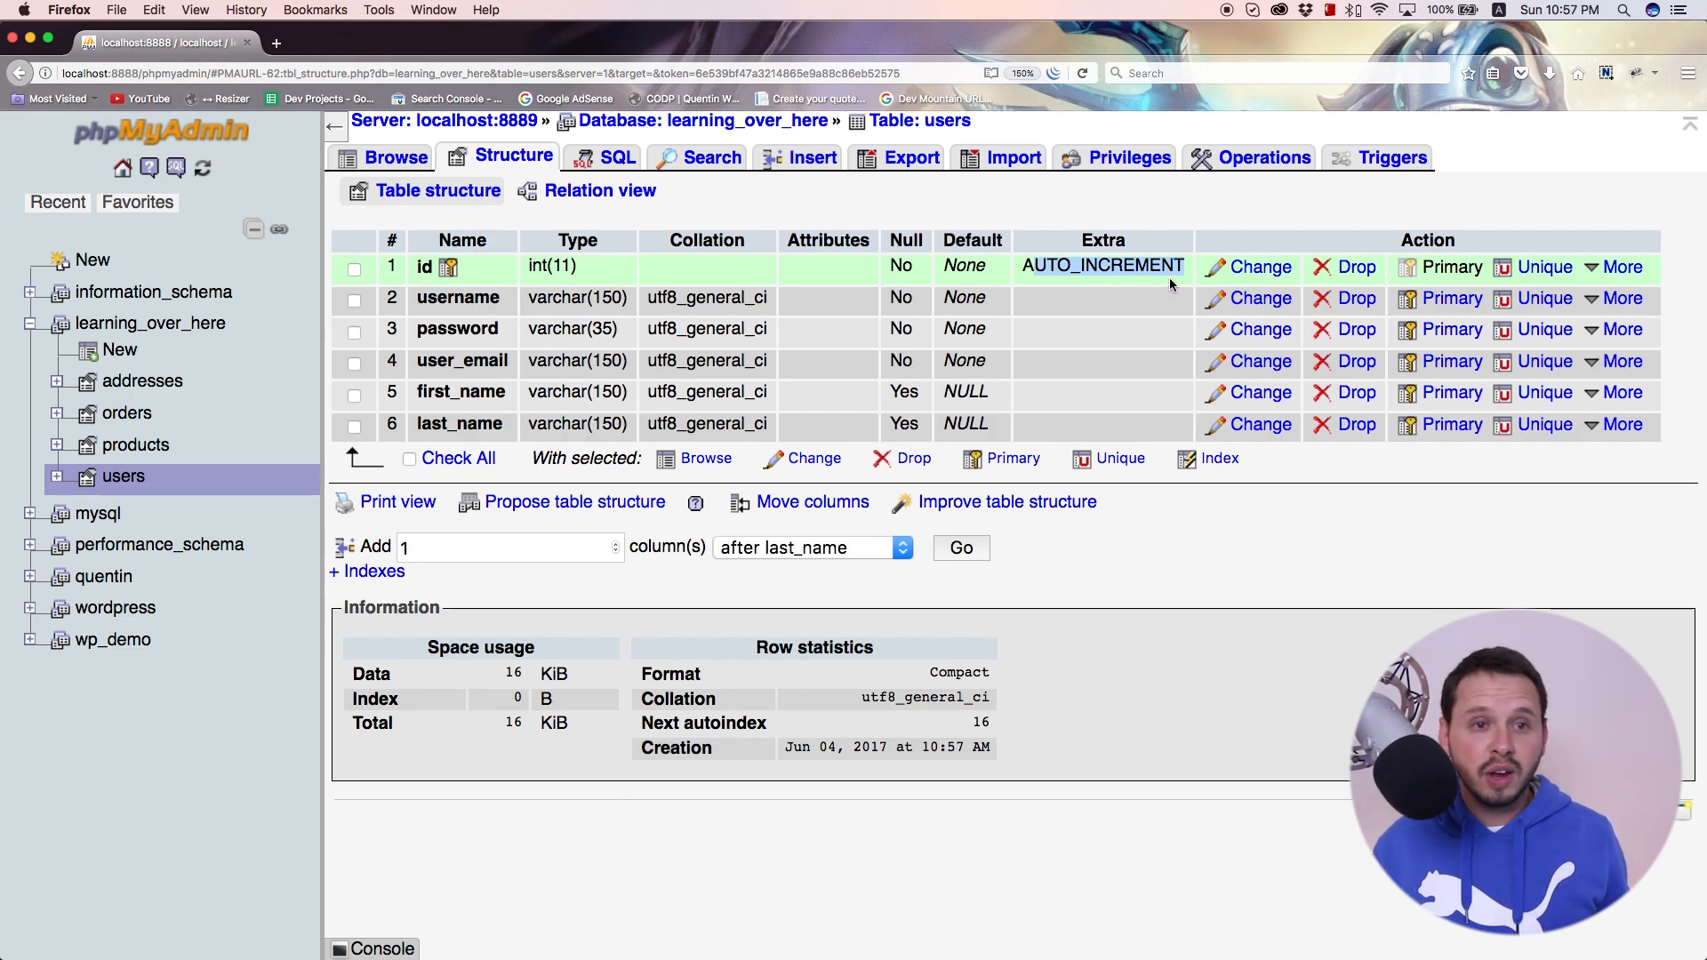
{"action": "mouse_move", "coordinate": [1160, 285]}
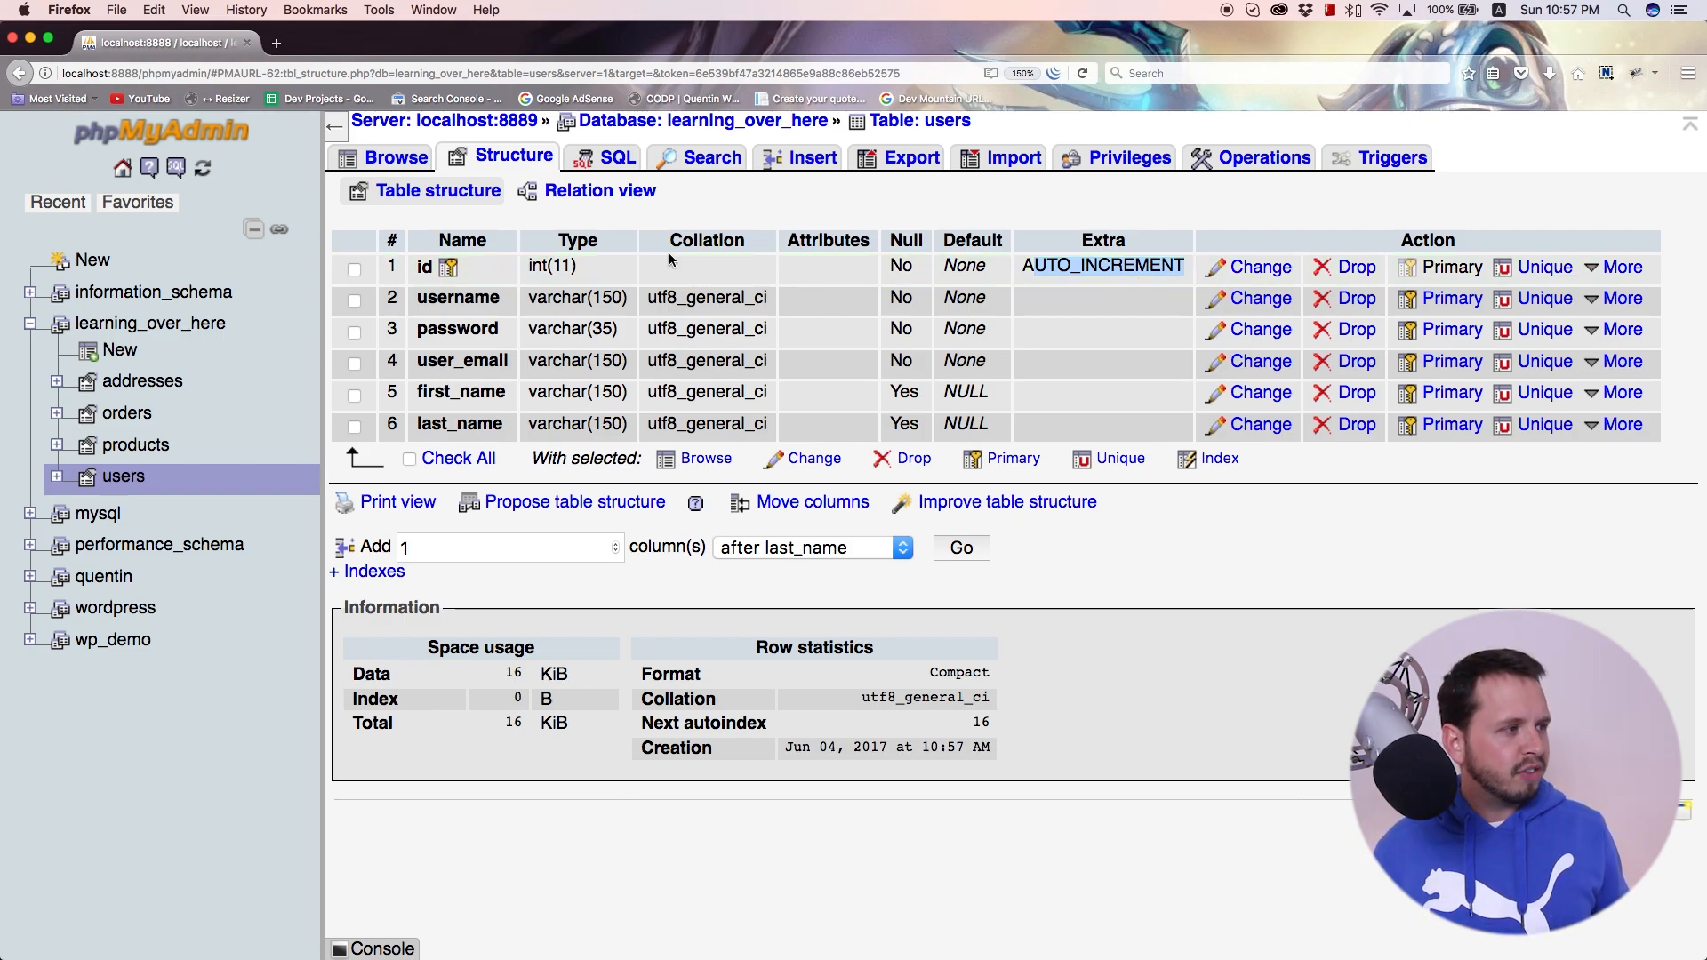
{"action": "mouse_move", "coordinate": [396, 156]}
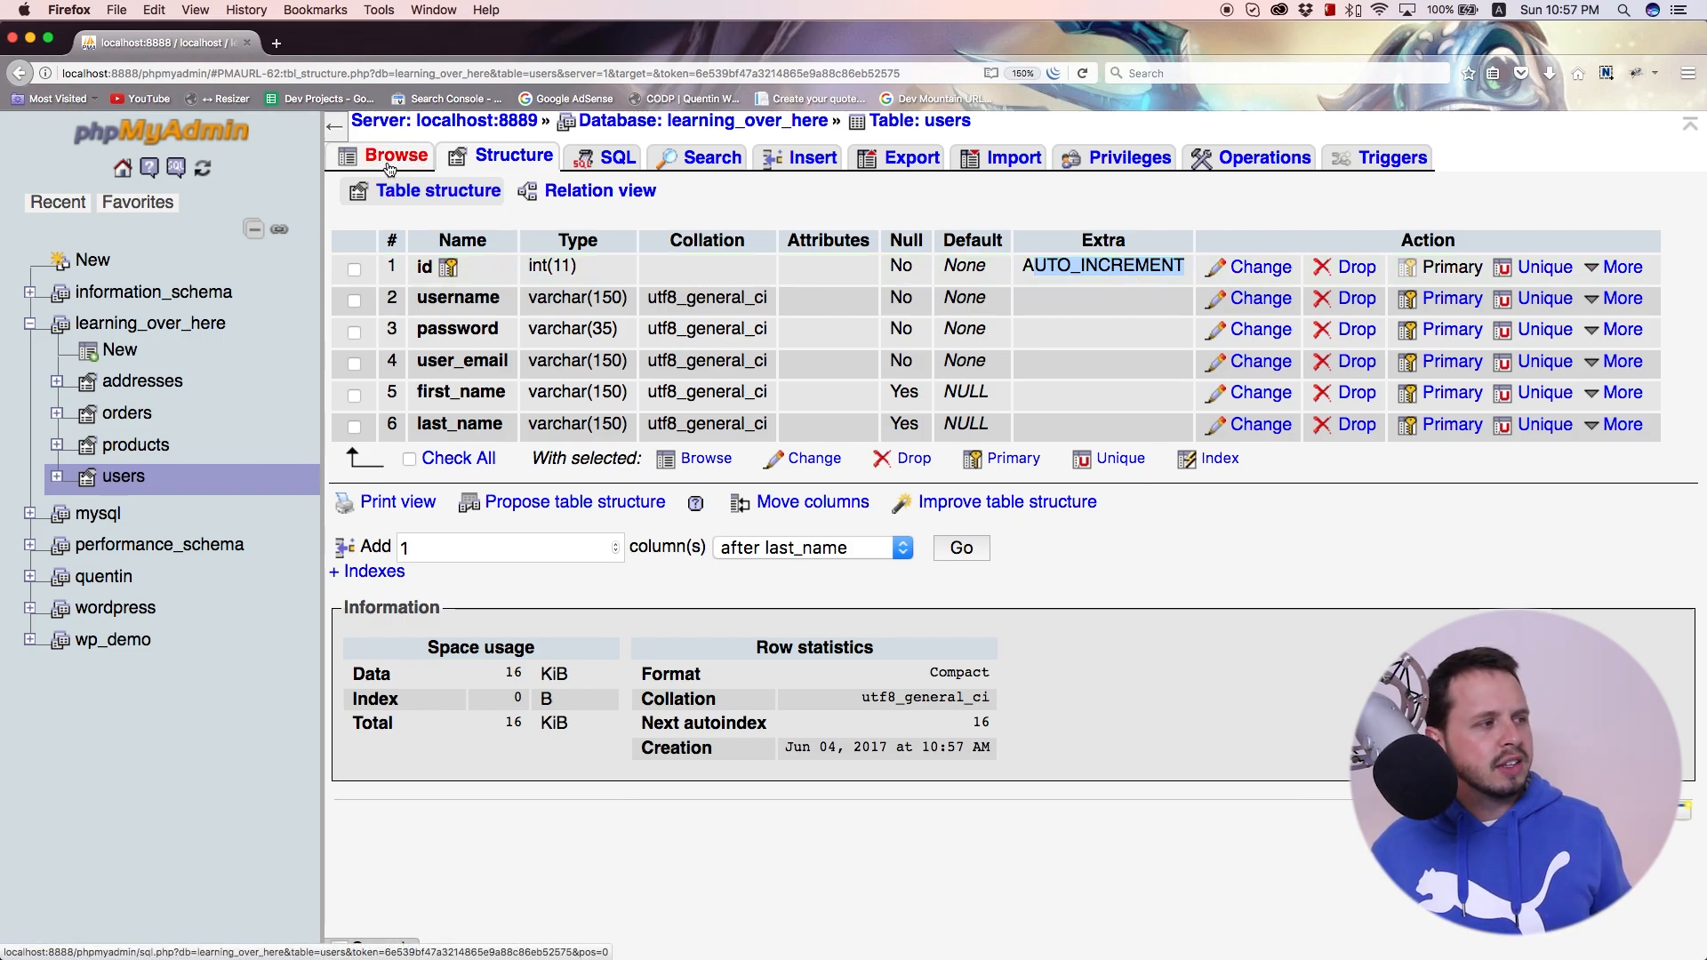
{"action": "left_click", "coordinate": [395, 156]}
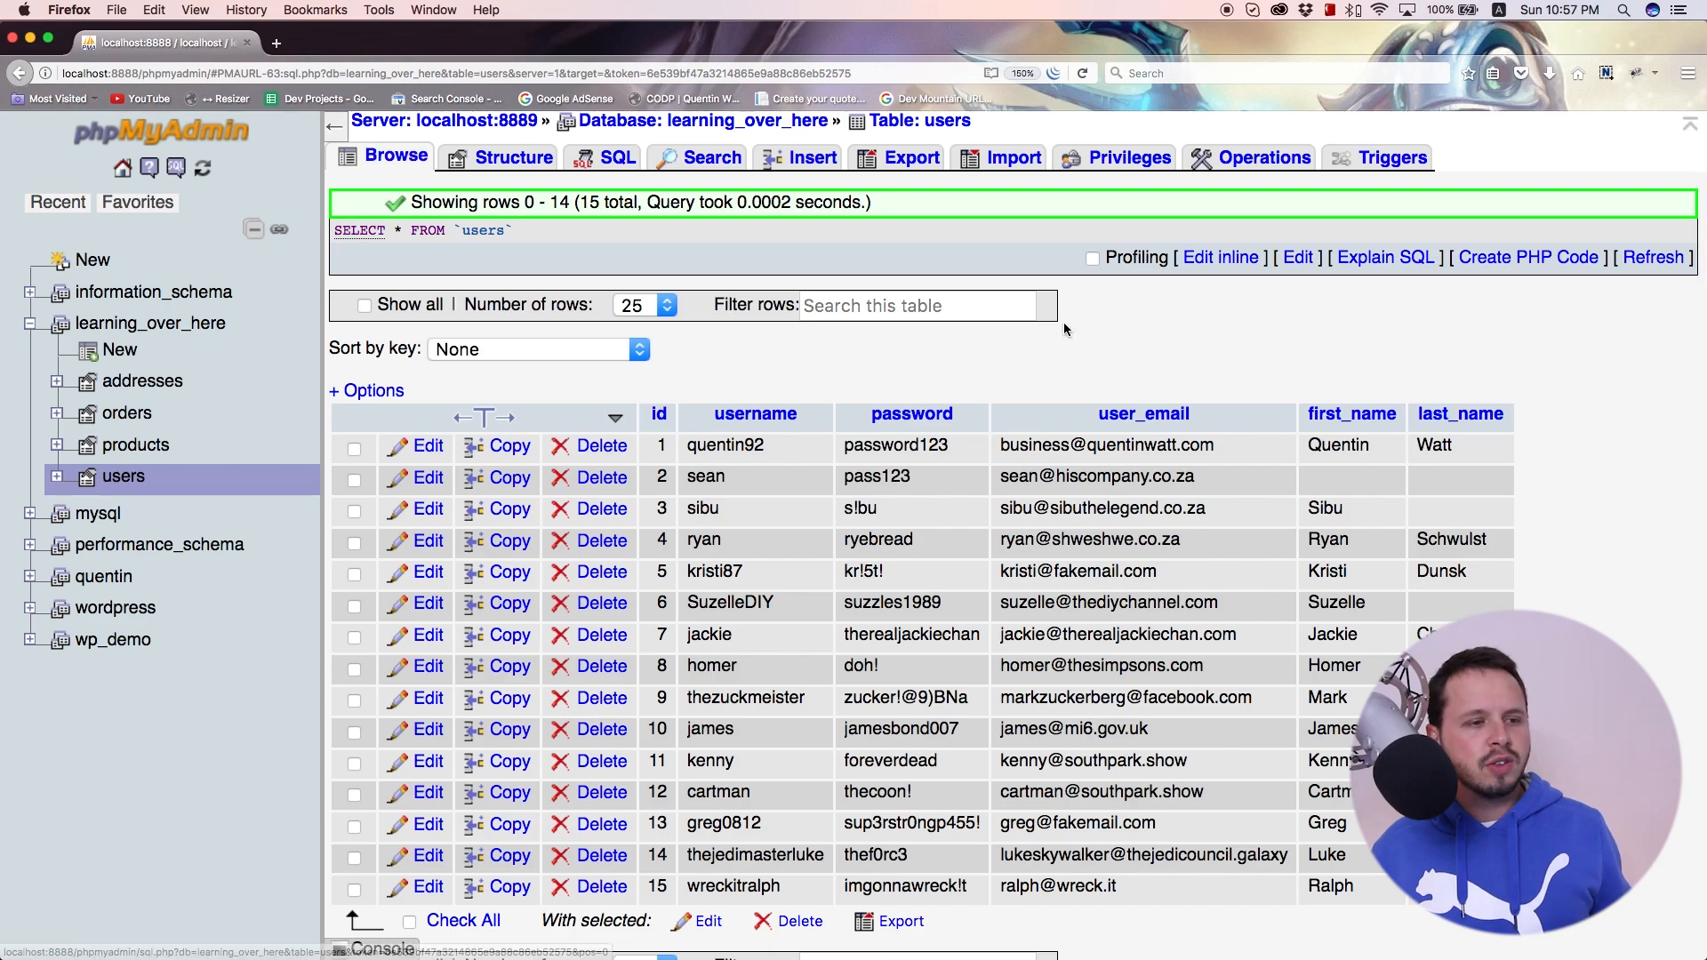
{"action": "scroll", "scroll_direction": "down", "scroll_amount": 3}
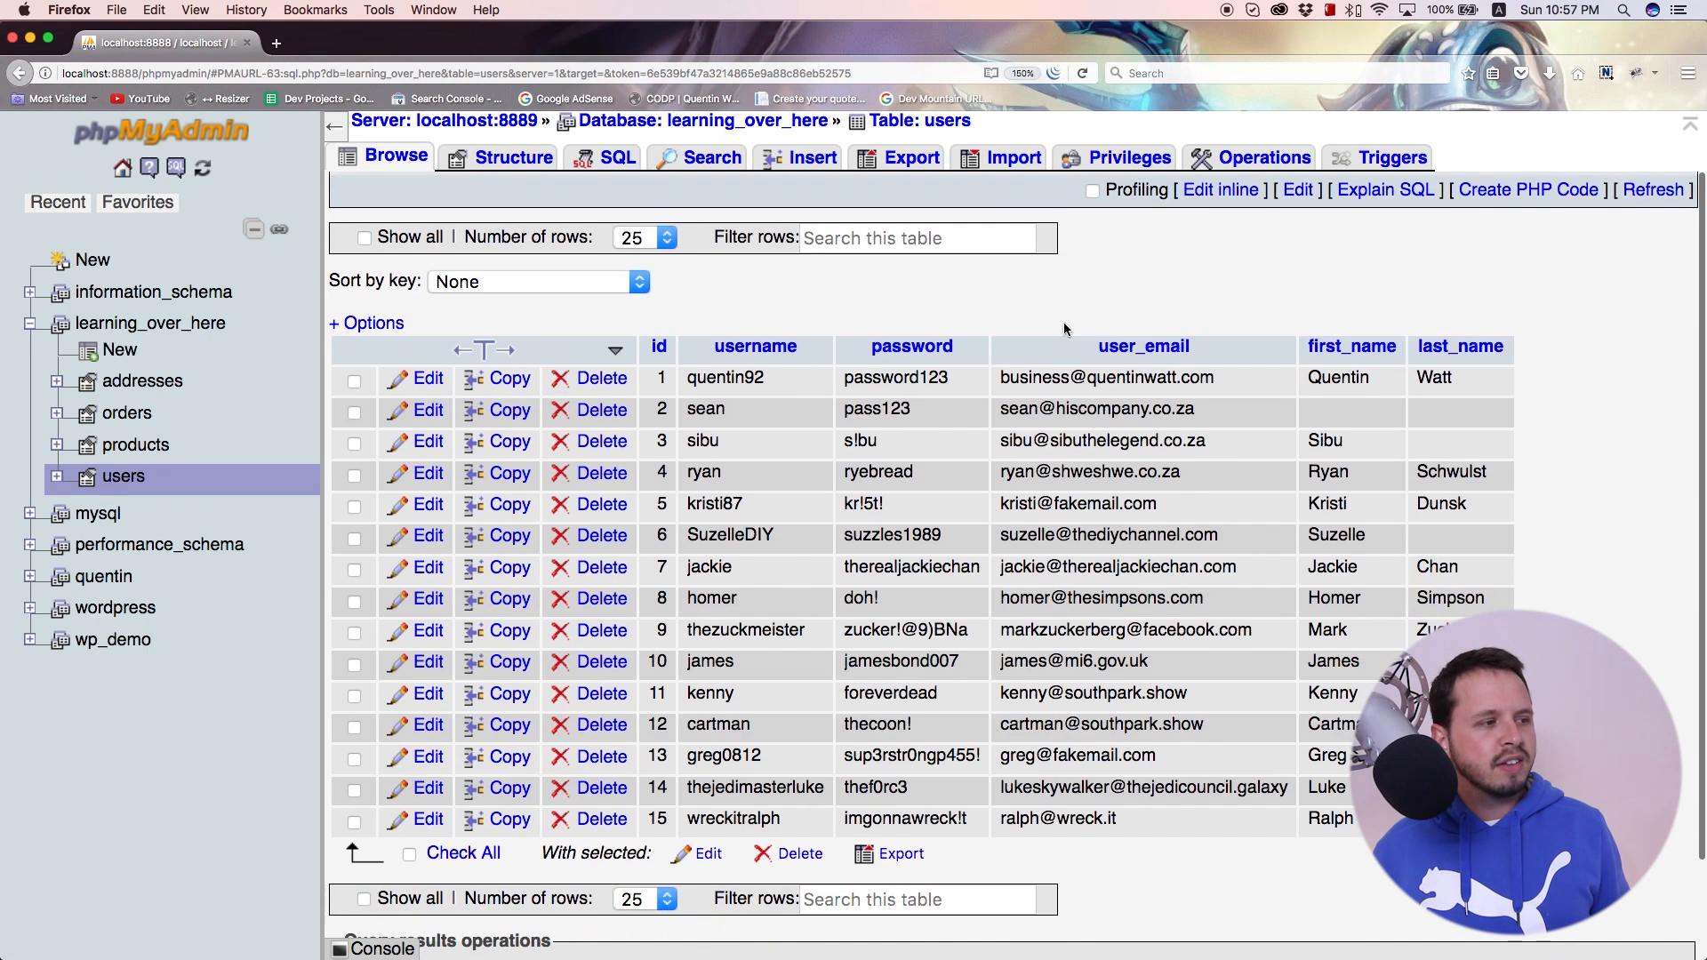
{"action": "mouse_move", "coordinate": [658, 346]}
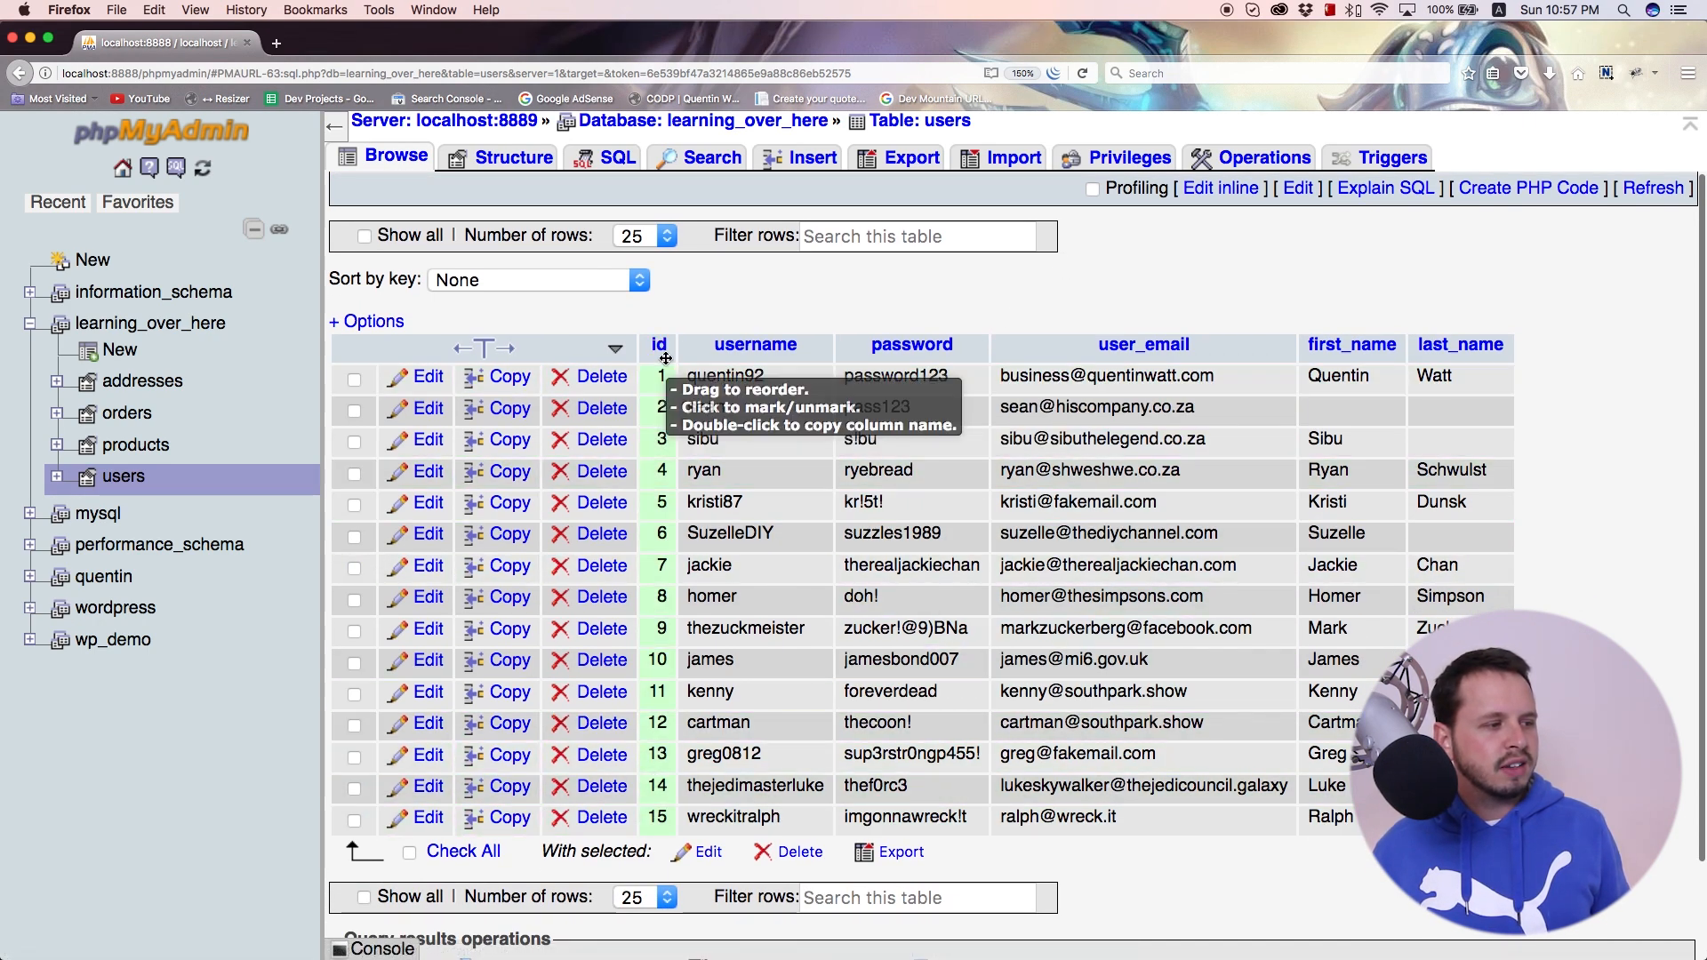
{"action": "mouse_move", "coordinate": [667, 469]}
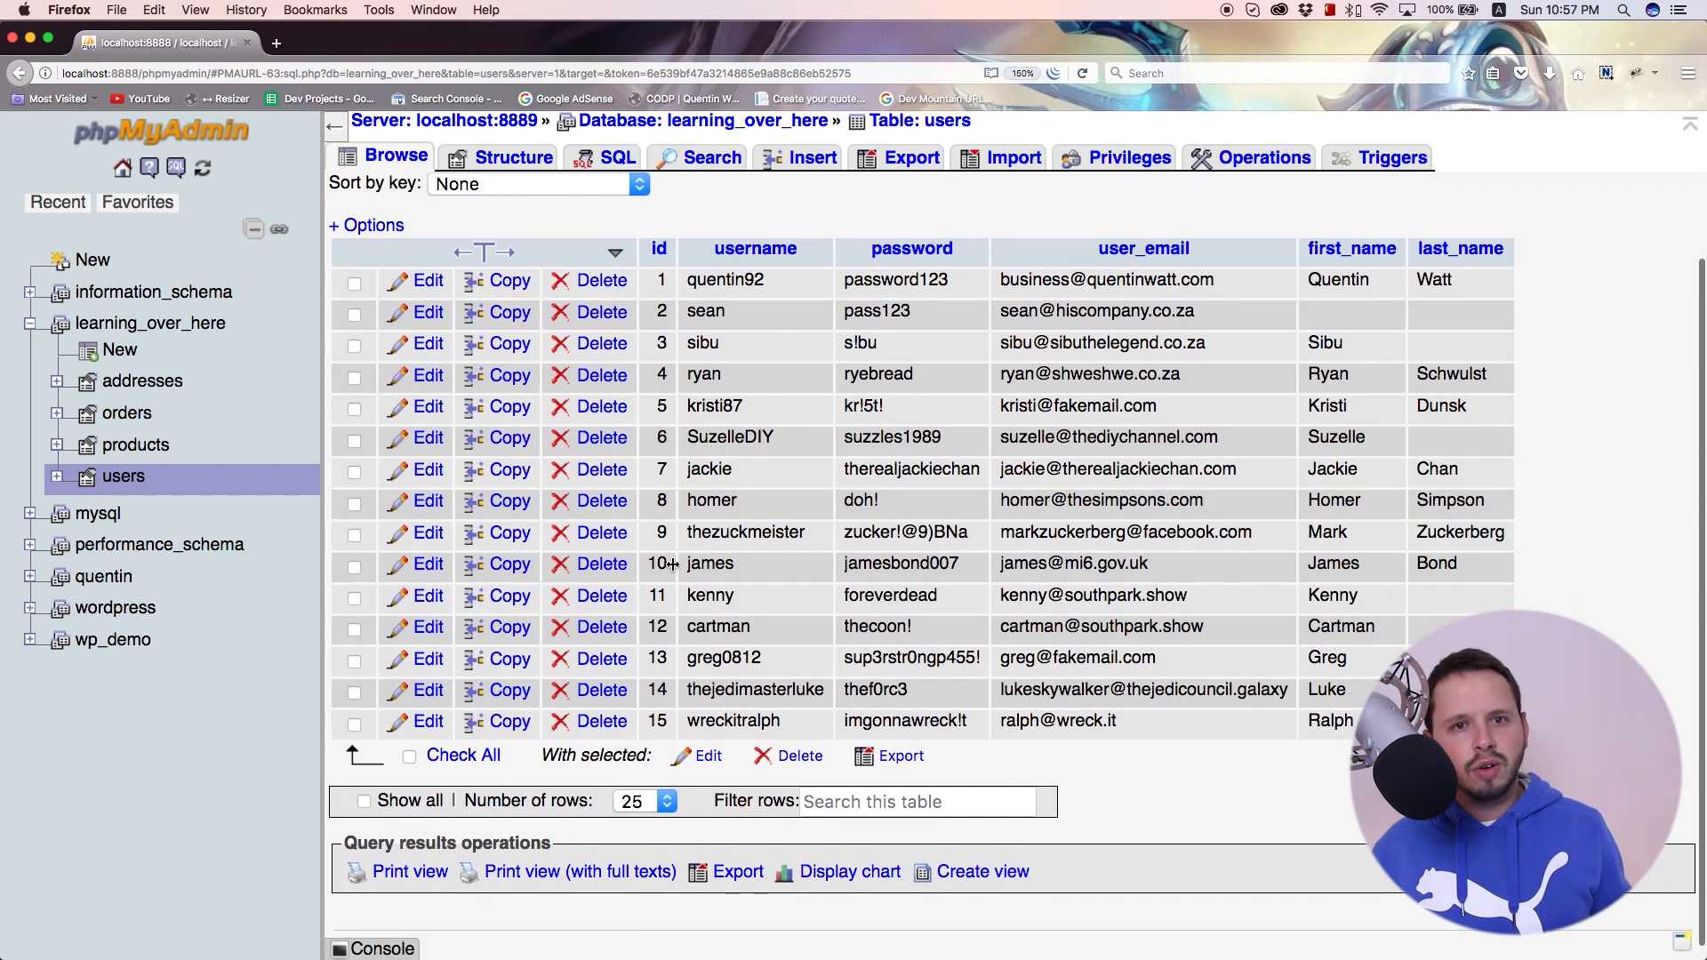
{"action": "mouse_move", "coordinate": [663, 768]}
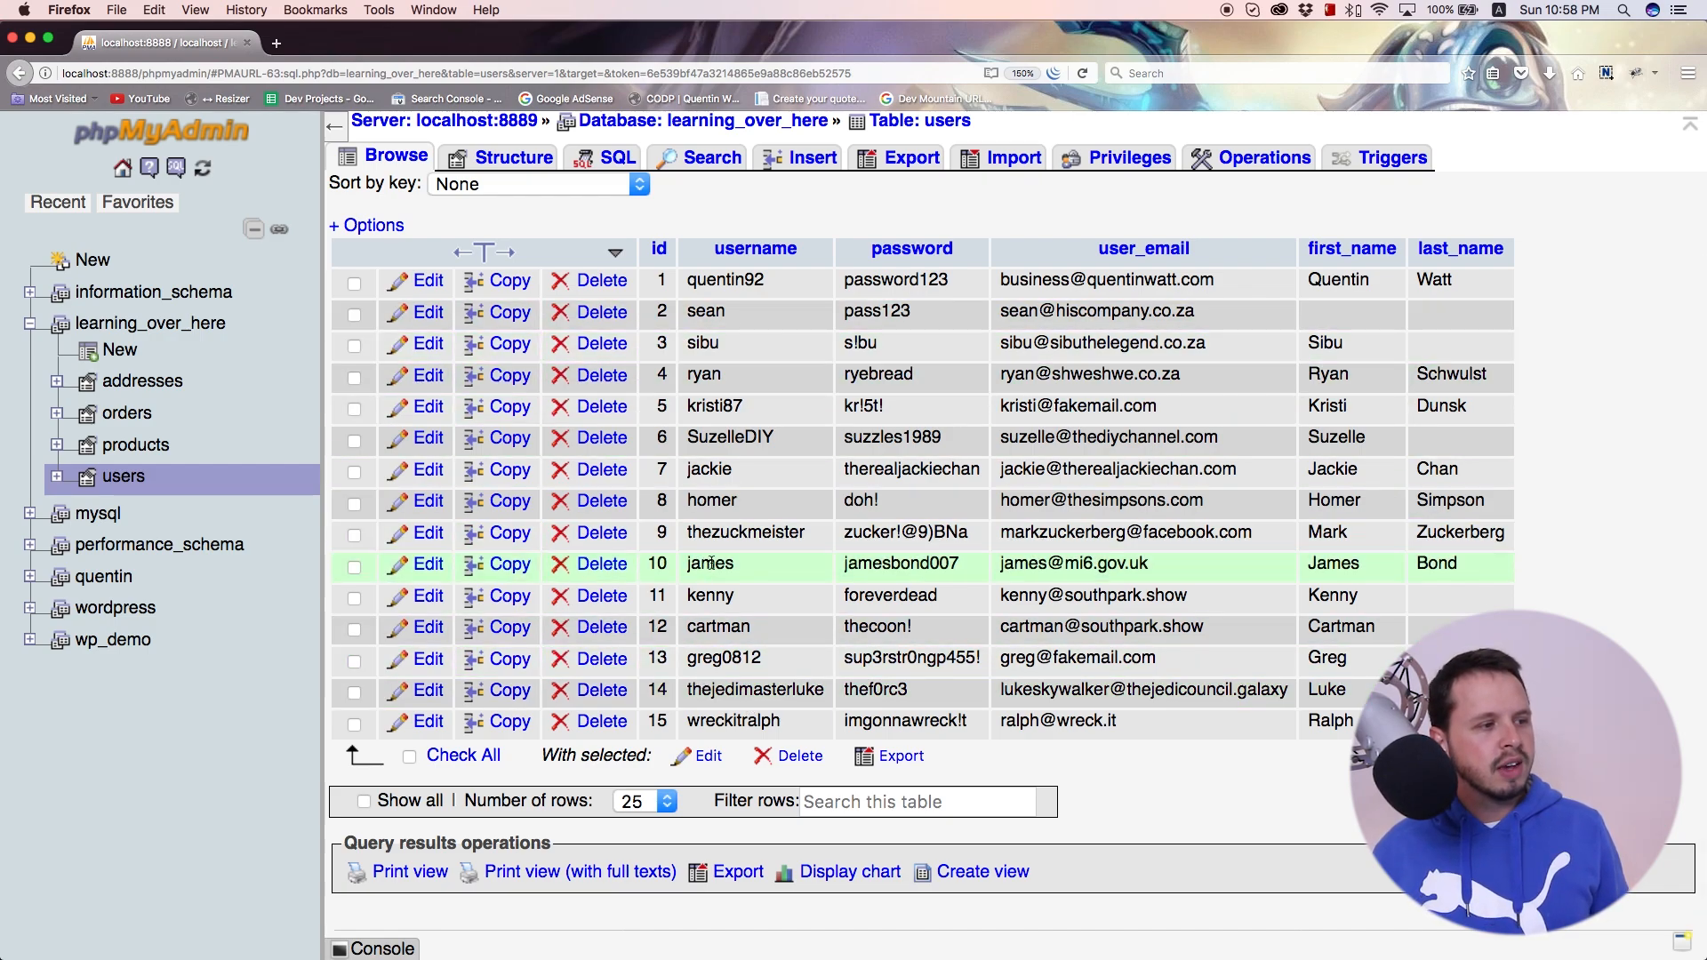
{"action": "mouse_move", "coordinate": [979, 316]}
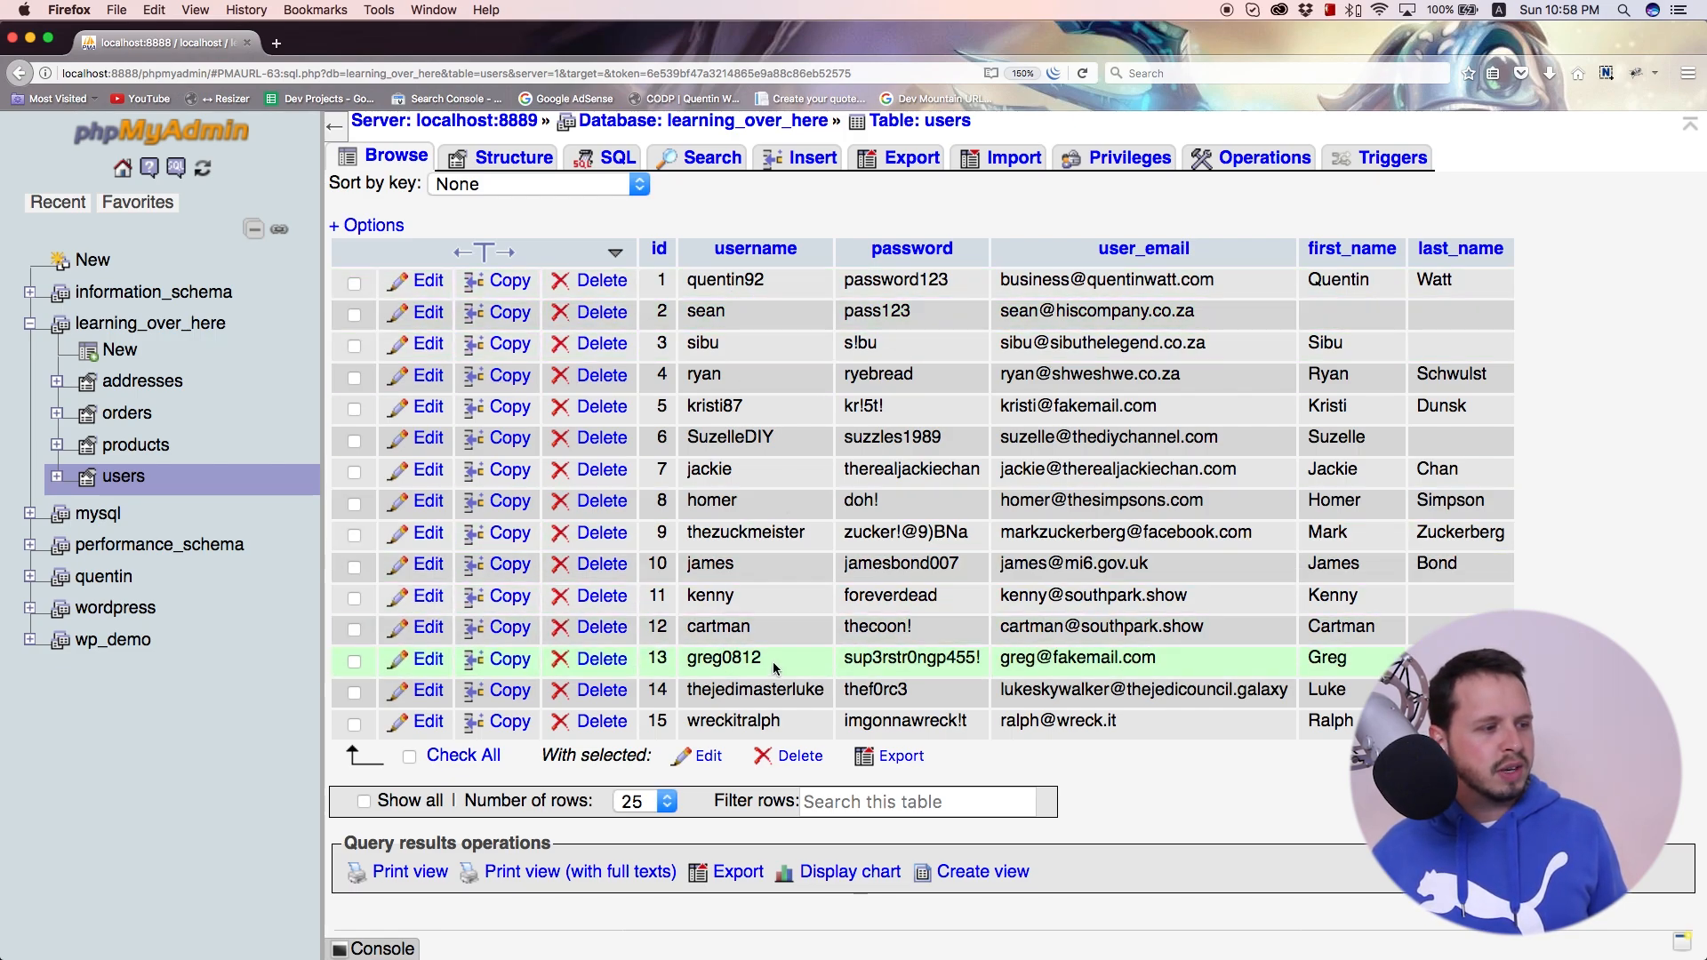
{"action": "mouse_move", "coordinate": [821, 555]}
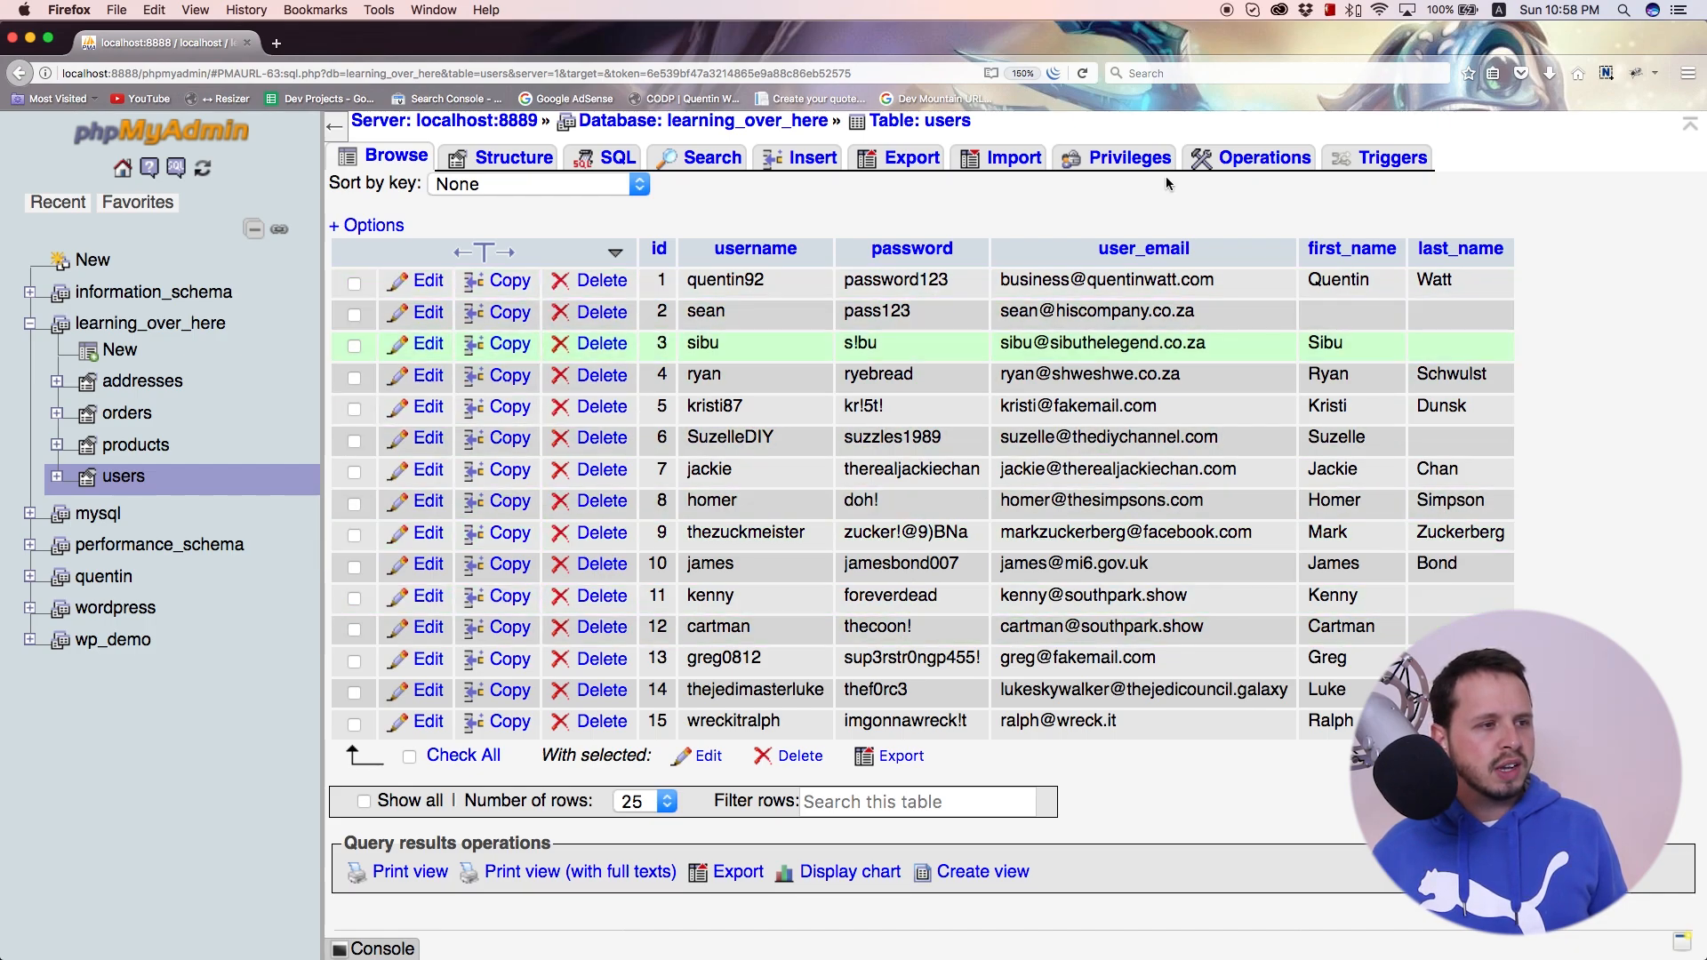
{"action": "mouse_move", "coordinate": [1142, 351]}
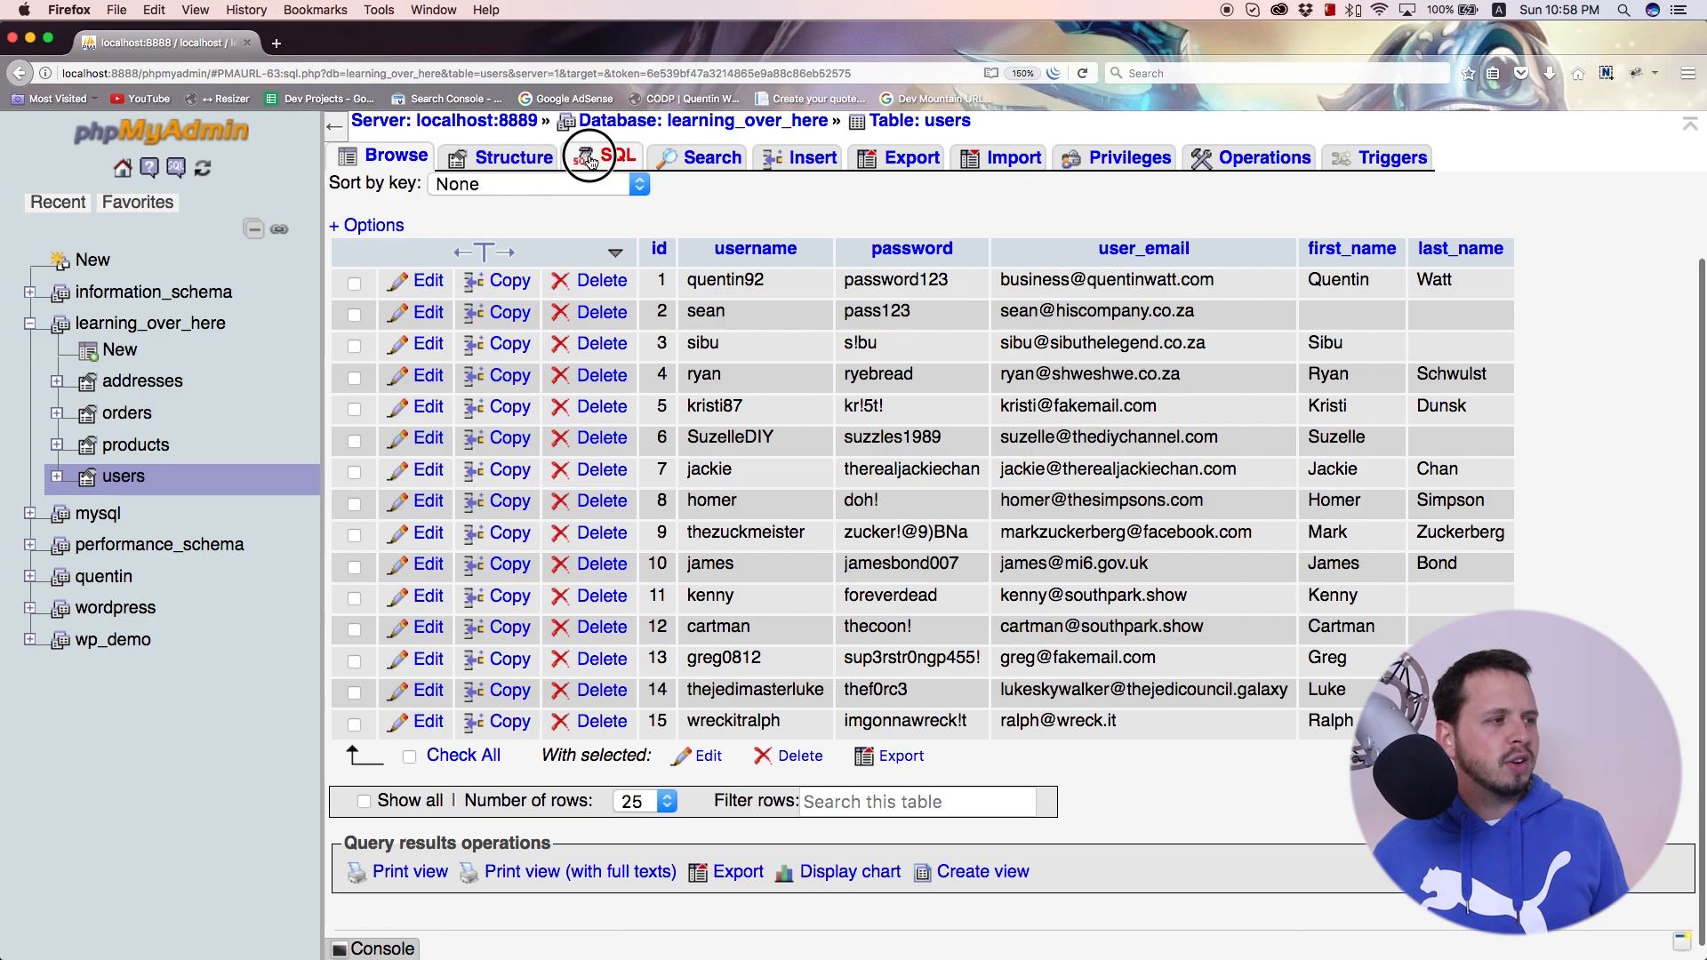
Replace the prefilled SQL with INSERT INTO `table` (``,``,``) VALUES as the query skeleton.
{"action": "left_click", "coordinate": [605, 156]}
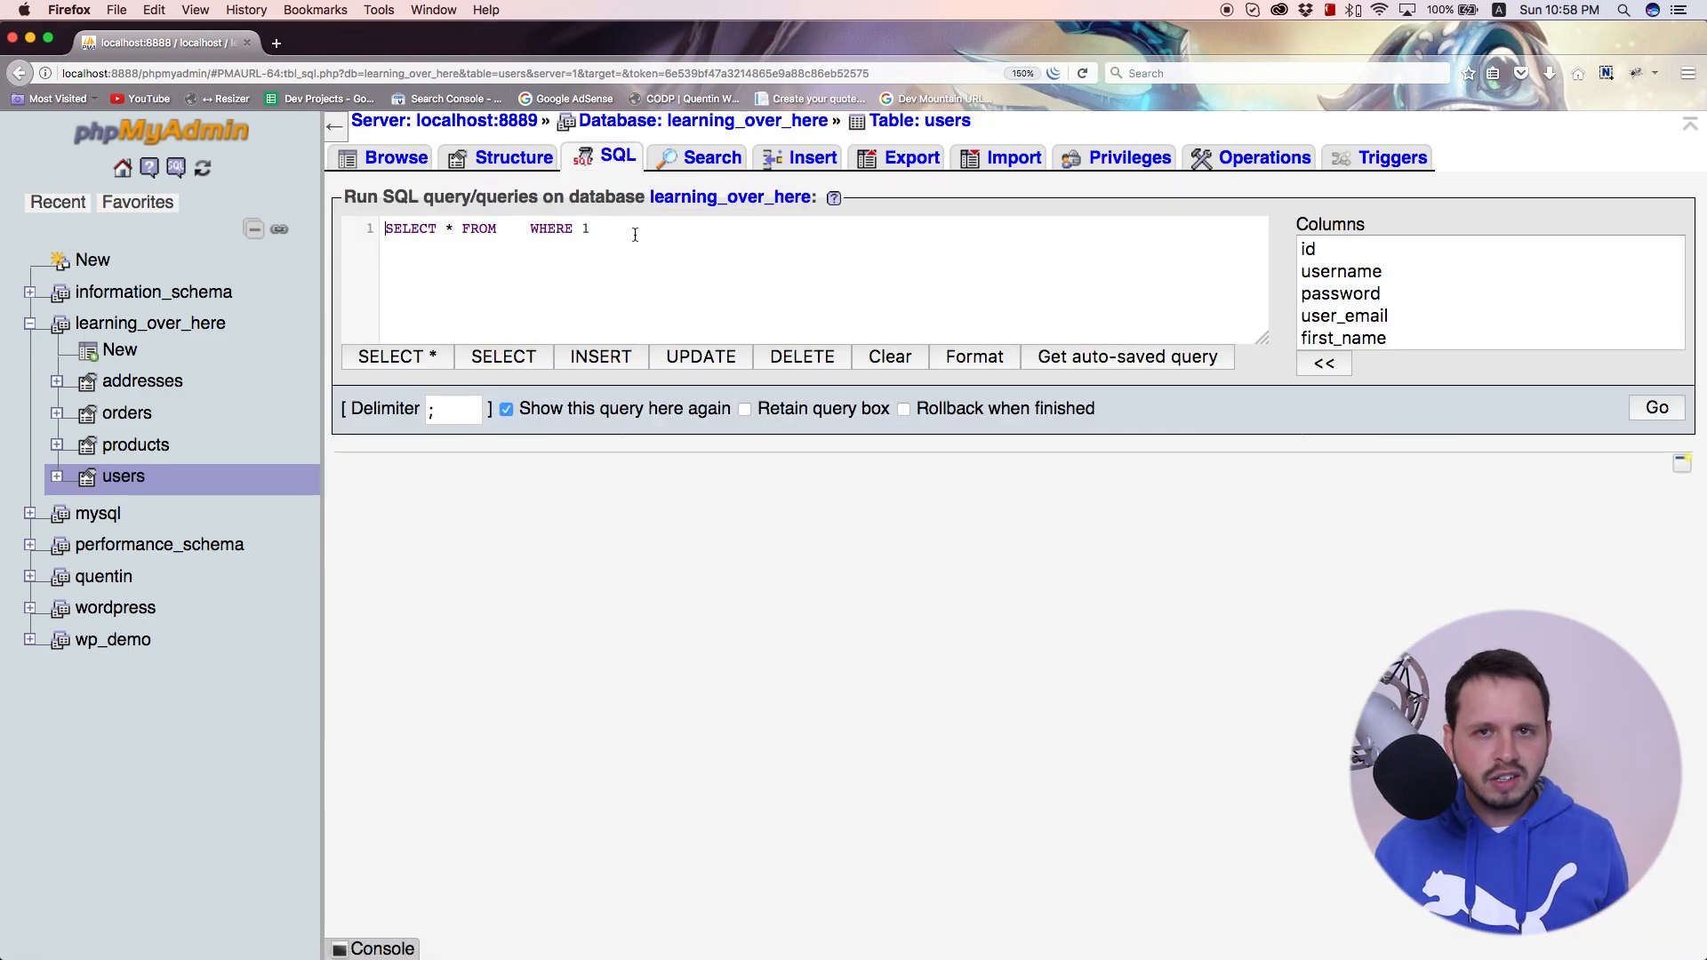
{"action": "left_click", "coordinate": [889, 356]}
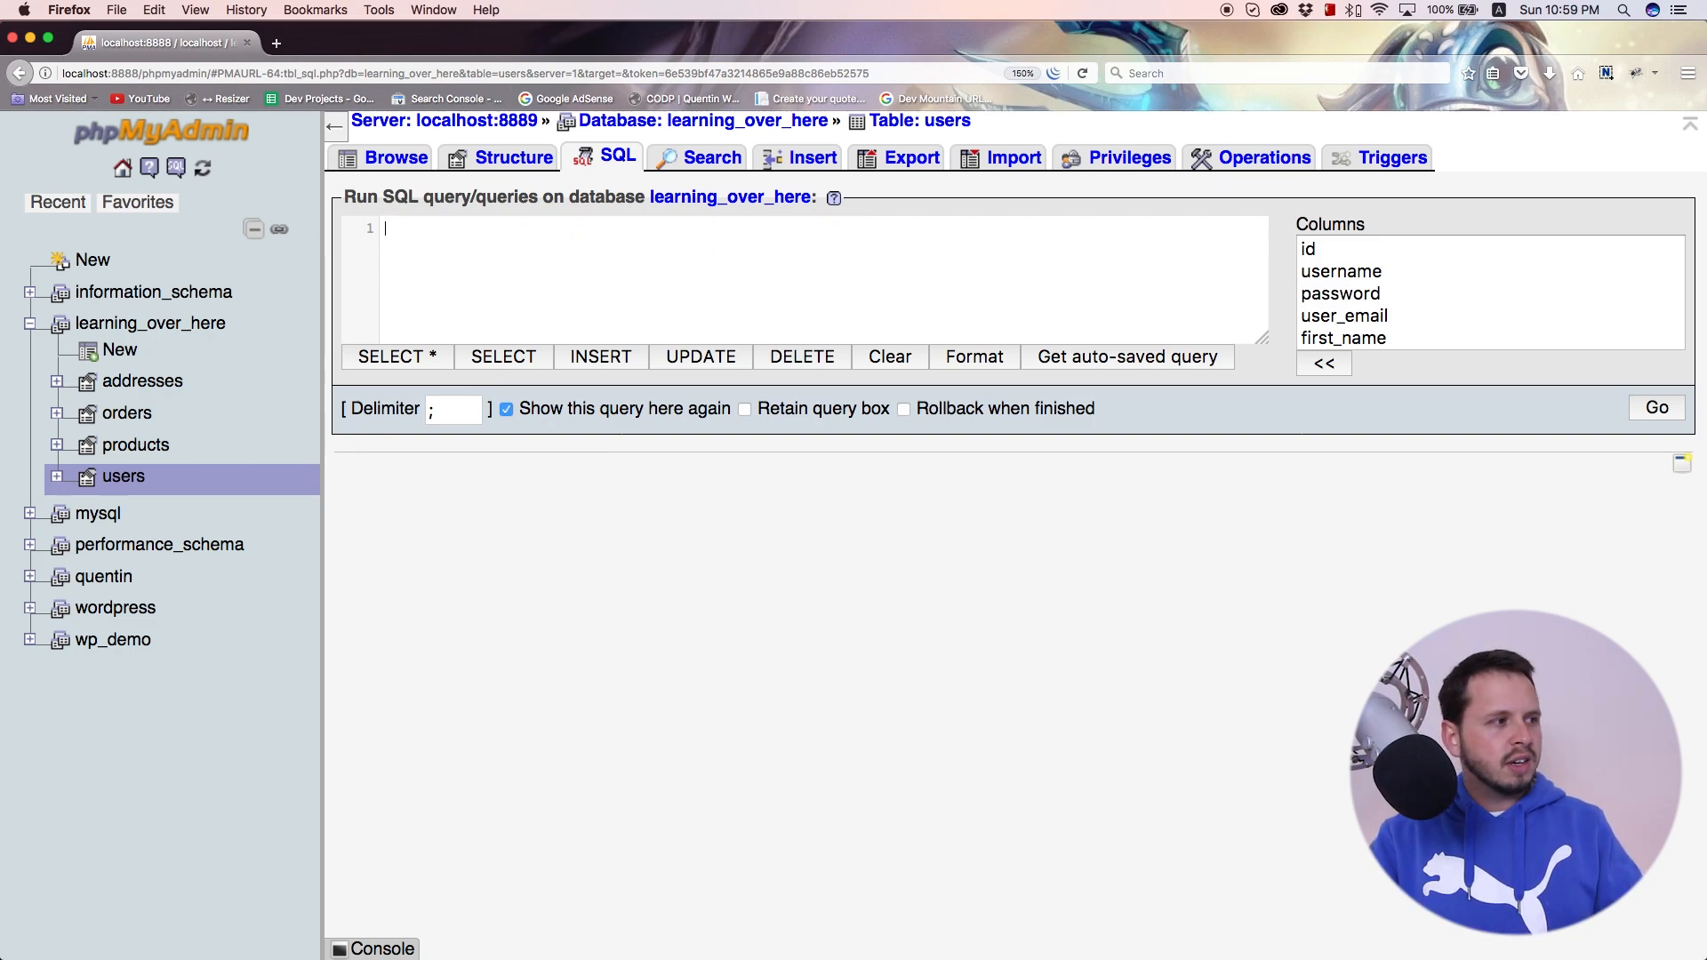
{"action": "type", "text": "INSERT"}
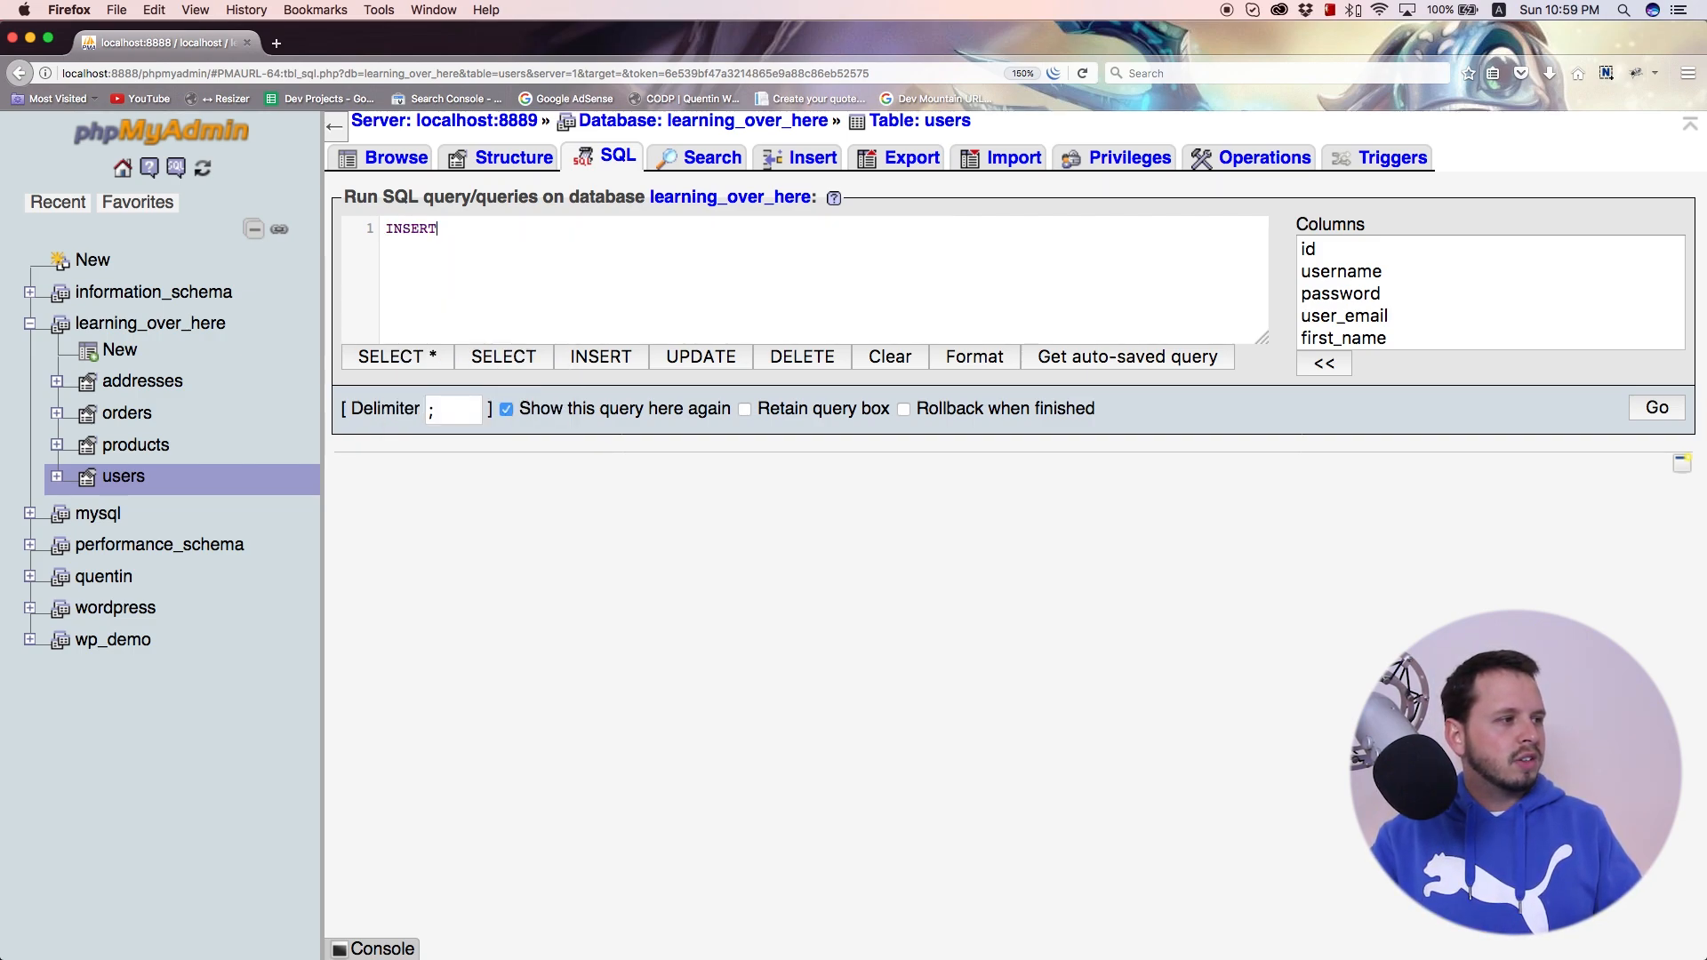
{"action": "type", "text": "INTO"}
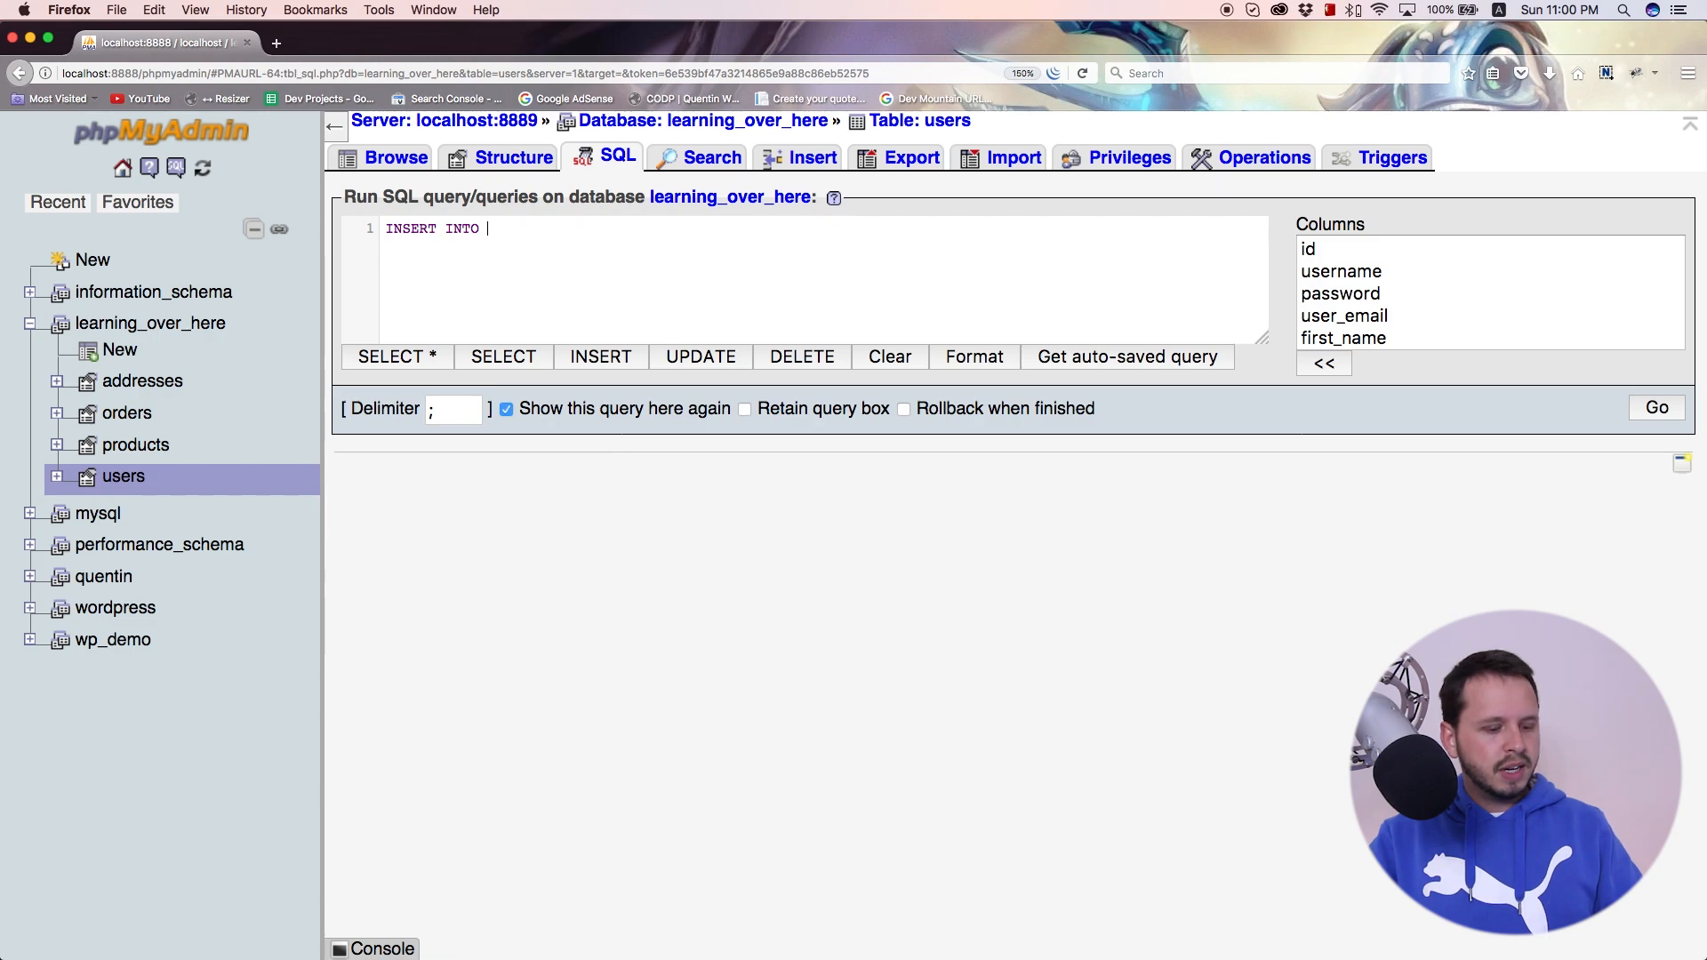
{"action": "type", "text": "`"}
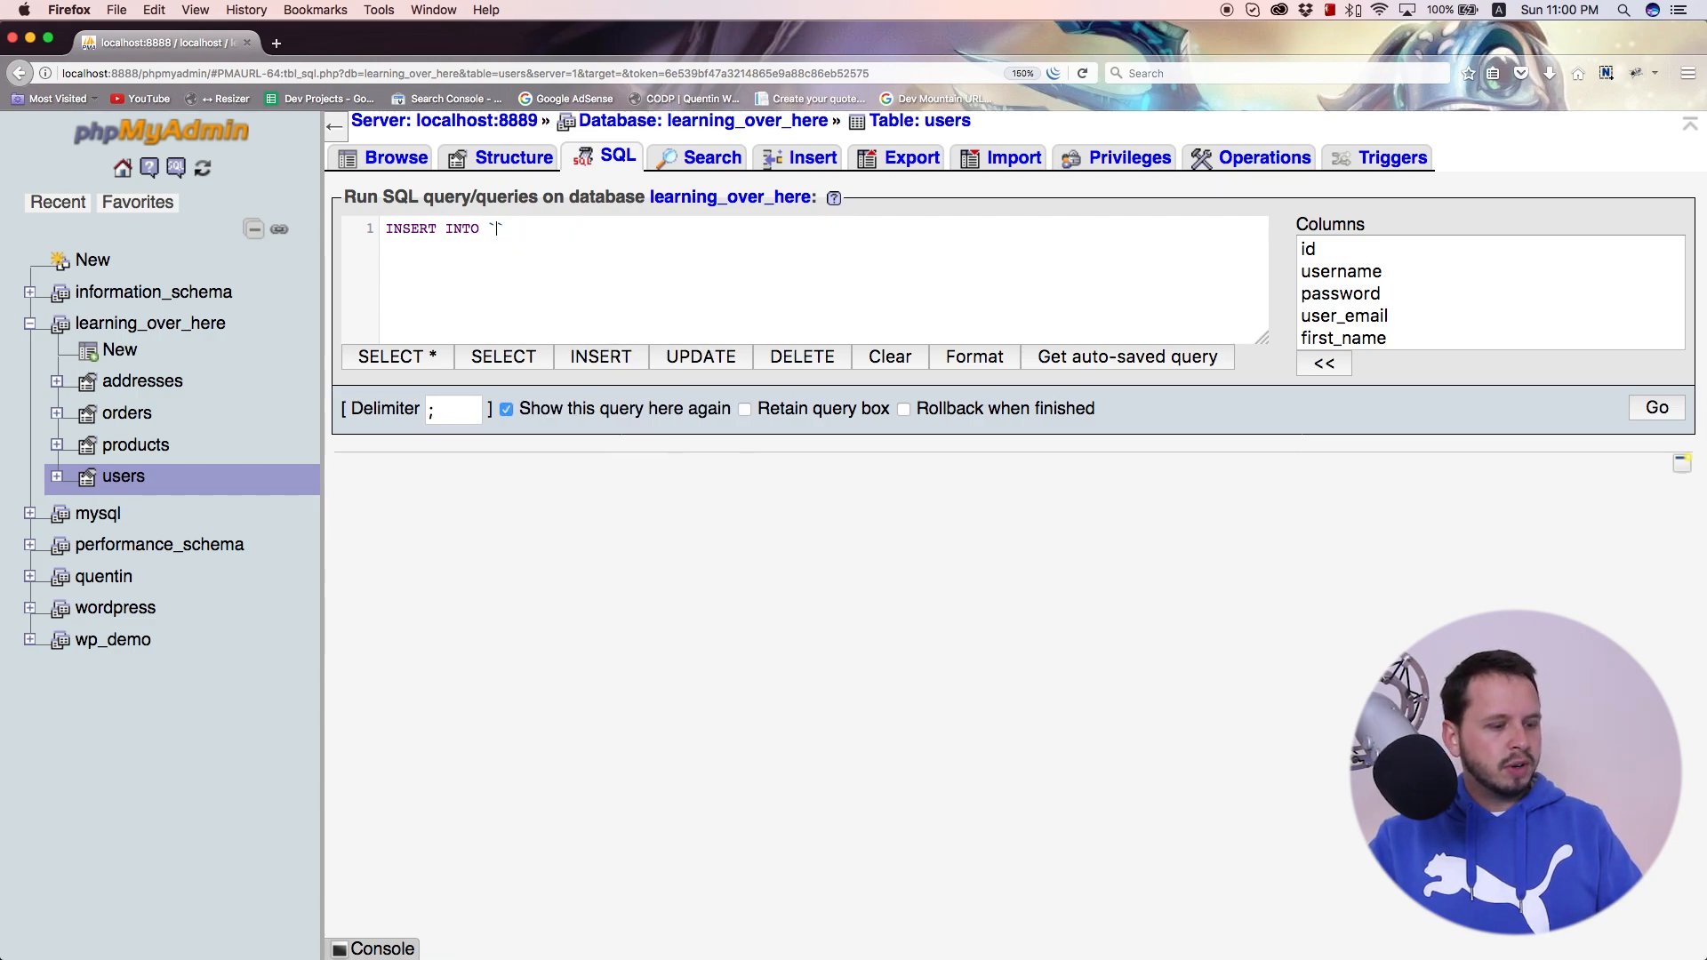
{"action": "type", "text": "tab"}
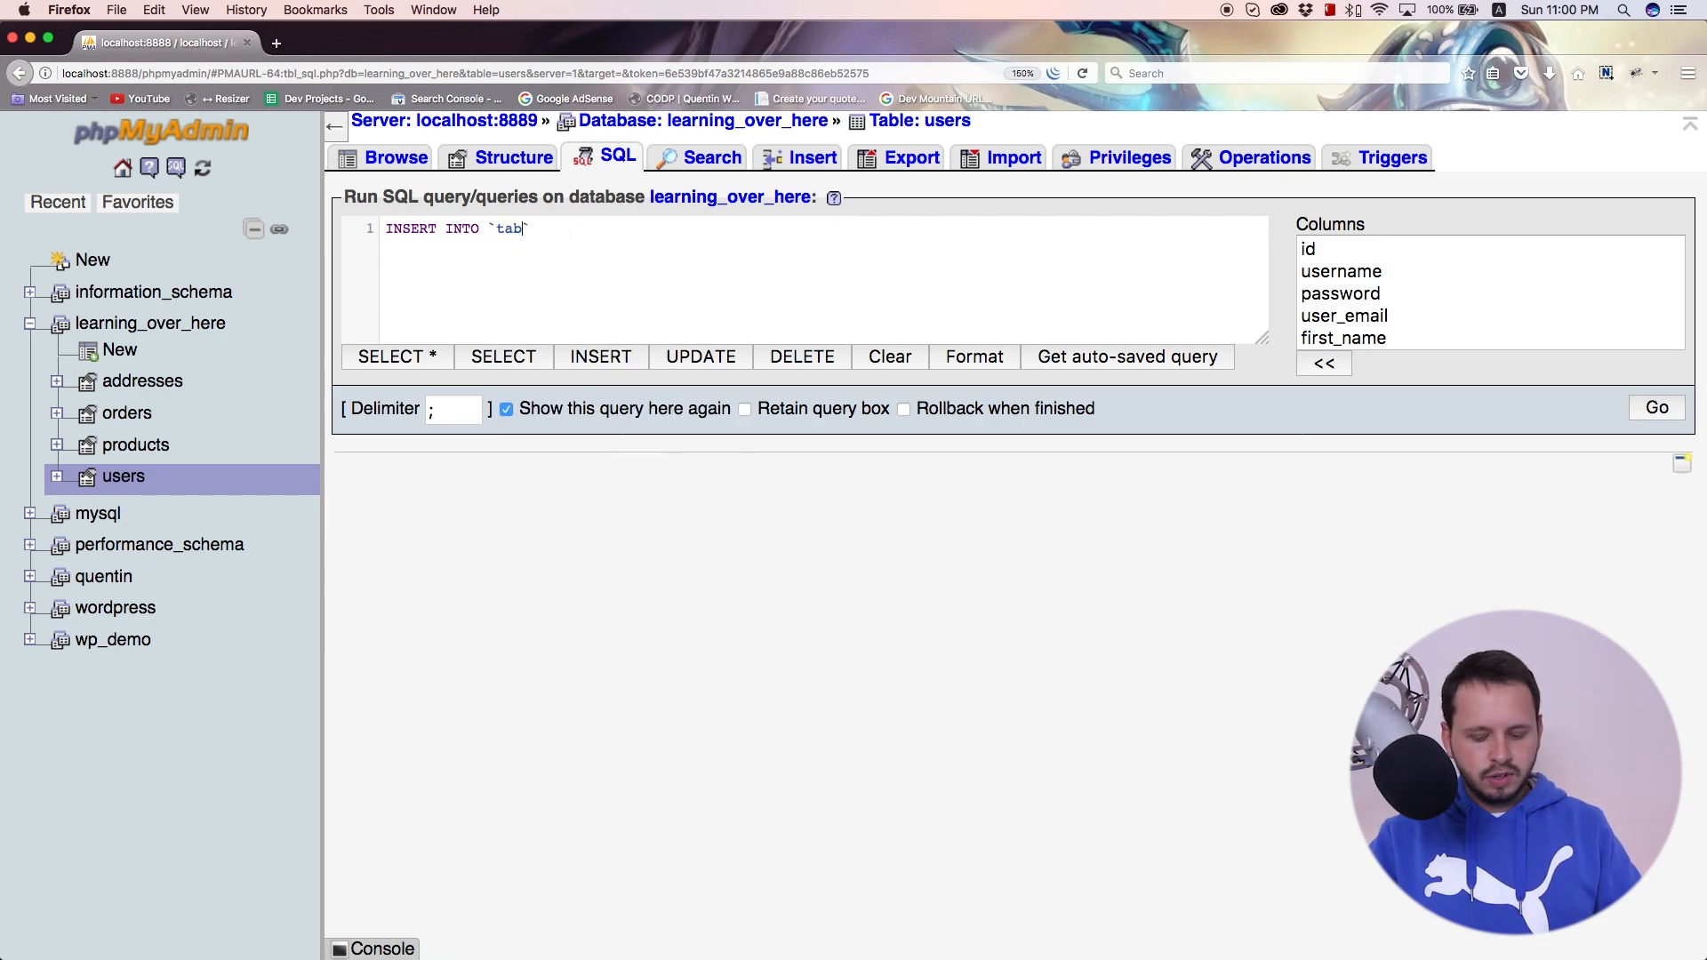
{"action": "type", "text": "le` ()"}
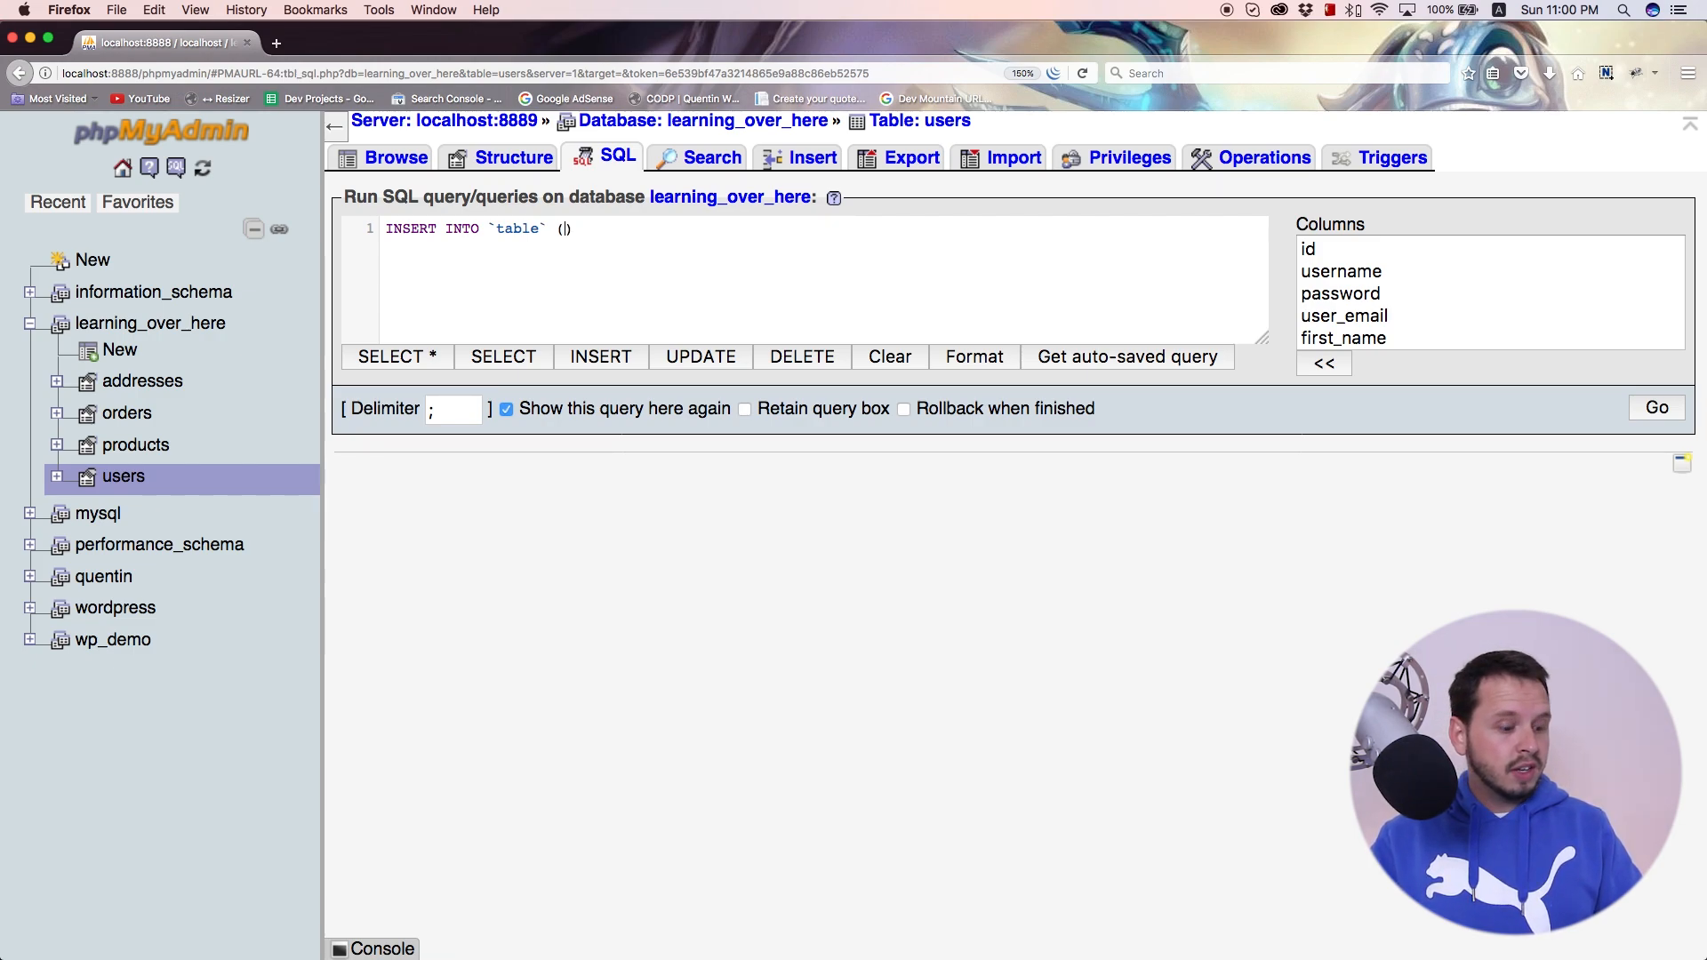
{"action": "type", "text": "``,"}
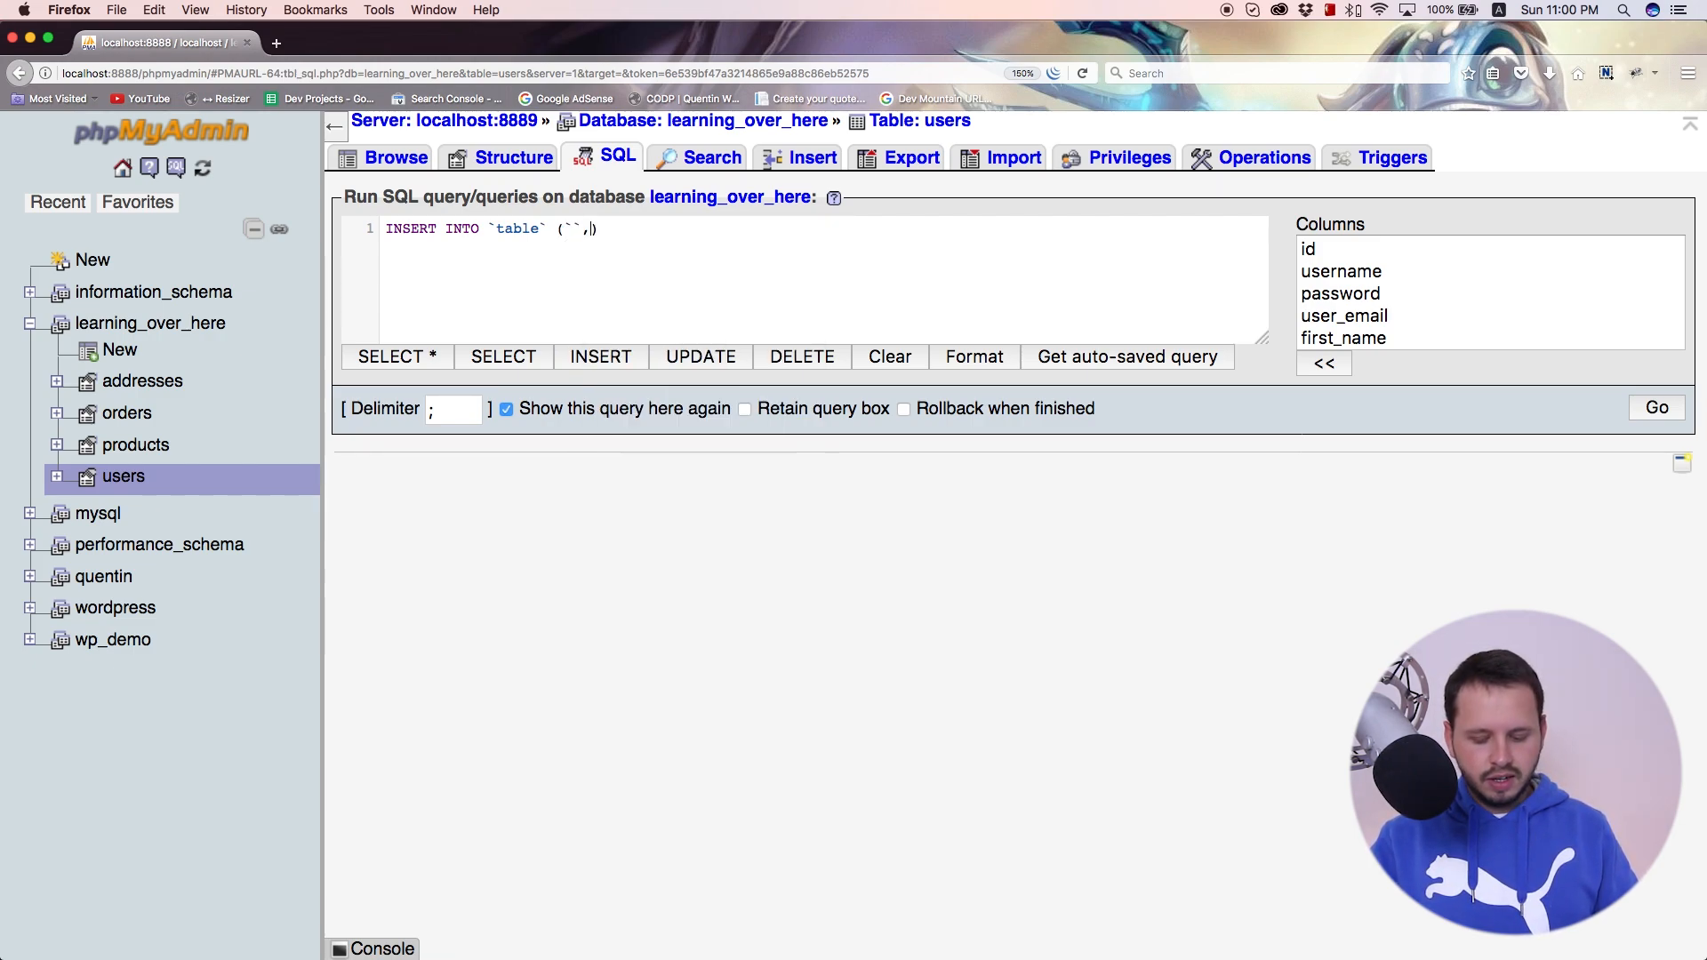
{"action": "type", "text": "``,`"}
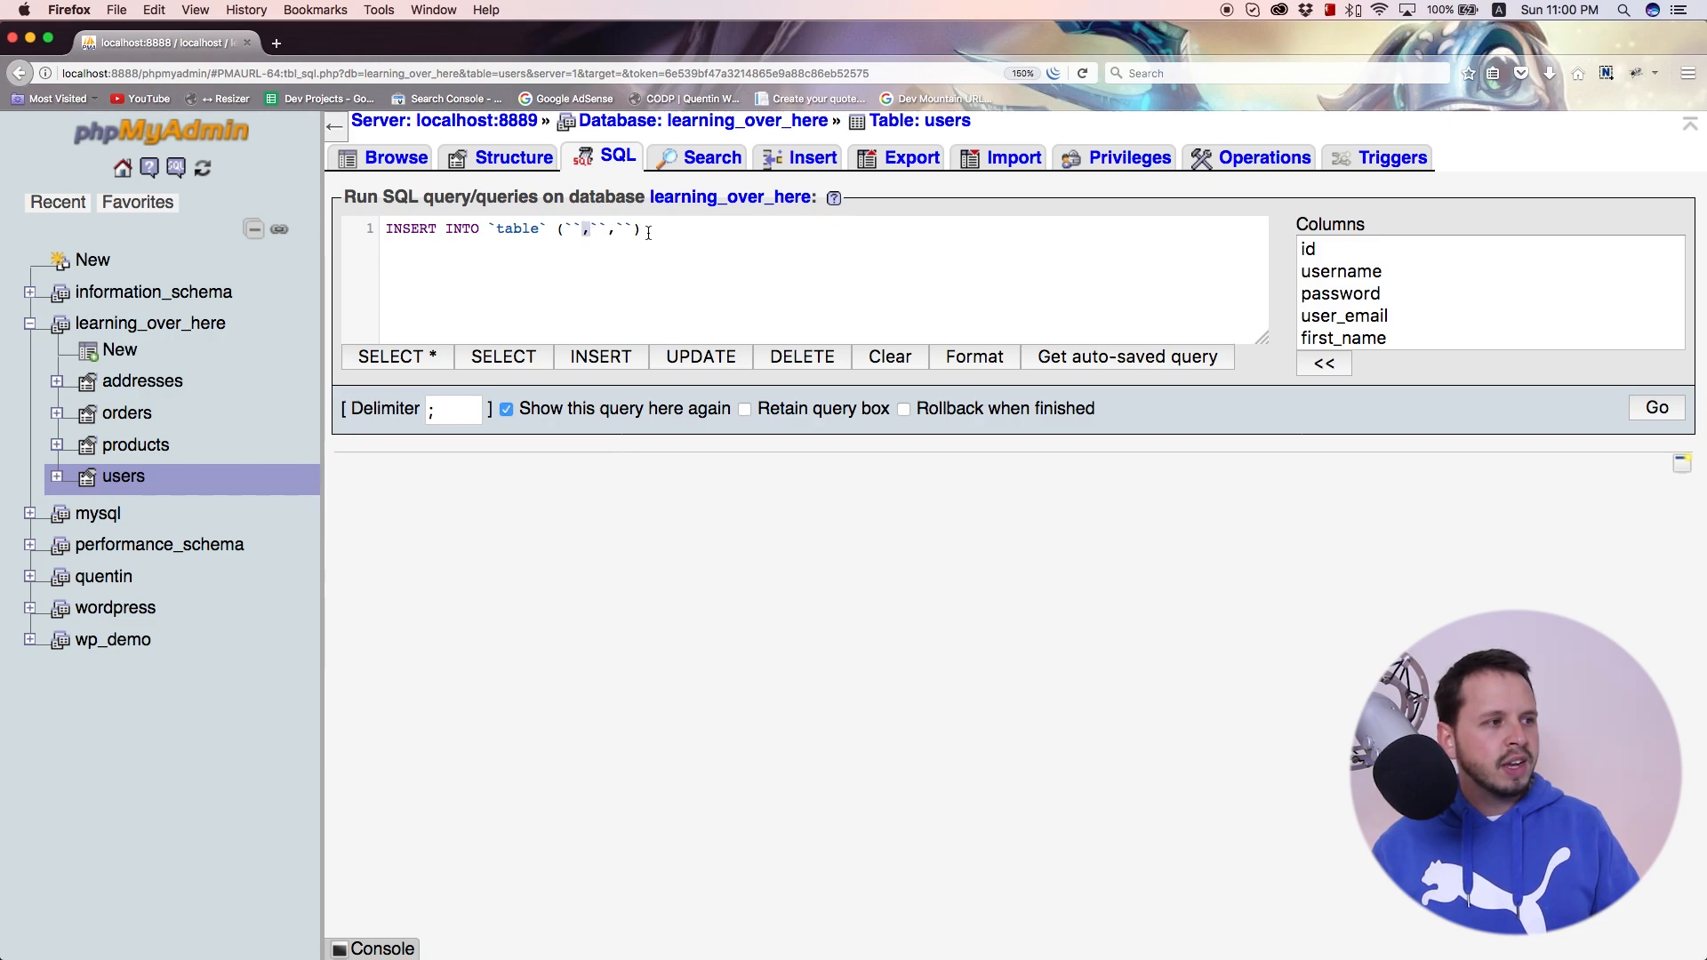
{"action": "type", "text": "VALUES"}
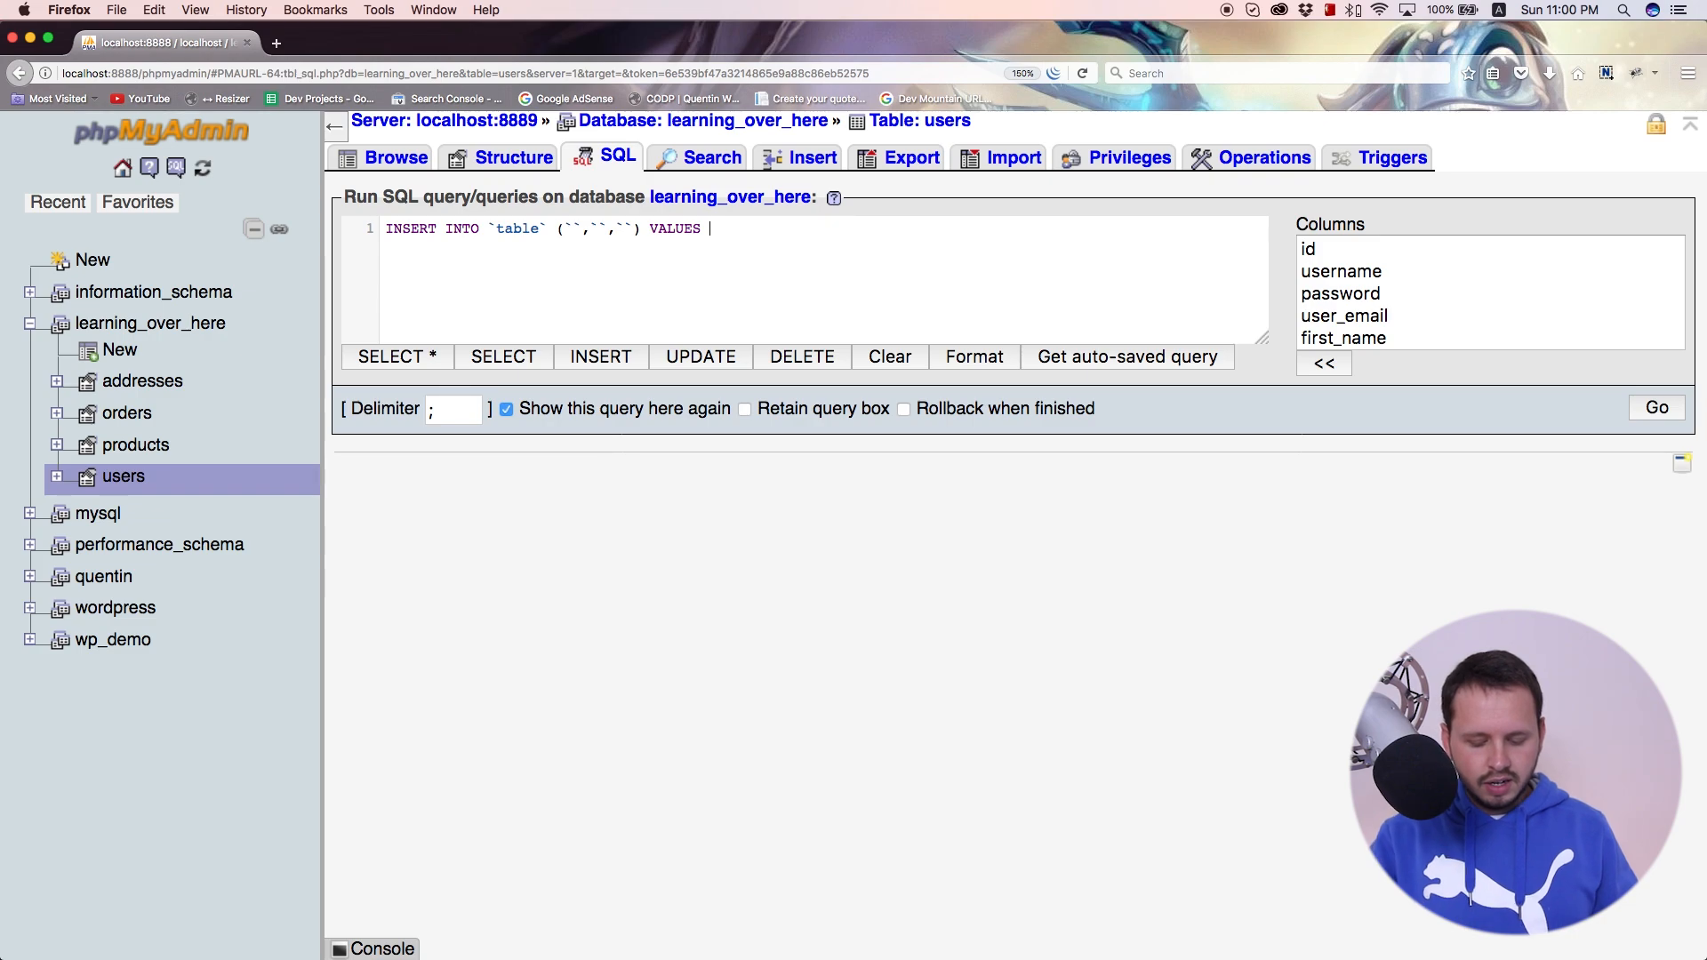
Add empty value parentheses after VALUES, without a trailing semicolon, and return to the column list.
{"action": "type", "text": "()"}
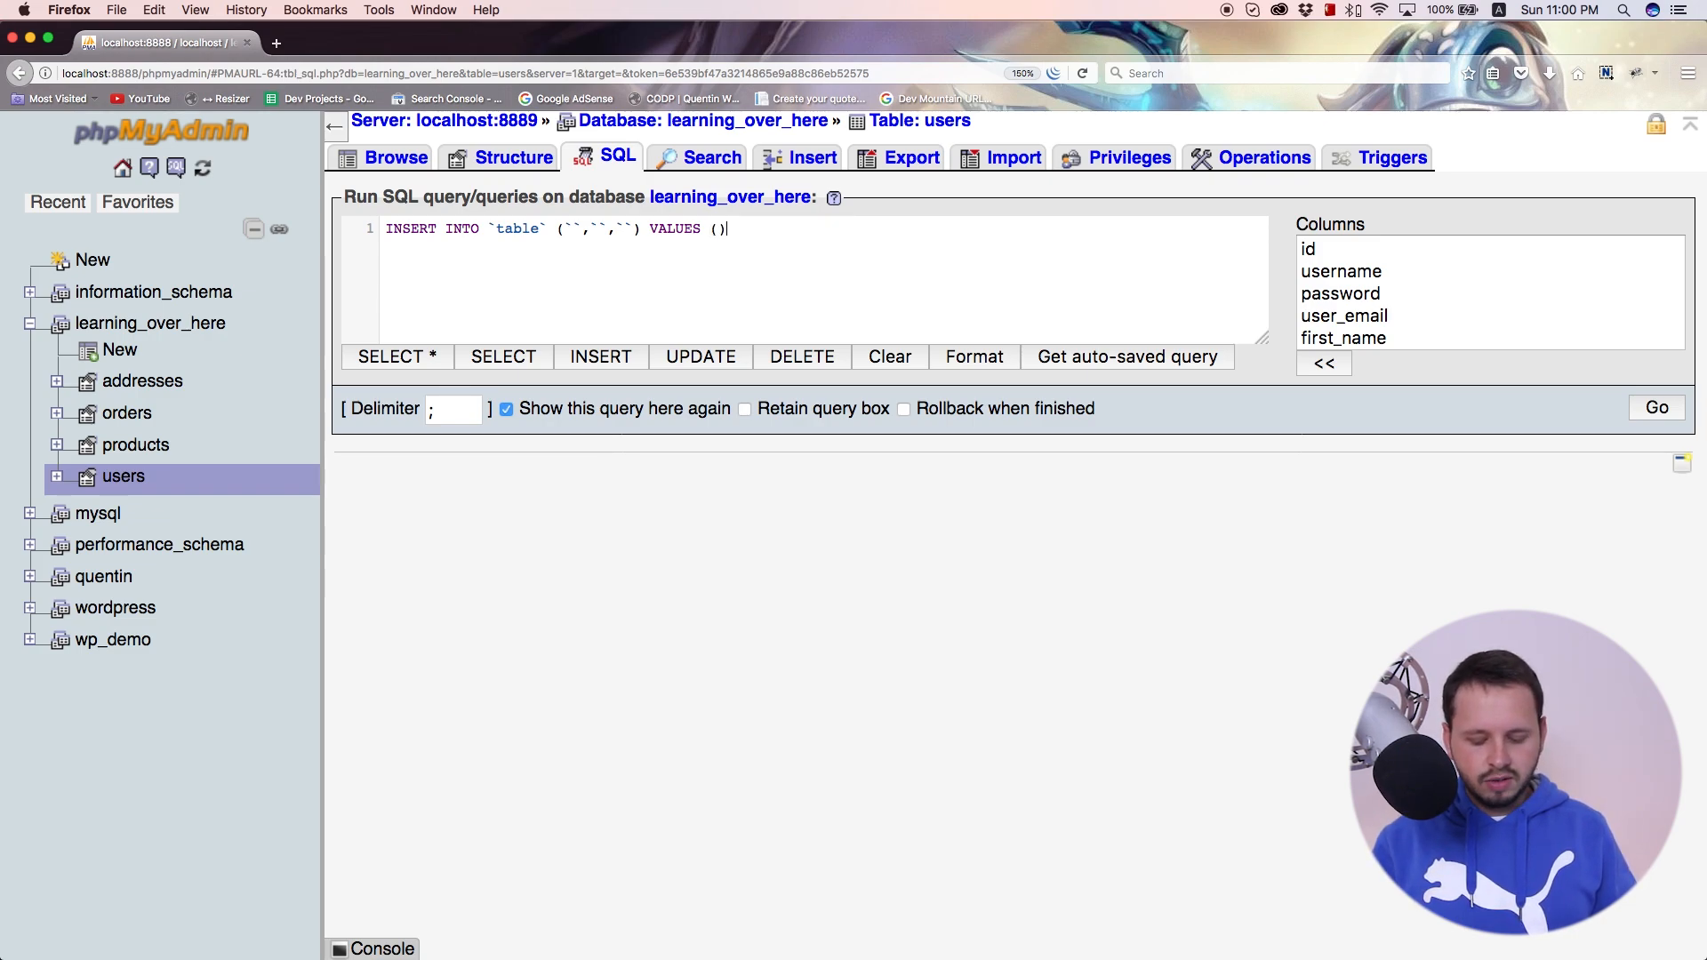
{"action": "type", "text": ";"}
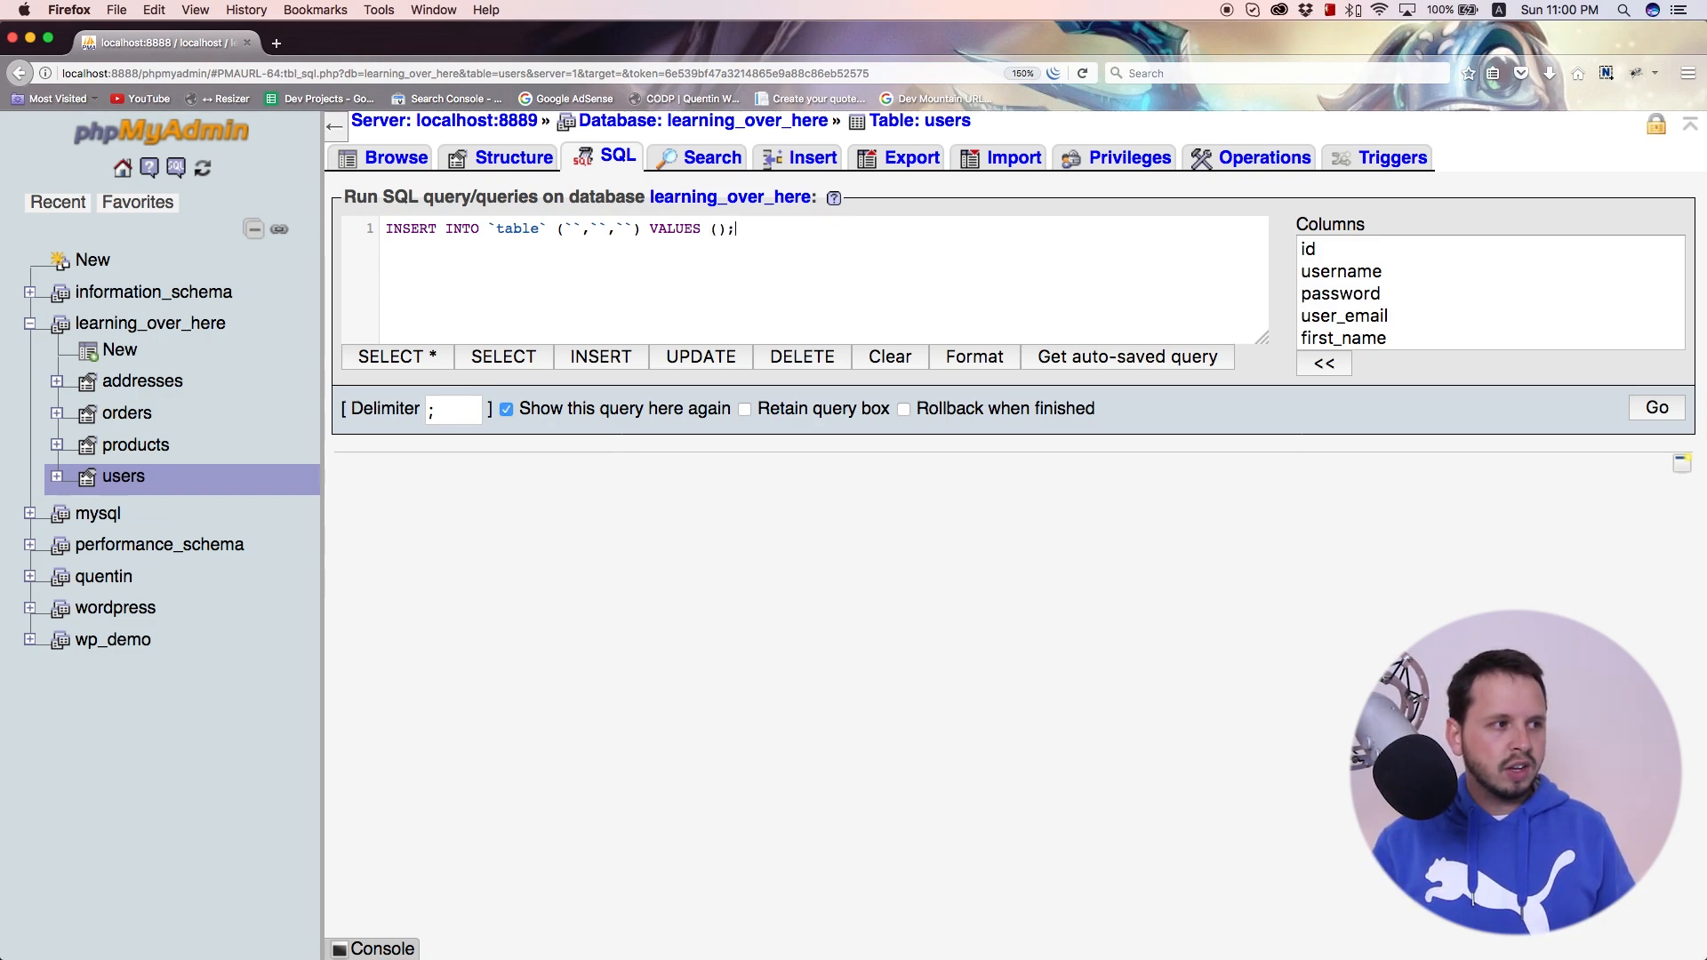
{"action": "key", "text": "Backspace"}
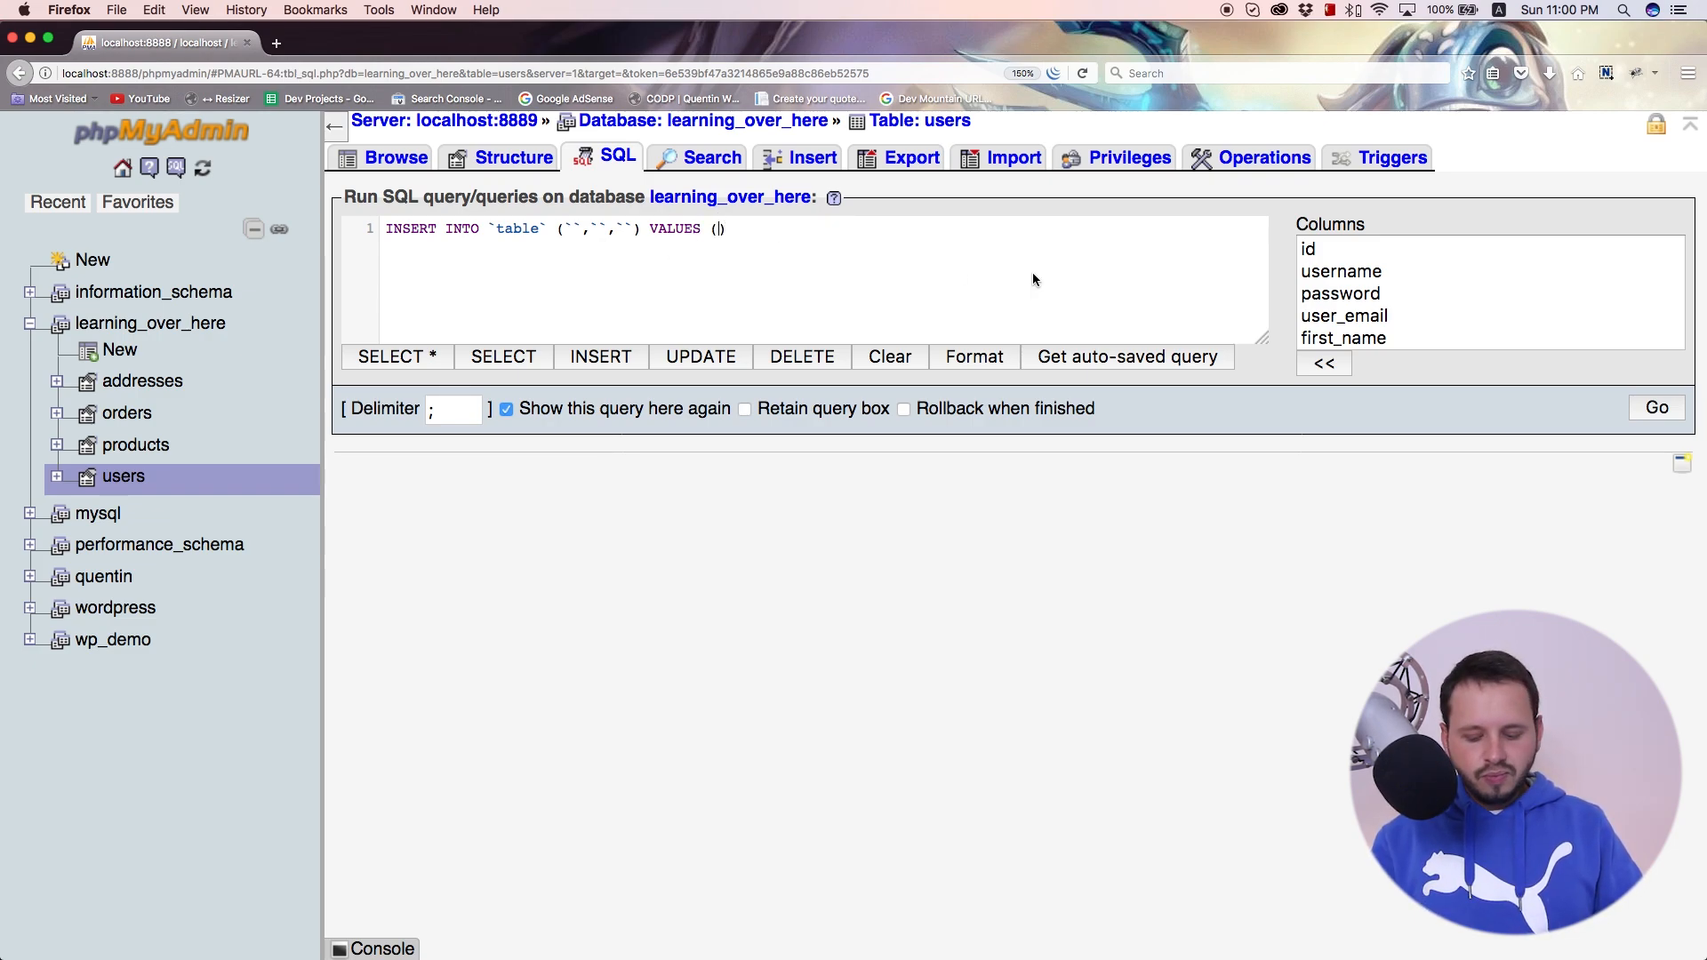
{"action": "mouse_move", "coordinate": [717, 265]}
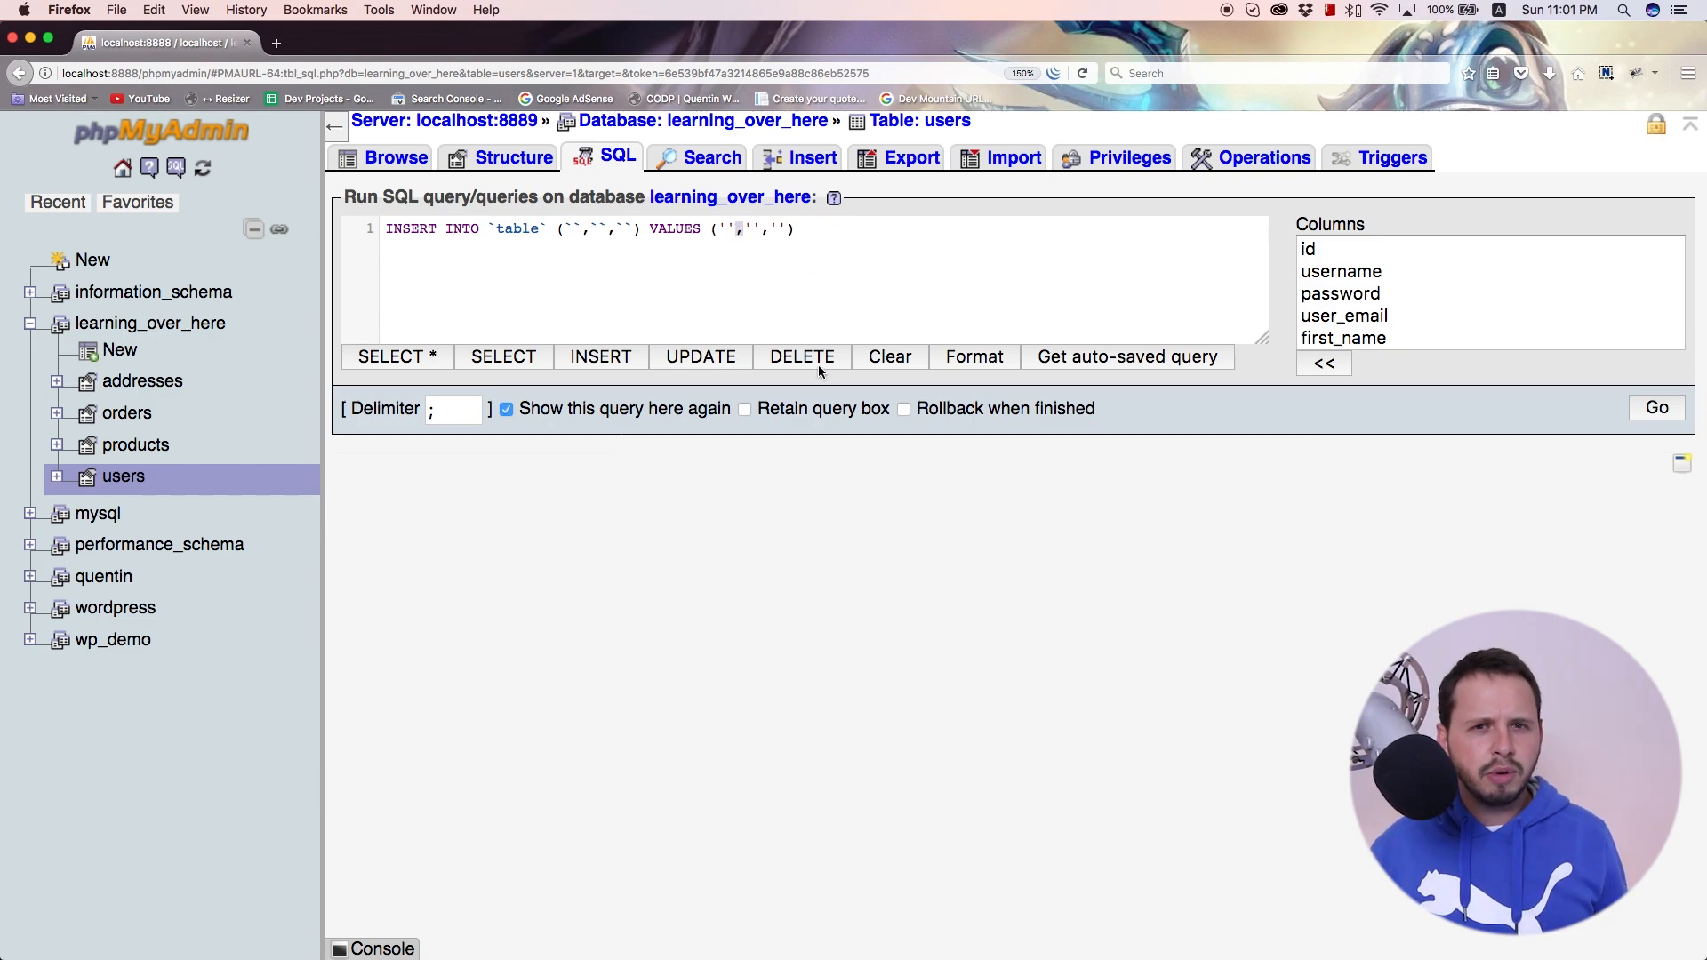
{"action": "mouse_move", "coordinate": [760, 286]}
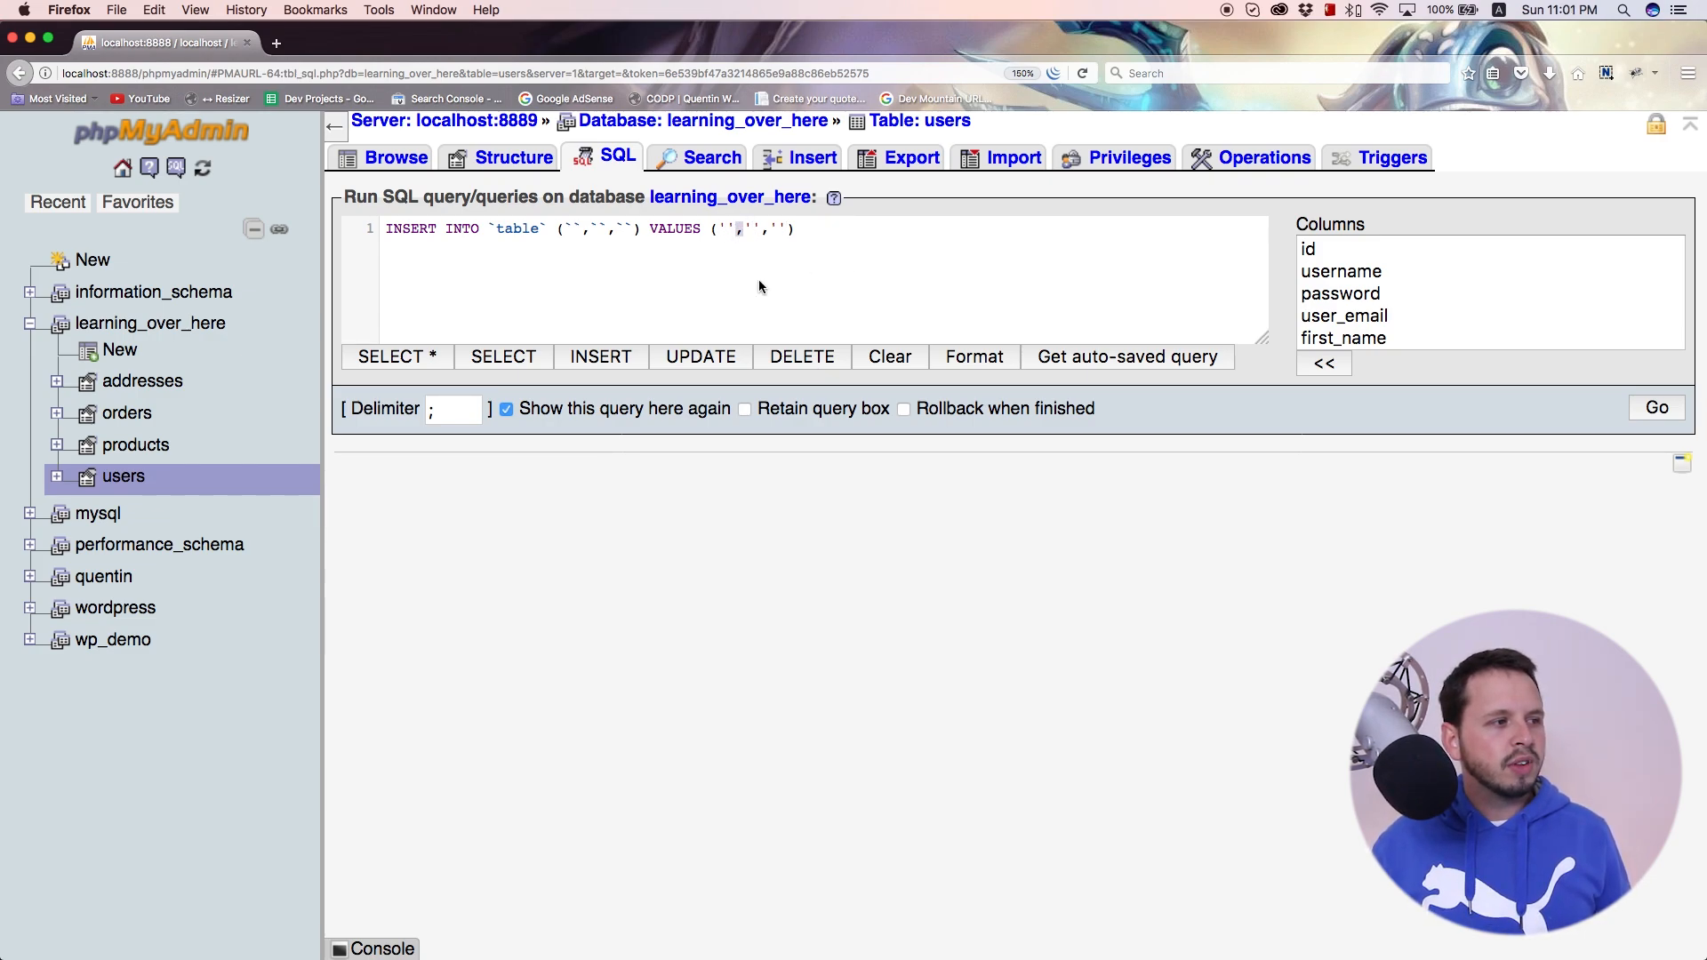
{"action": "left_click", "coordinate": [720, 229]}
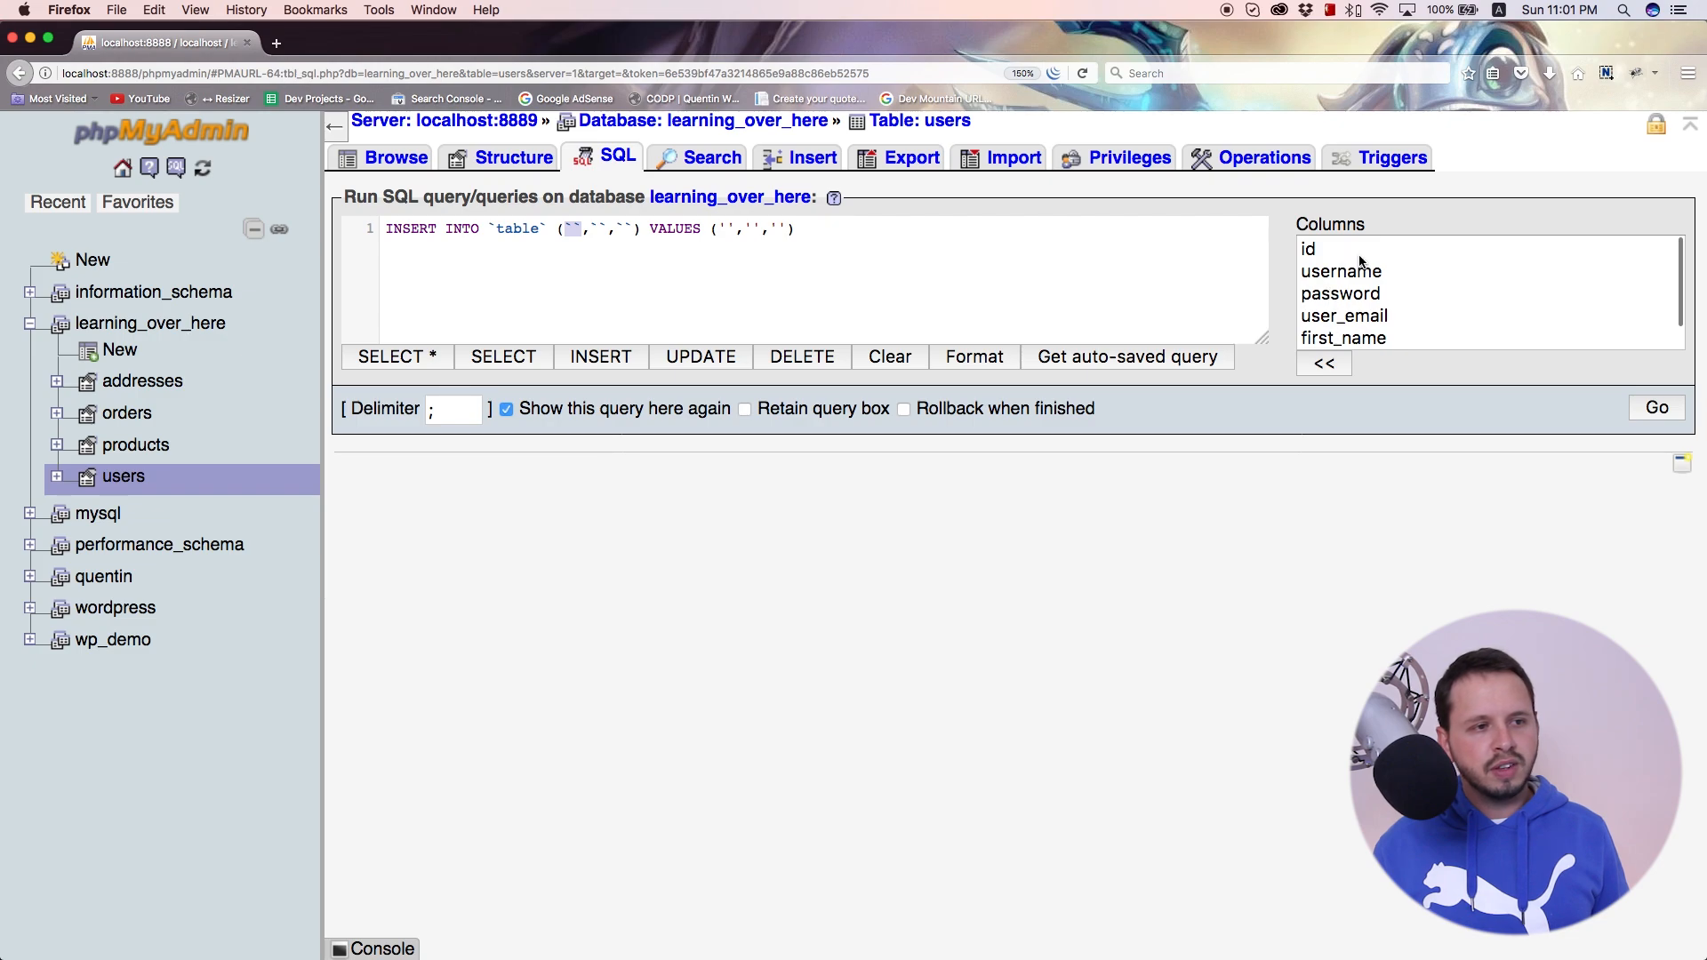
{"action": "mouse_move", "coordinate": [1348, 340]}
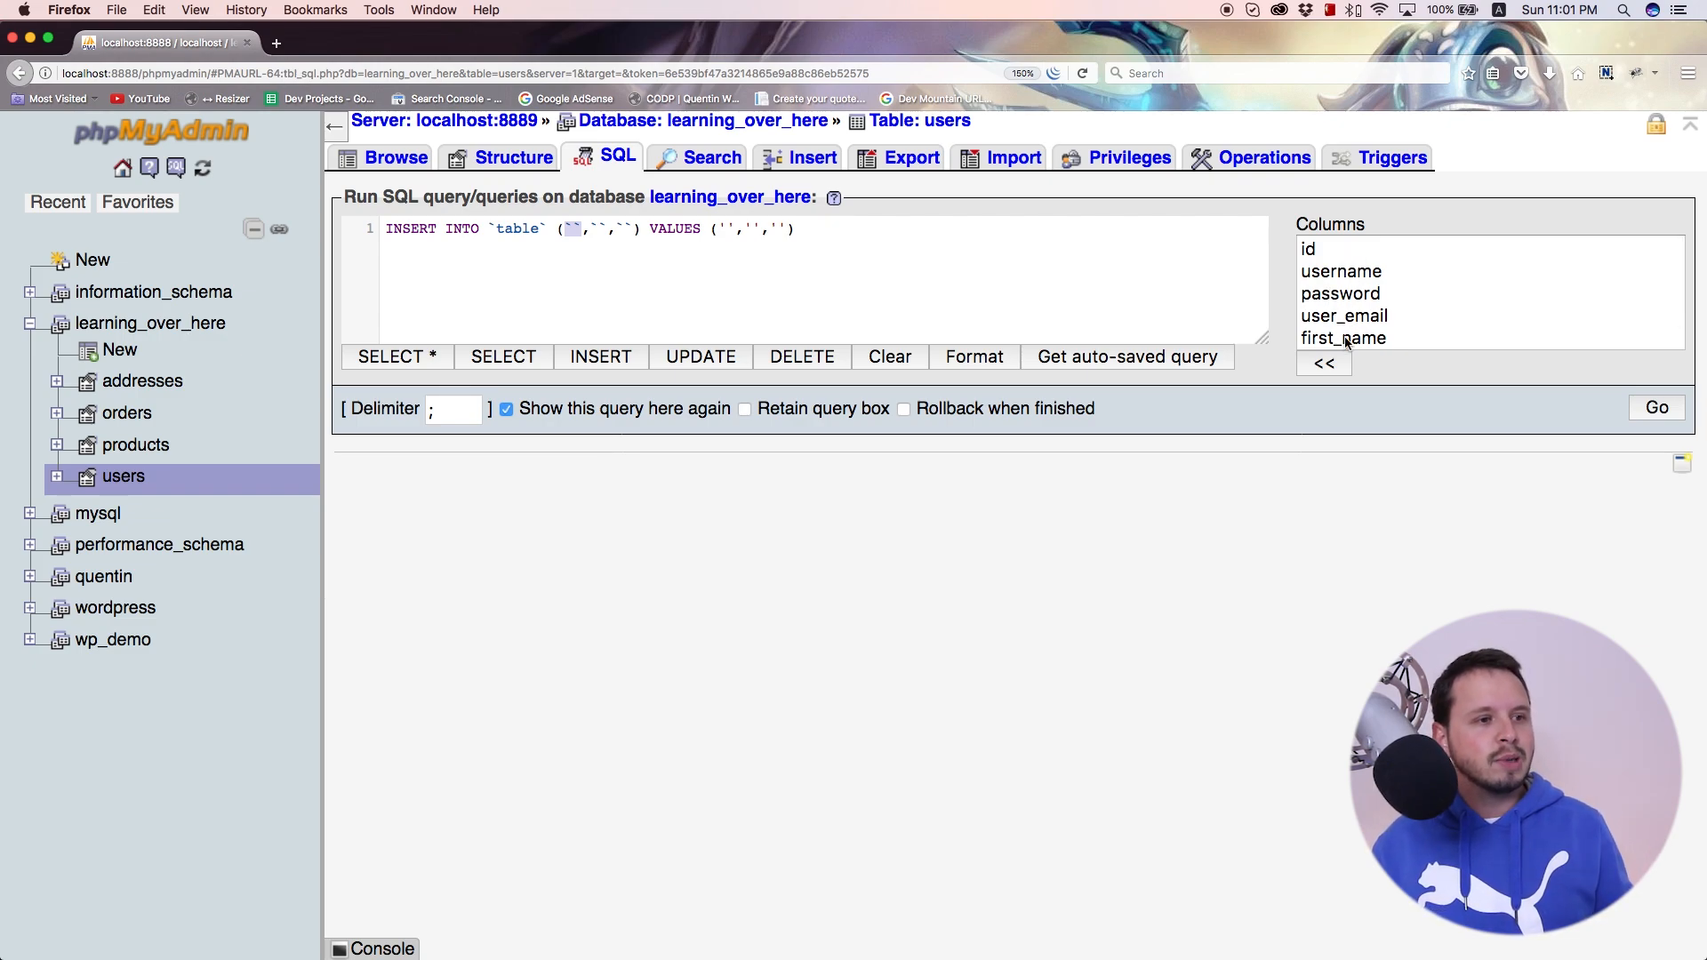
{"action": "mouse_move", "coordinate": [1037, 274]}
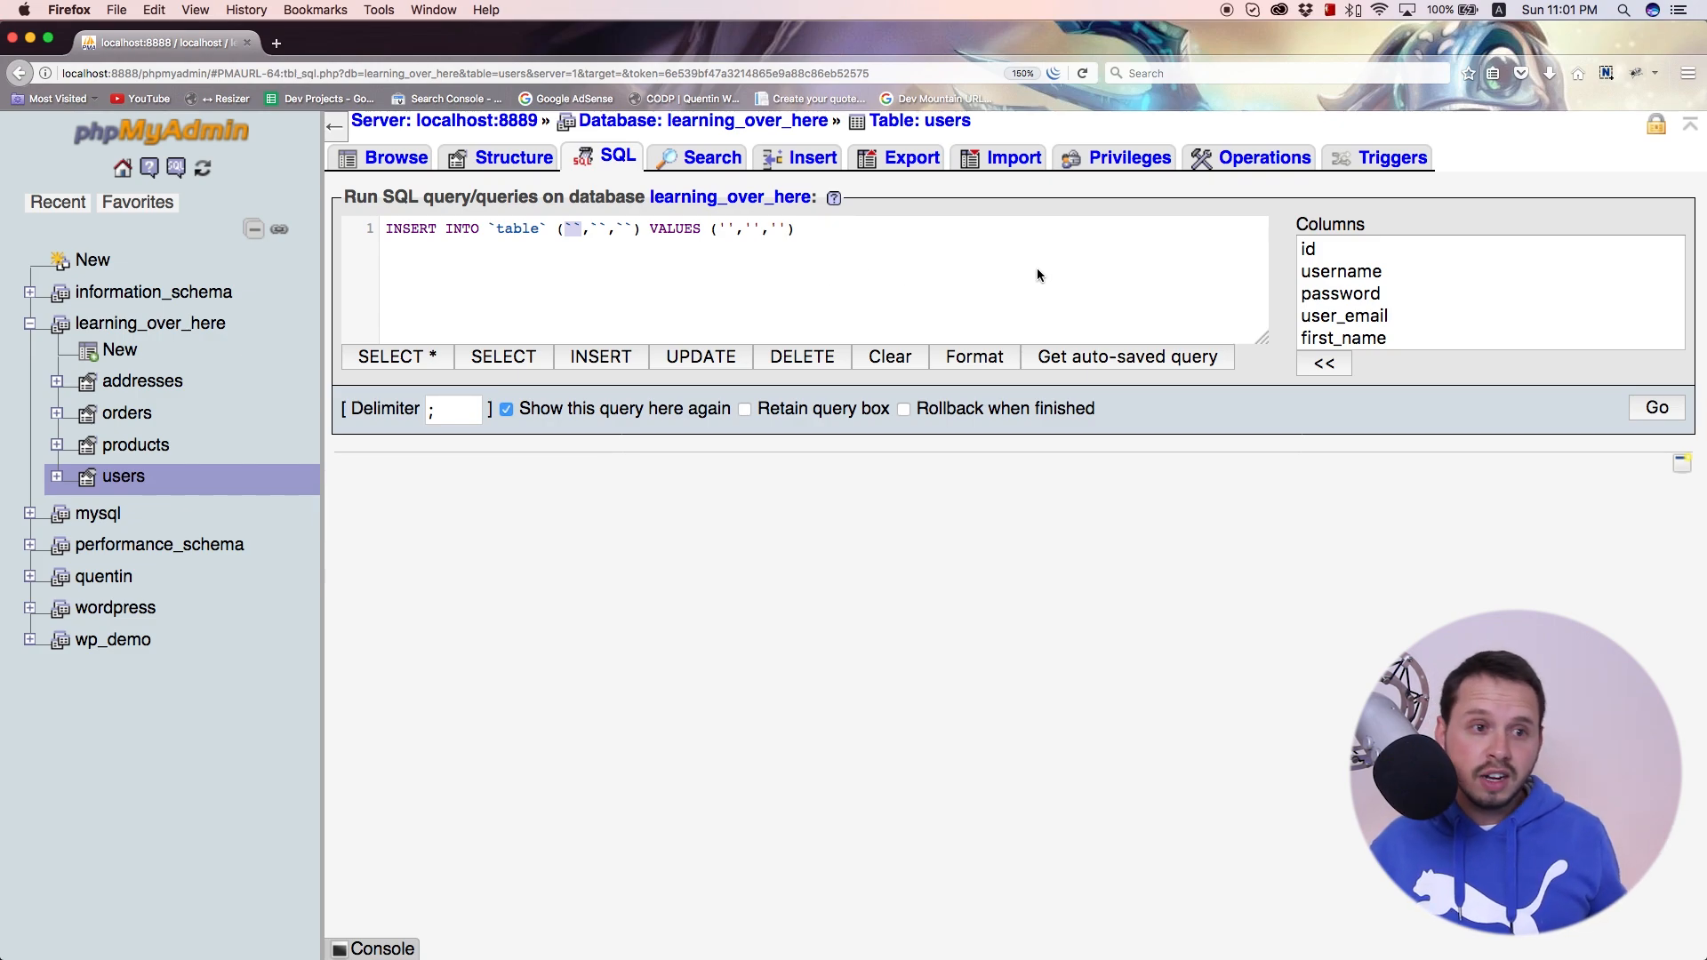
{"action": "mouse_move", "coordinate": [637, 256]}
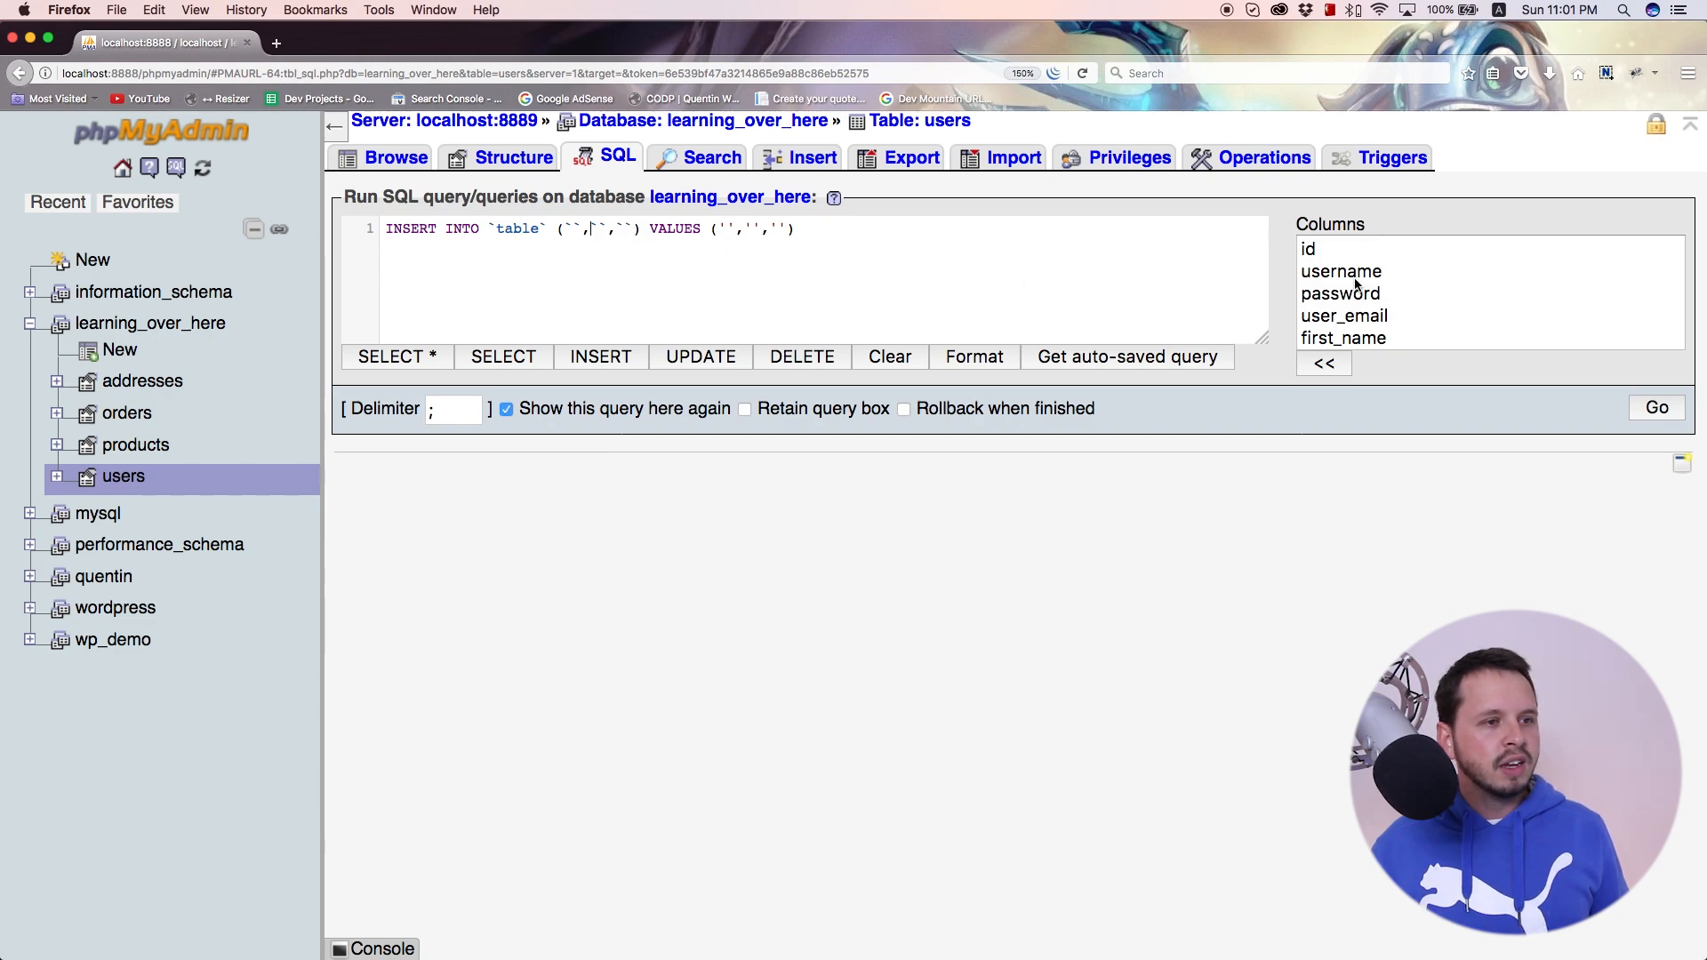
Name the columns id, username, password, user_email, first_name and last_name in the column list.
{"action": "scroll", "scroll_direction": "down", "scroll_amount": 3}
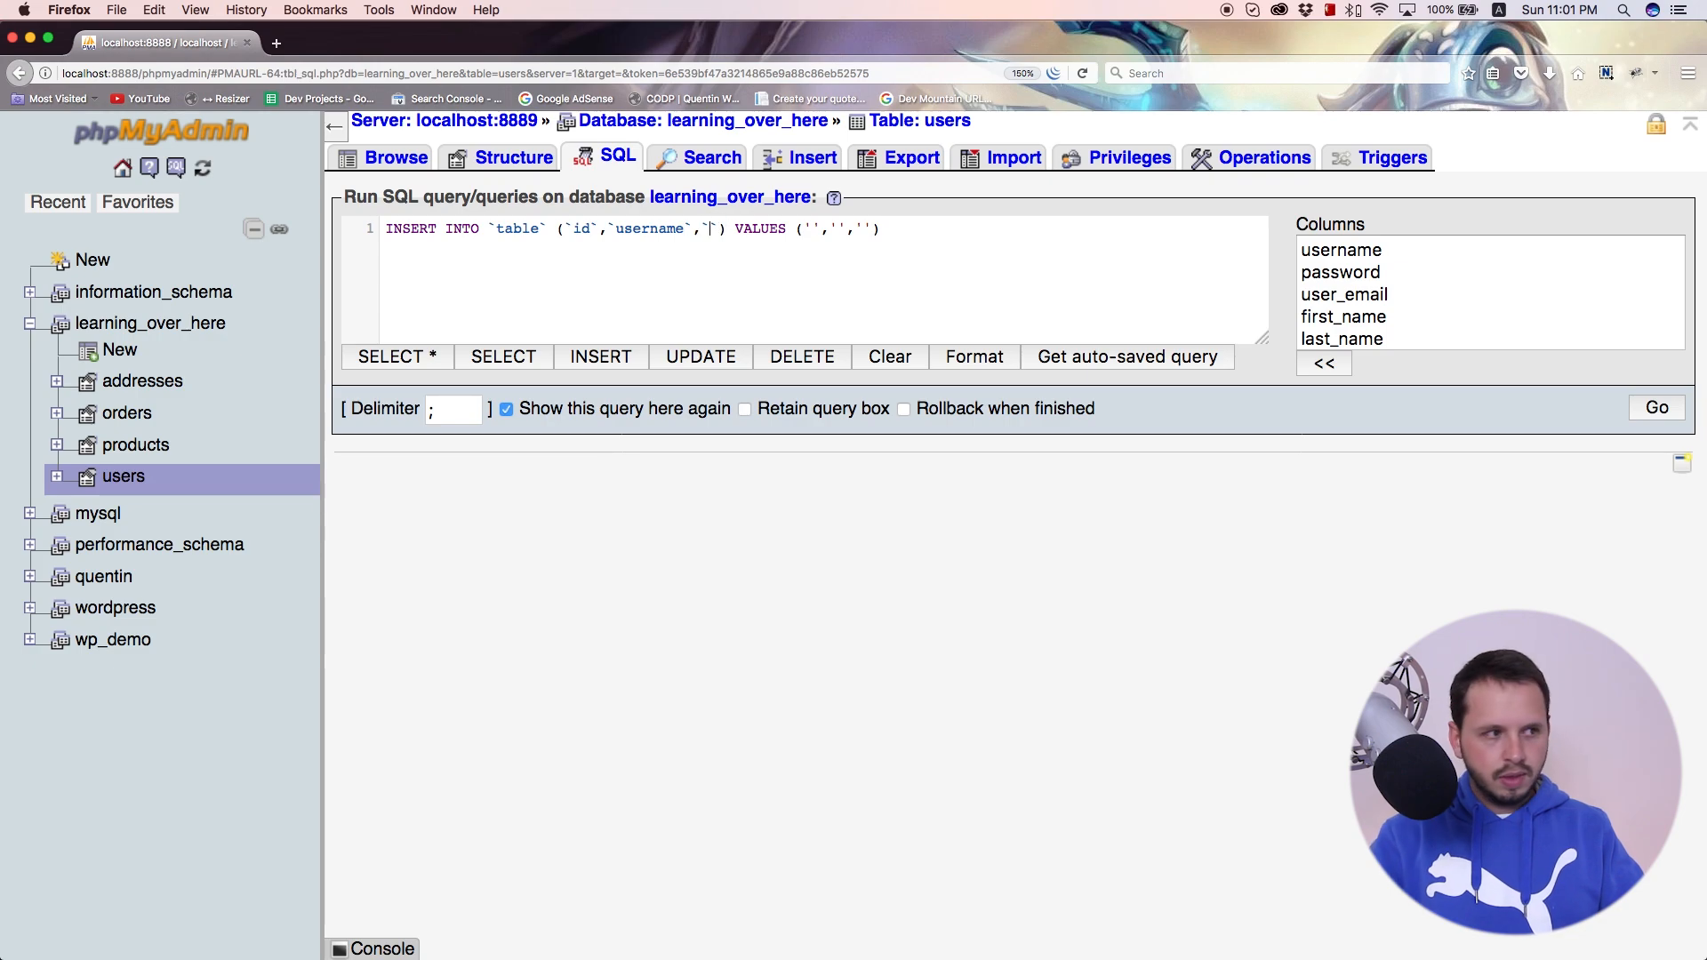
{"action": "type", "text": "`password`"}
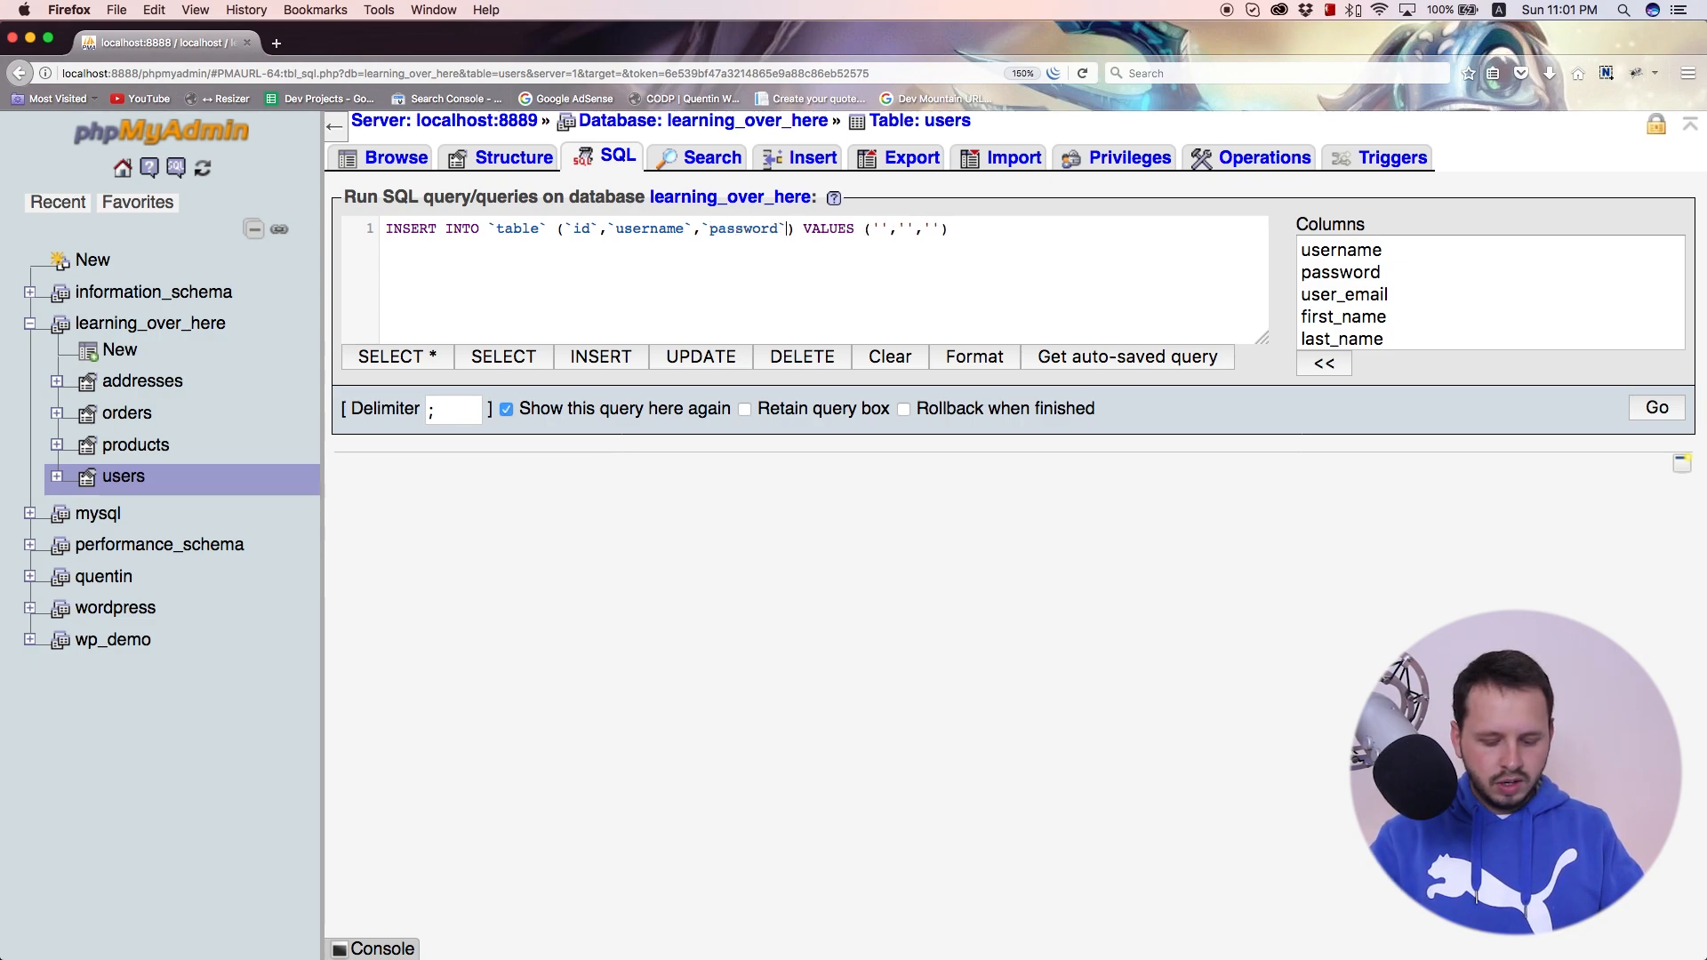
{"action": "type", "text": "`,``"}
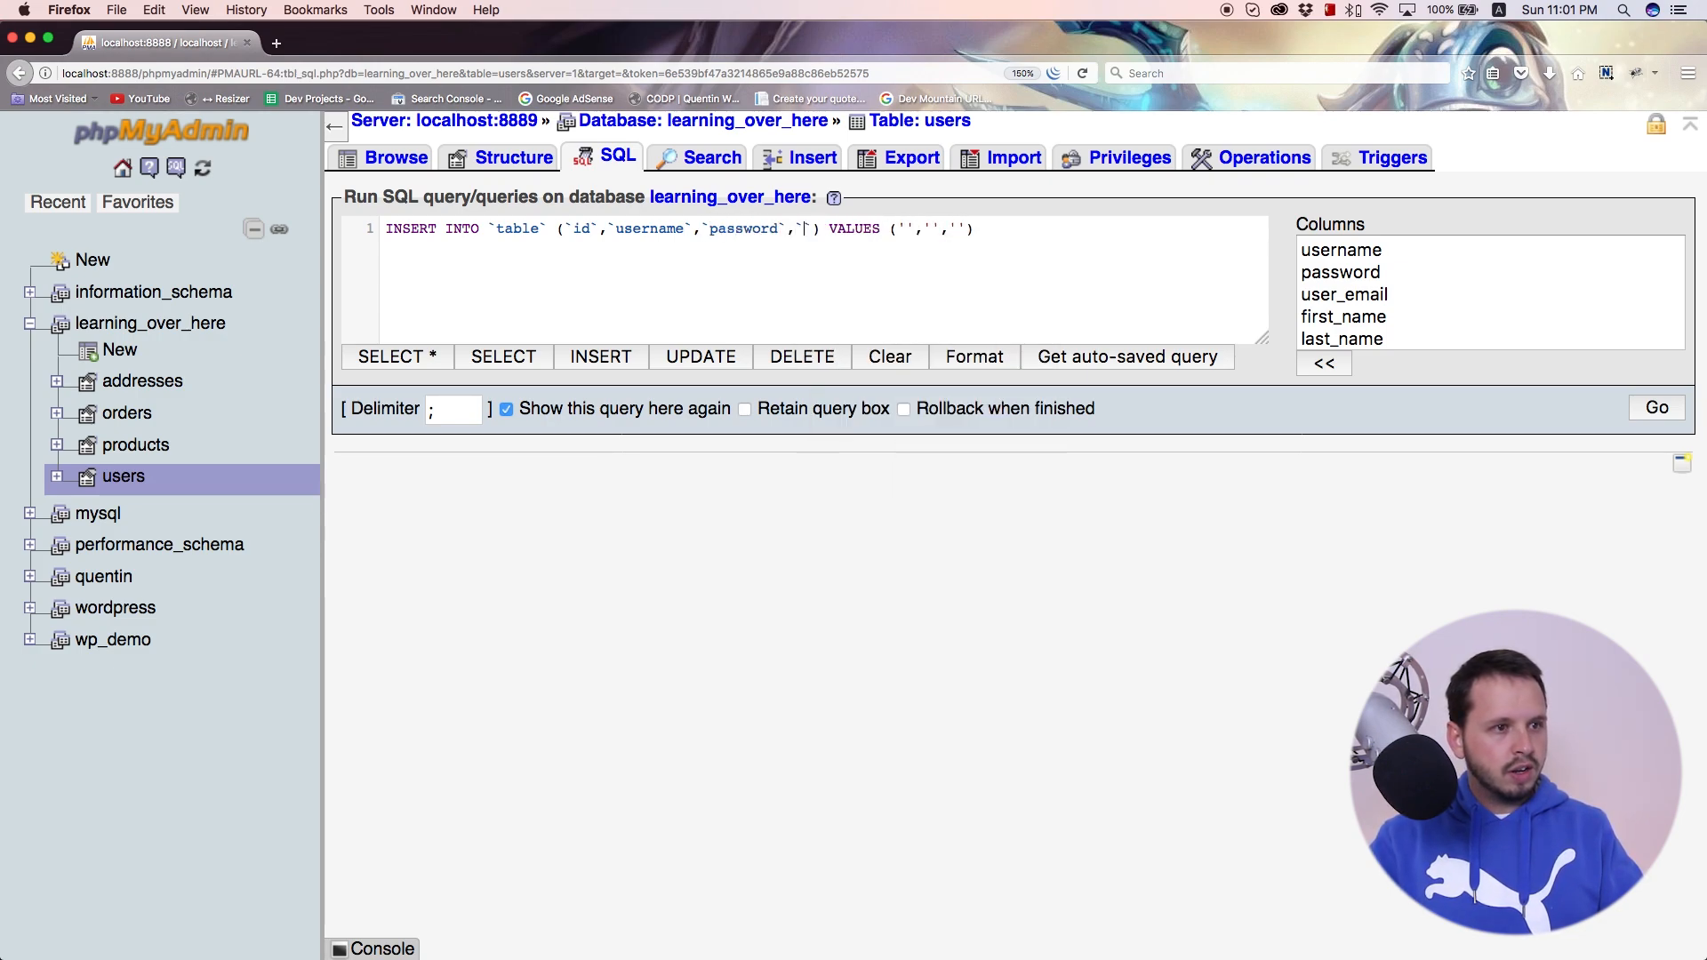
{"action": "type", "text": "u"}
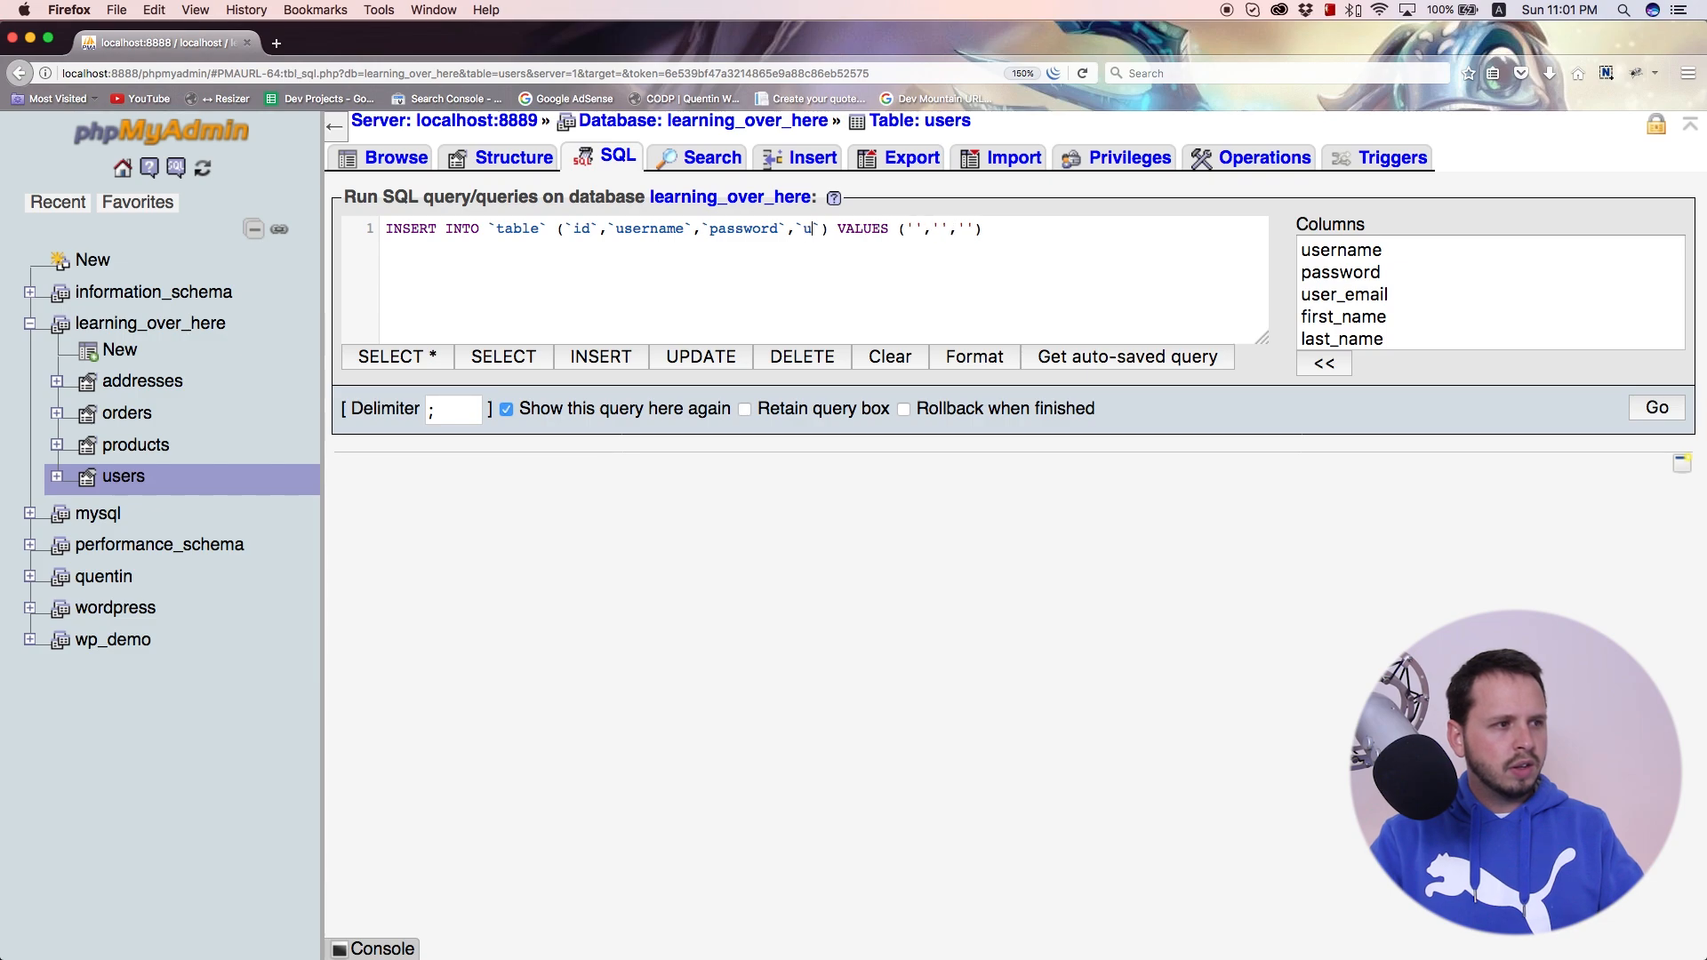
{"action": "type", "text": "ser_email"}
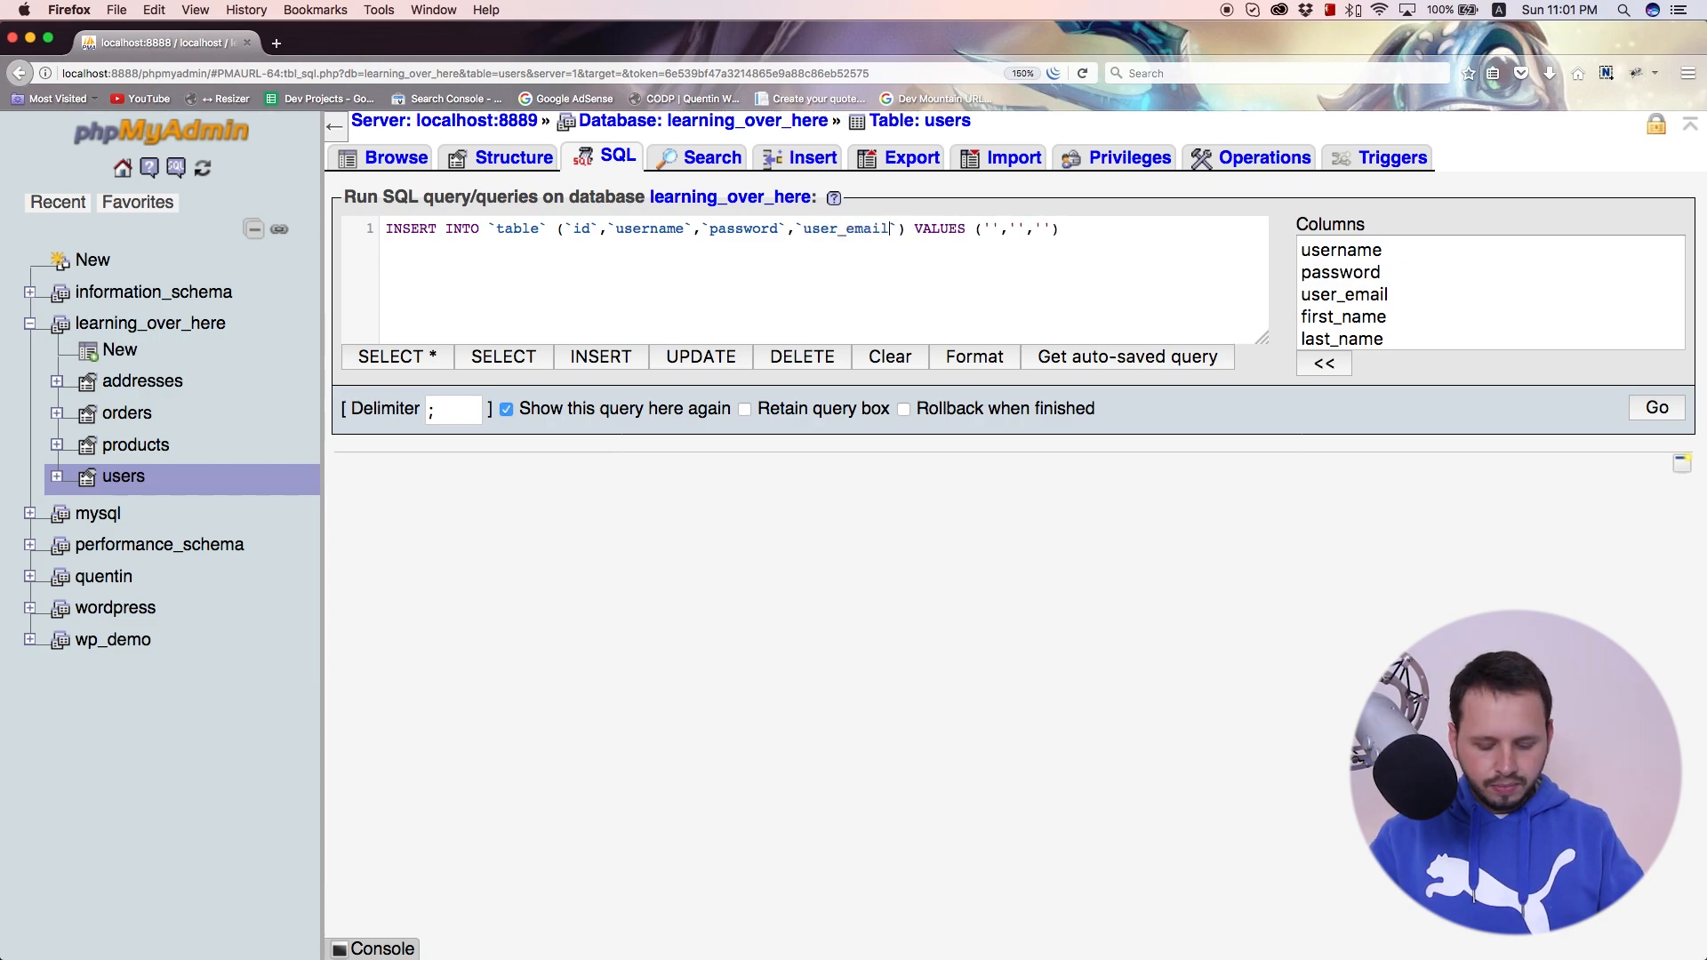
{"action": "type", "text": ","}
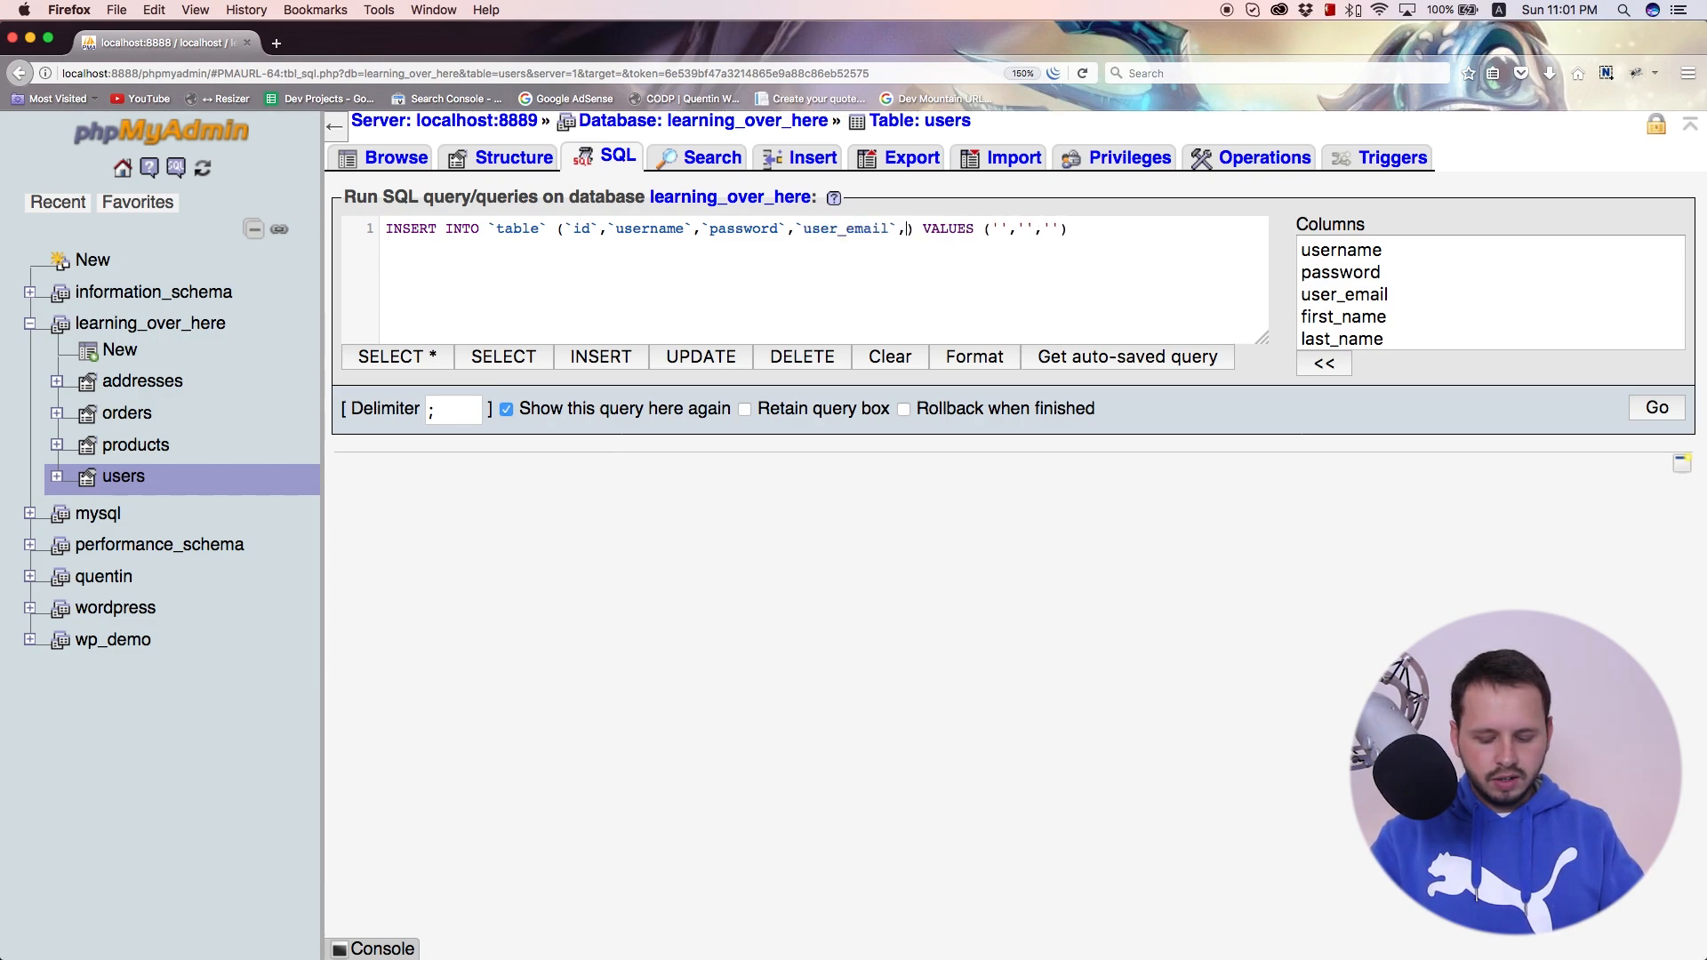
{"action": "type", "text": "`first_name`,`last_name"}
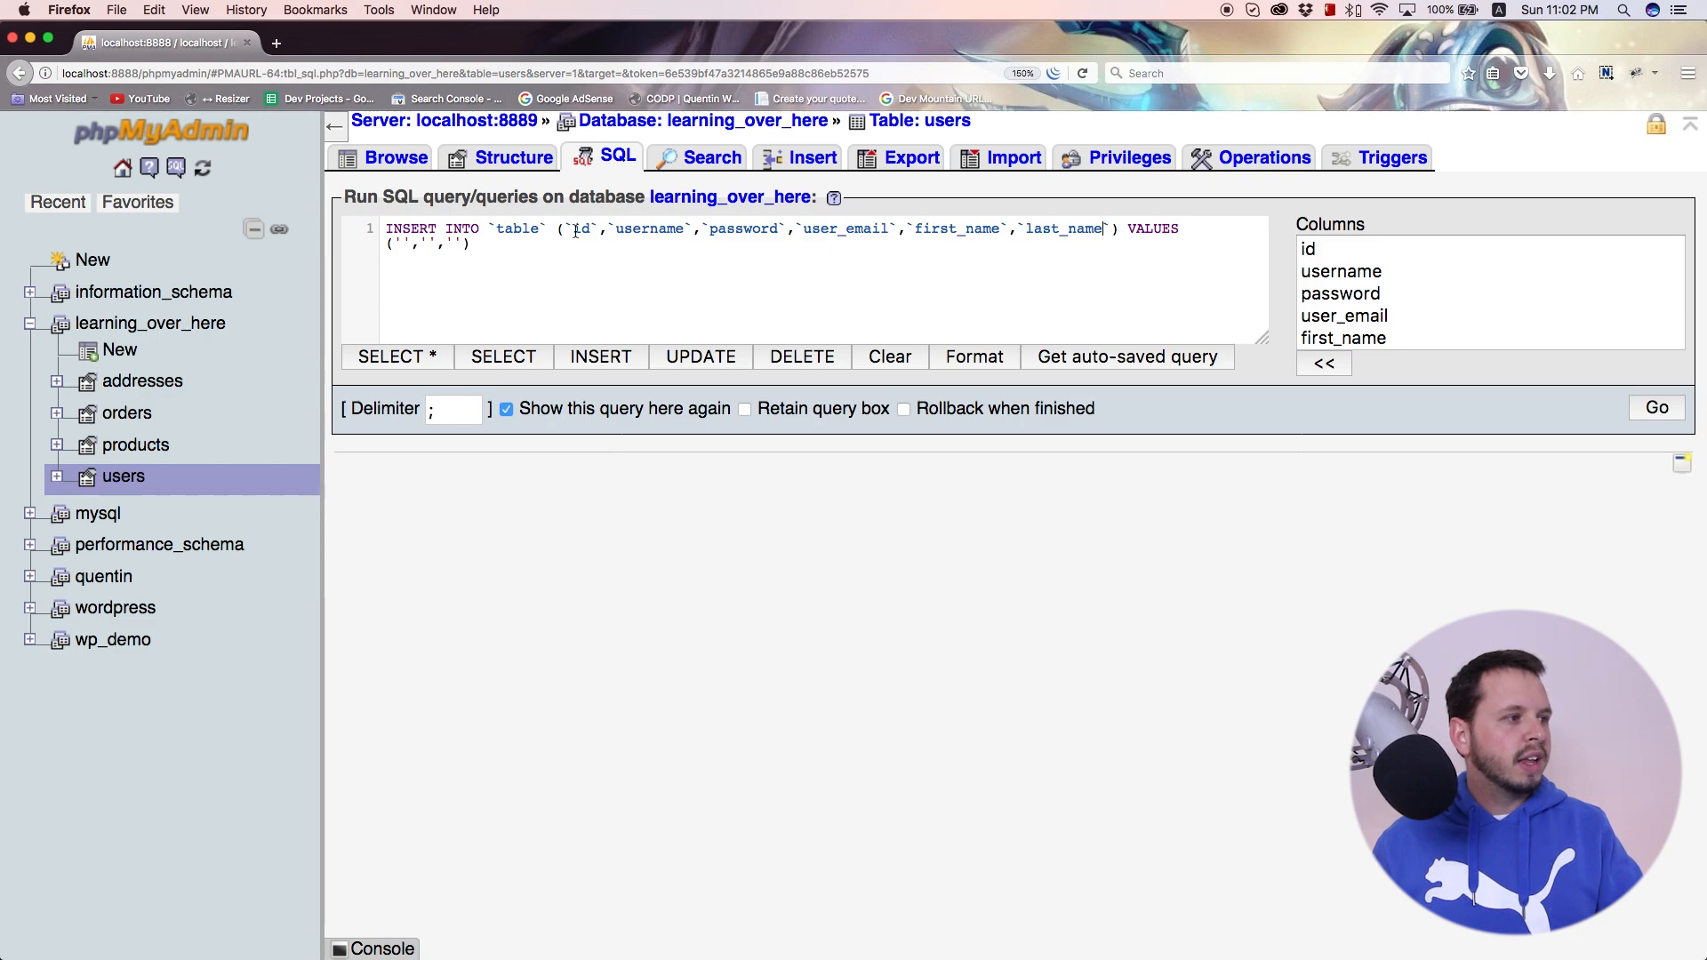
Enter 16 as the id value and extend the VALUES list to six quoted slots.
{"action": "left_click", "coordinate": [406, 243]}
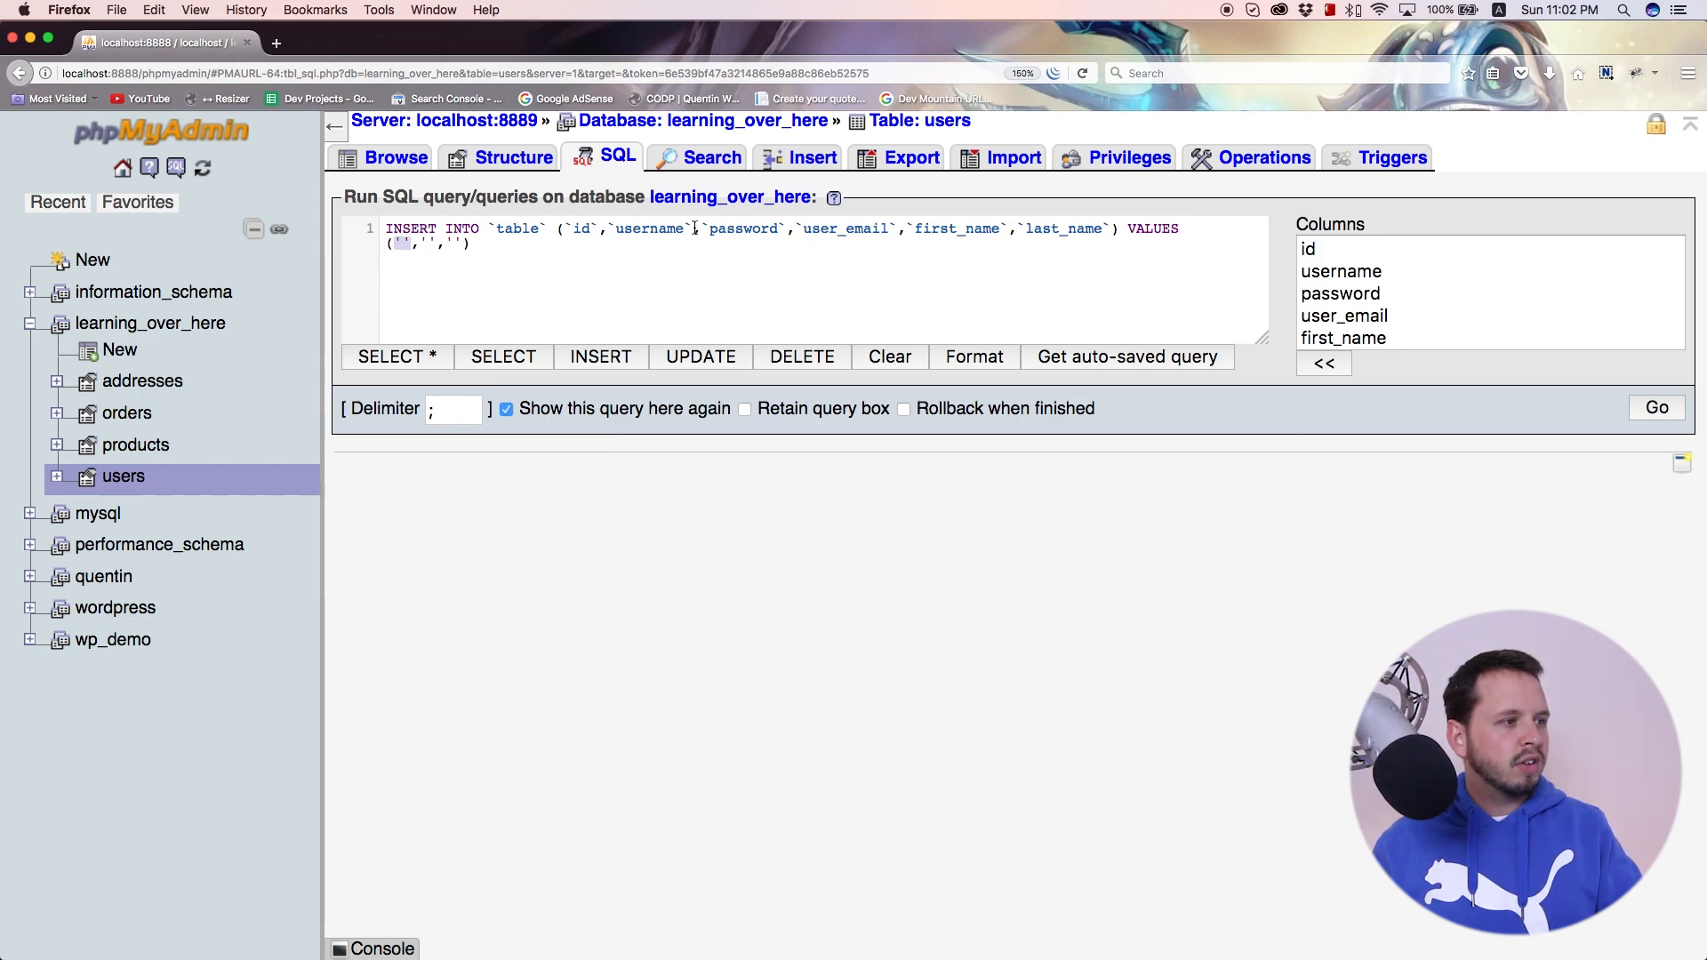
{"action": "double_click", "coordinate": [580, 230]}
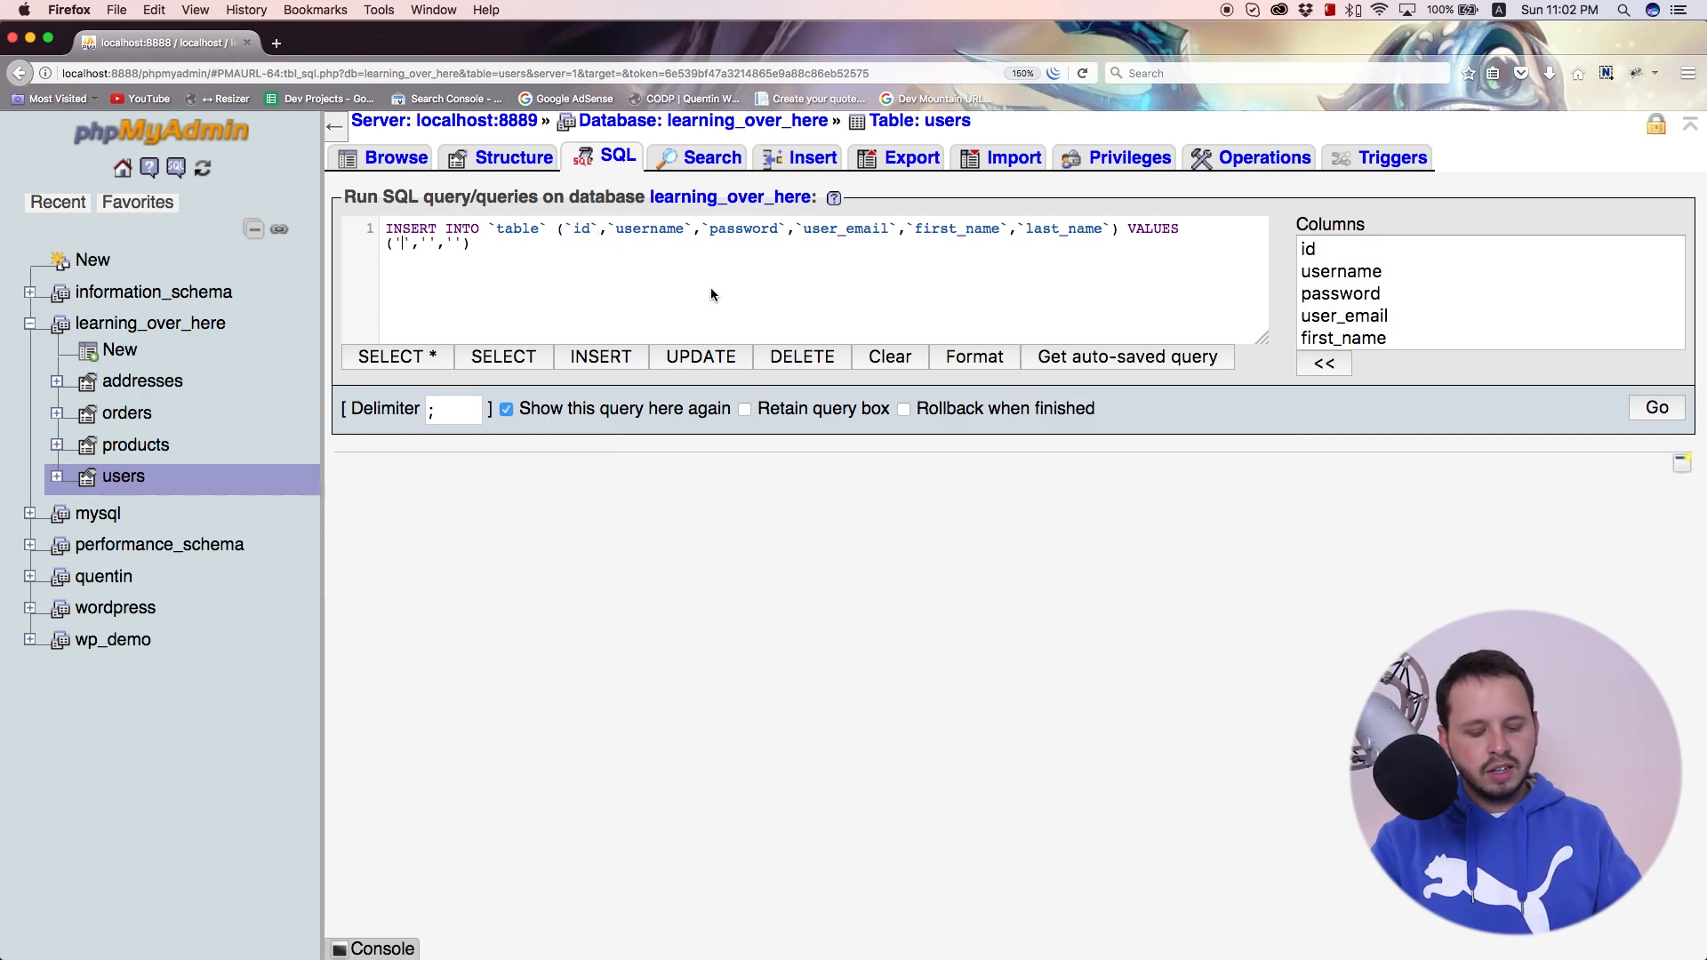
{"action": "type", "text": "16"}
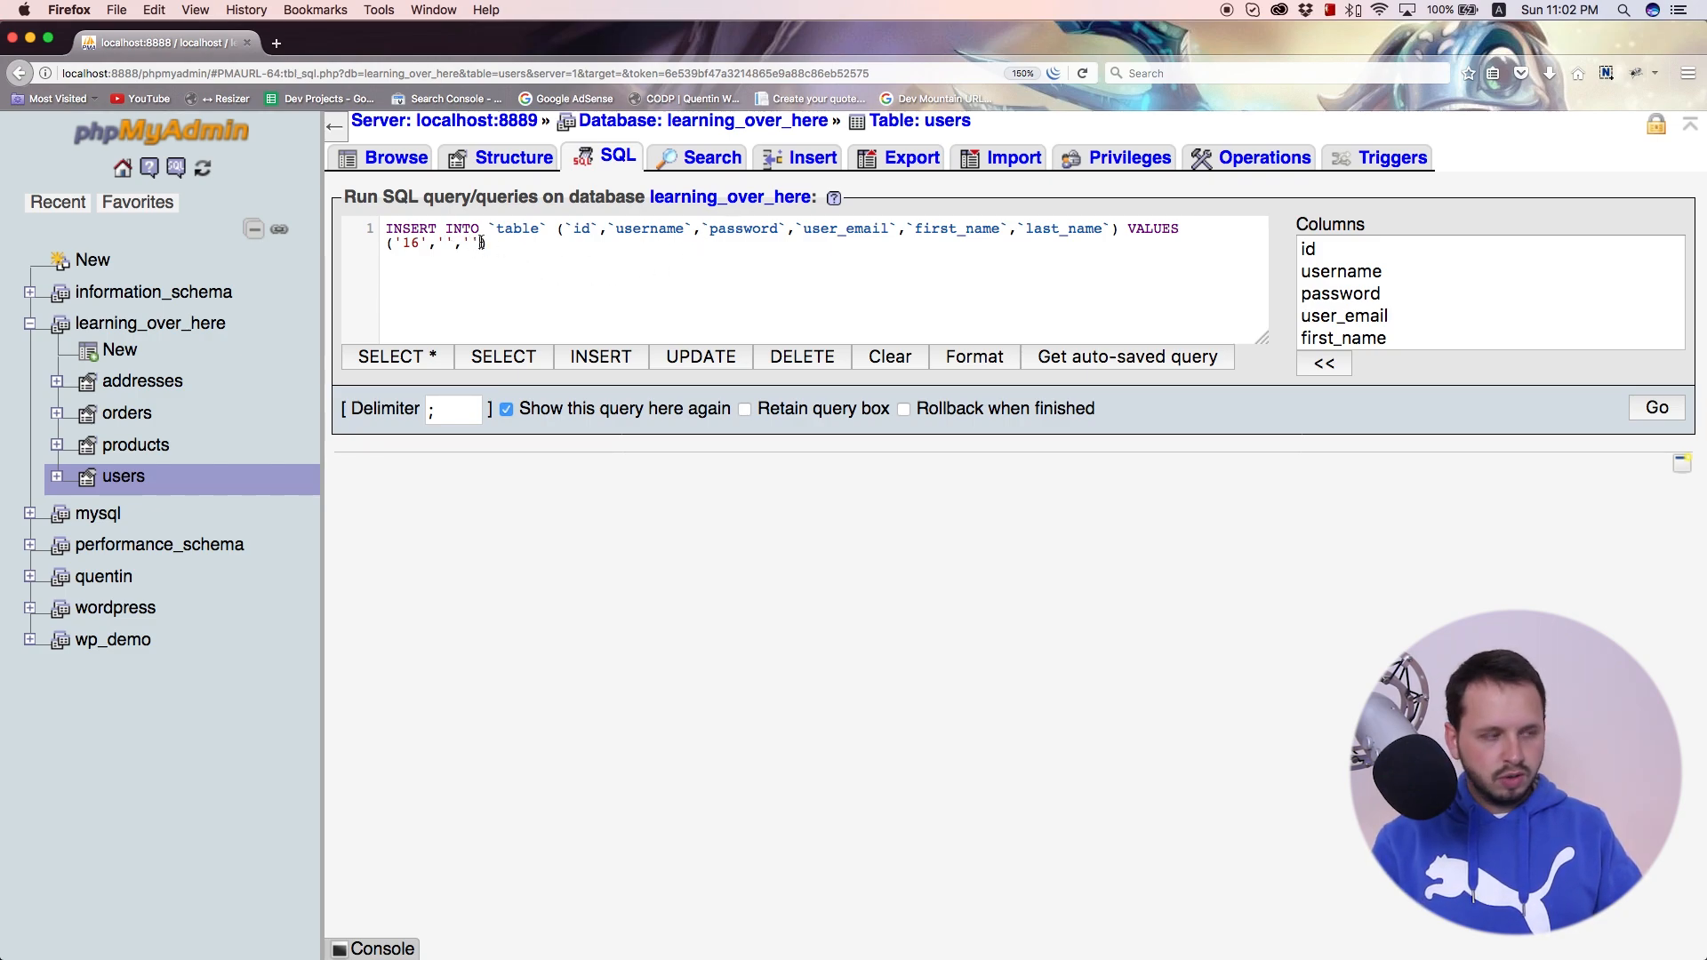
{"action": "type", "text": ",'','','"}
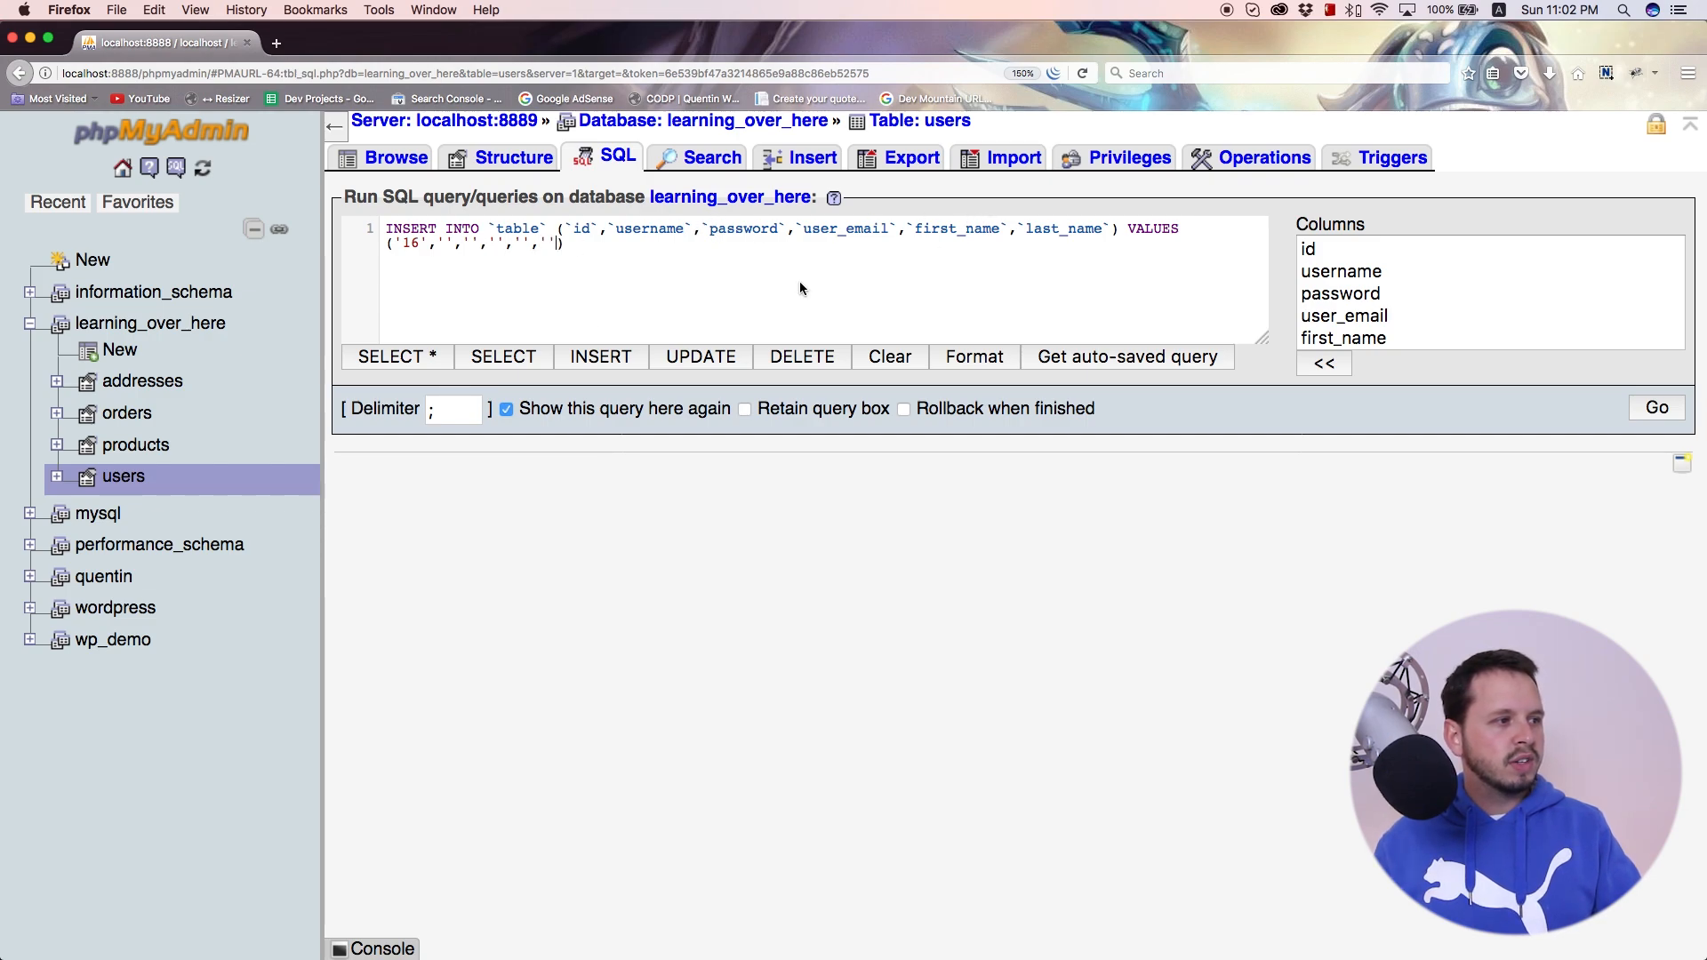
{"action": "mouse_move", "coordinate": [594, 308]}
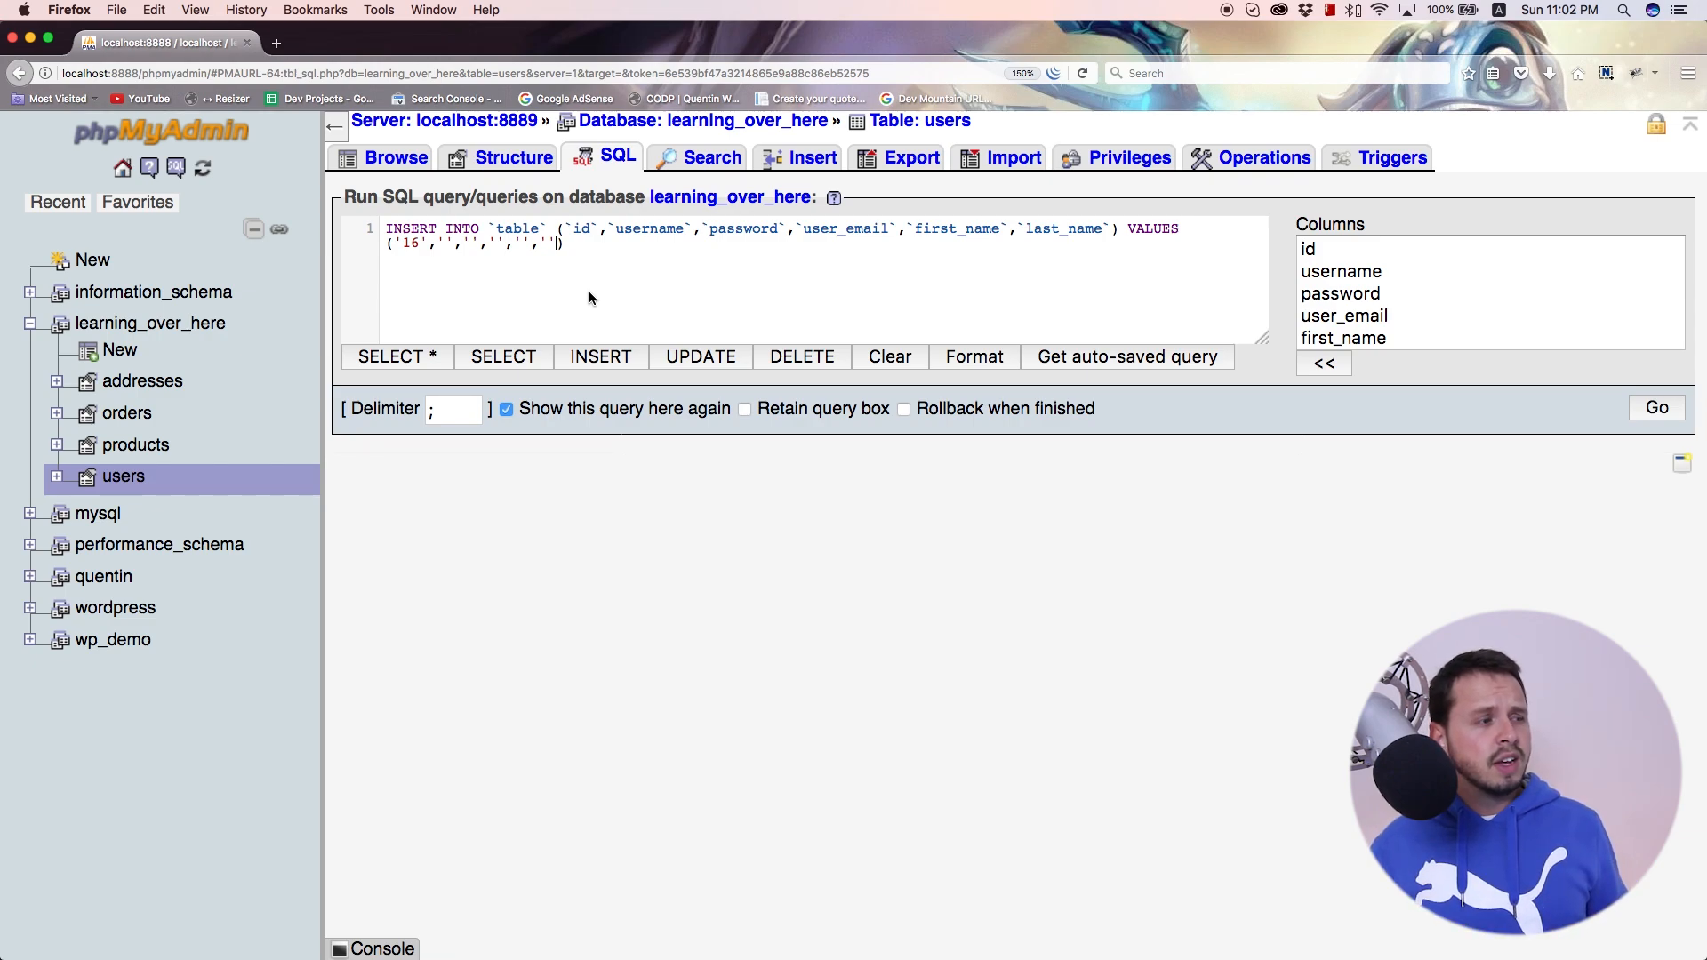
{"action": "left_click", "coordinate": [579, 229]}
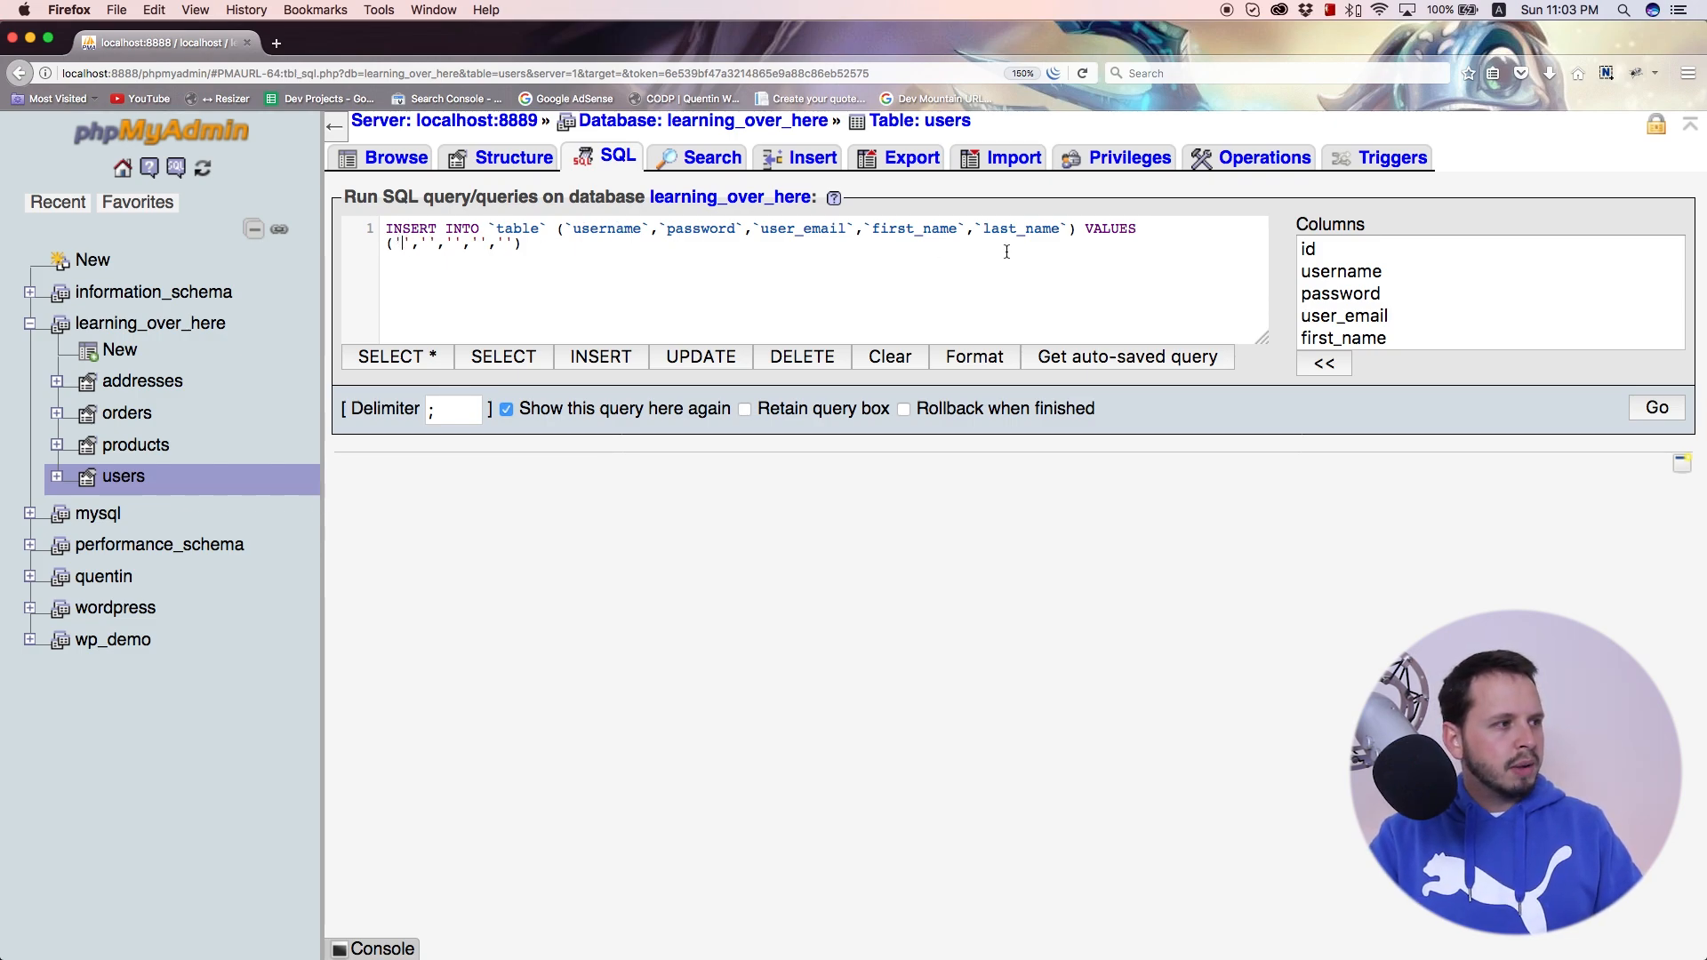
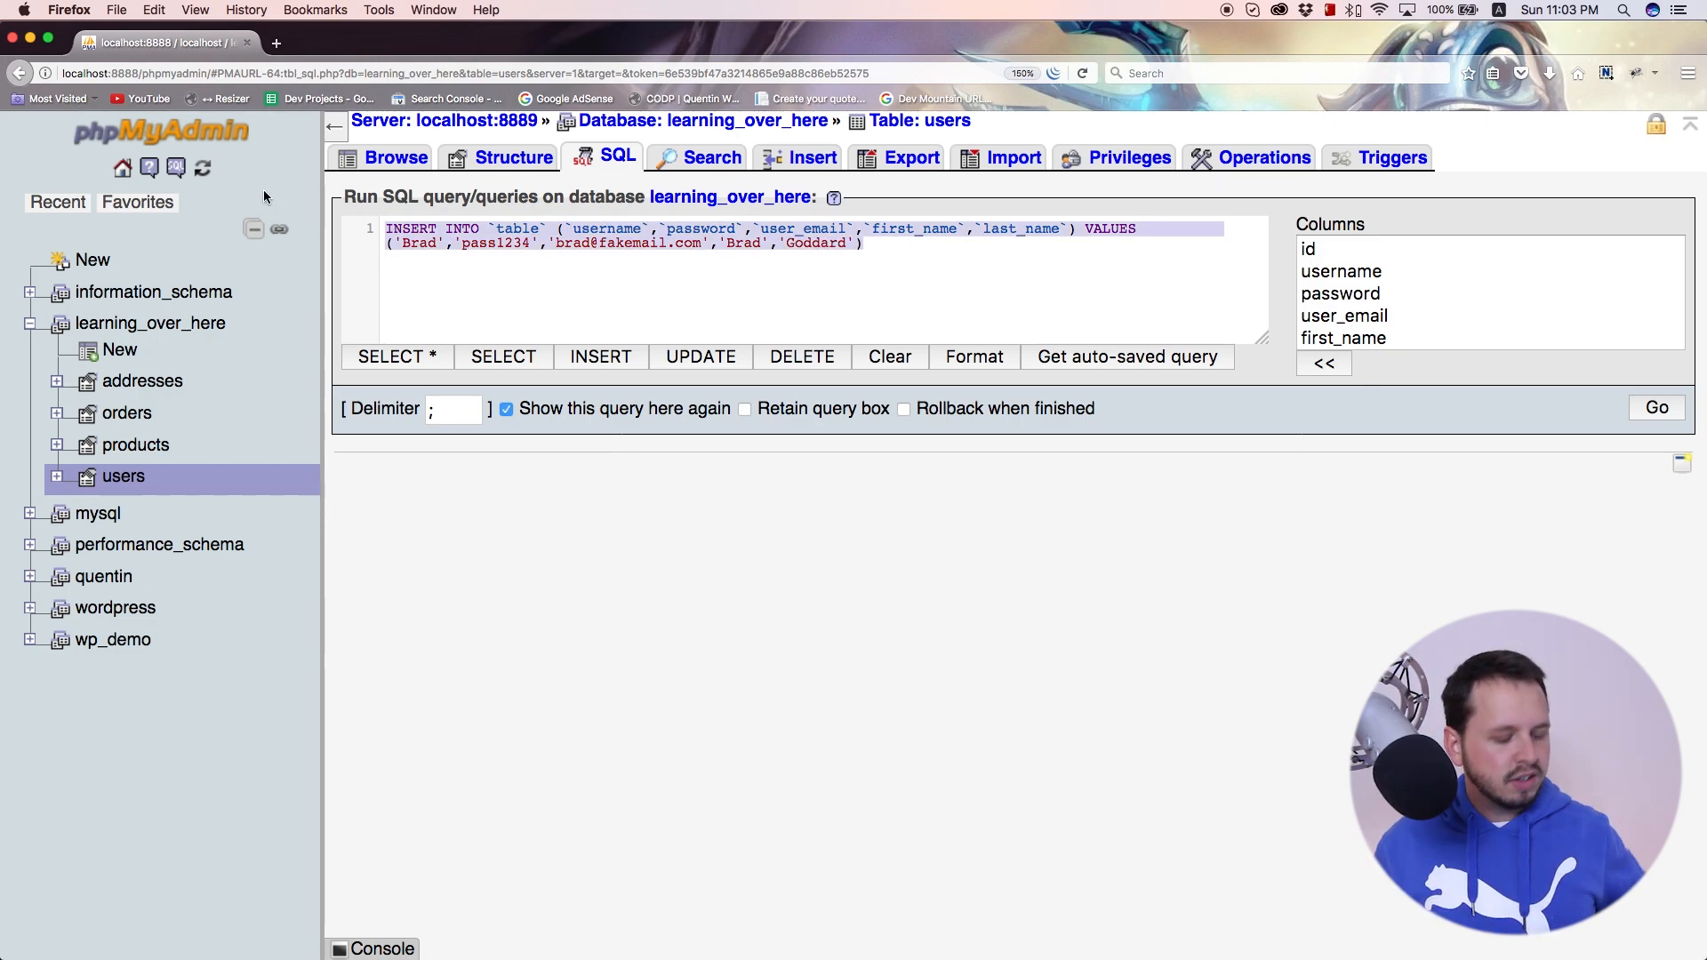
{"action": "mouse_move", "coordinate": [756, 267]}
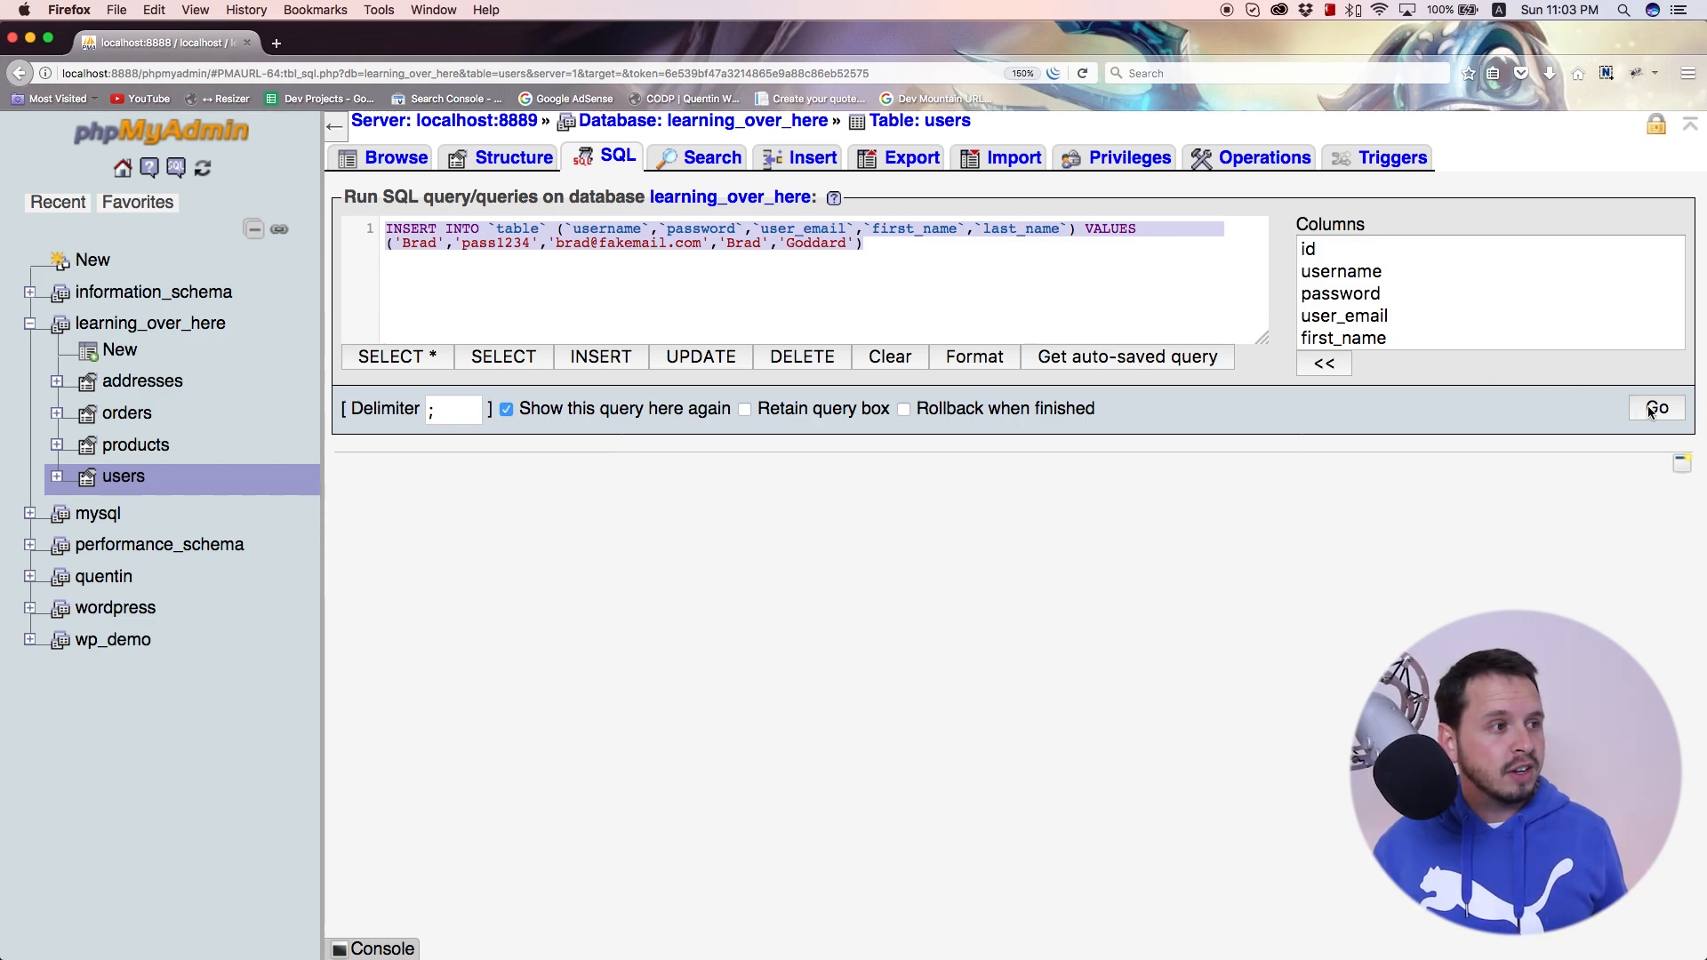
Run the insert, then after the #1146 error retarget it from `table` to `users` and rerun.
{"action": "left_click", "coordinate": [1656, 409]}
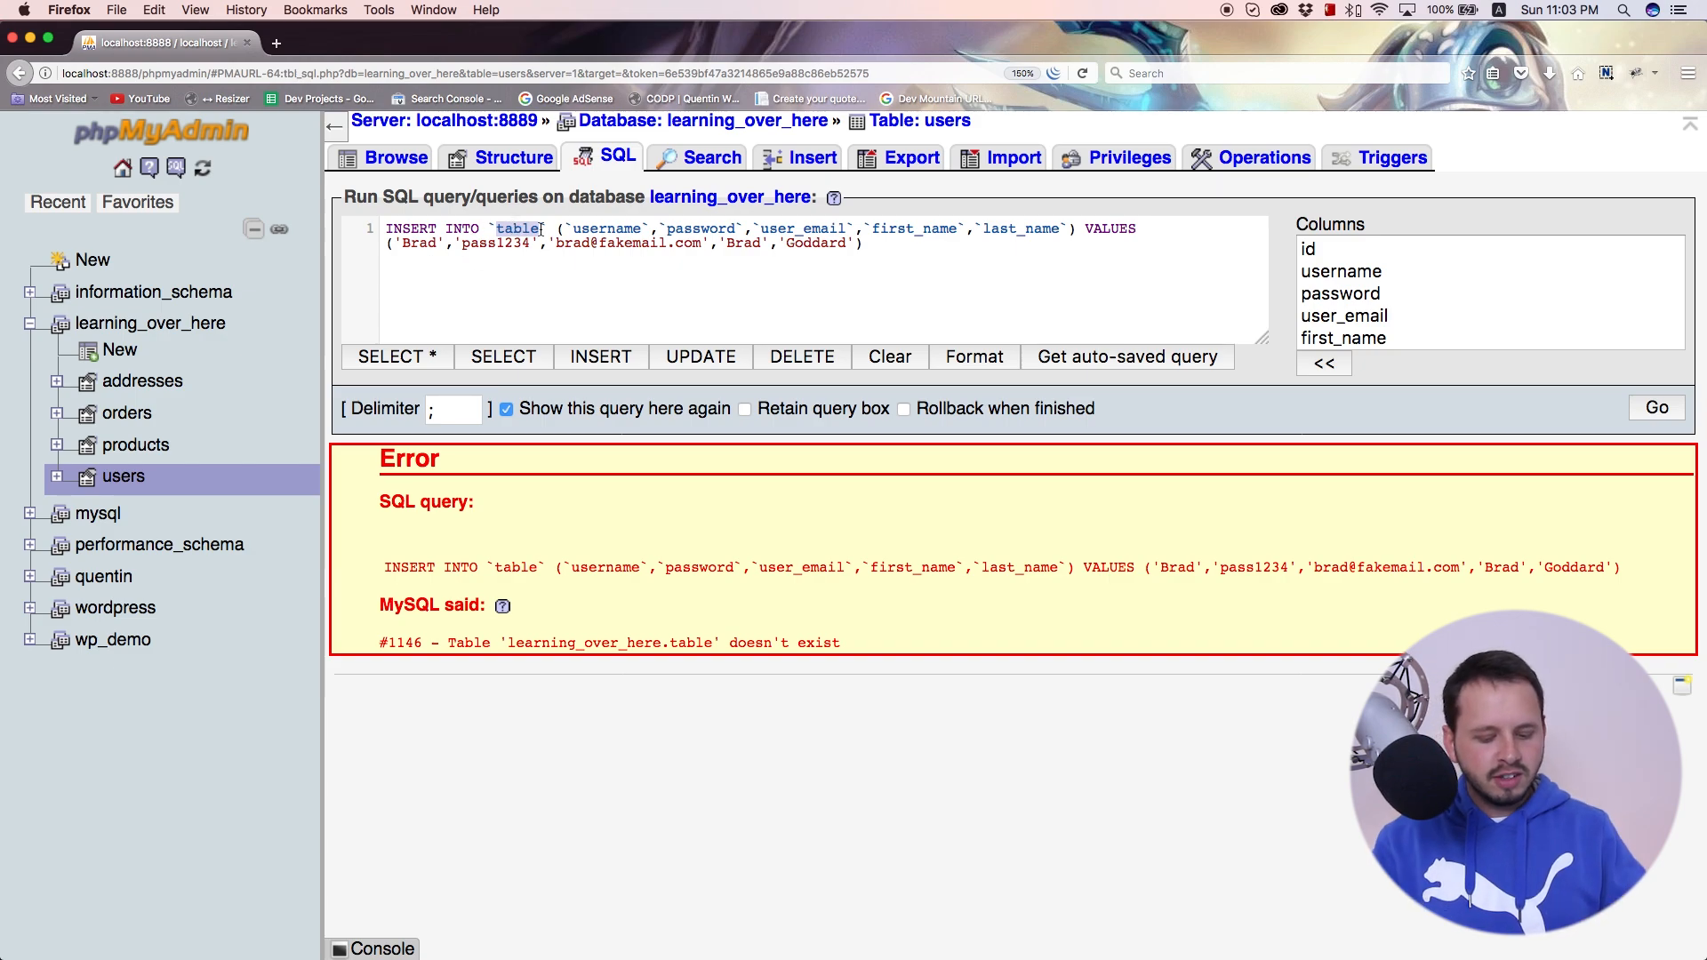
{"action": "type", "text": "users"}
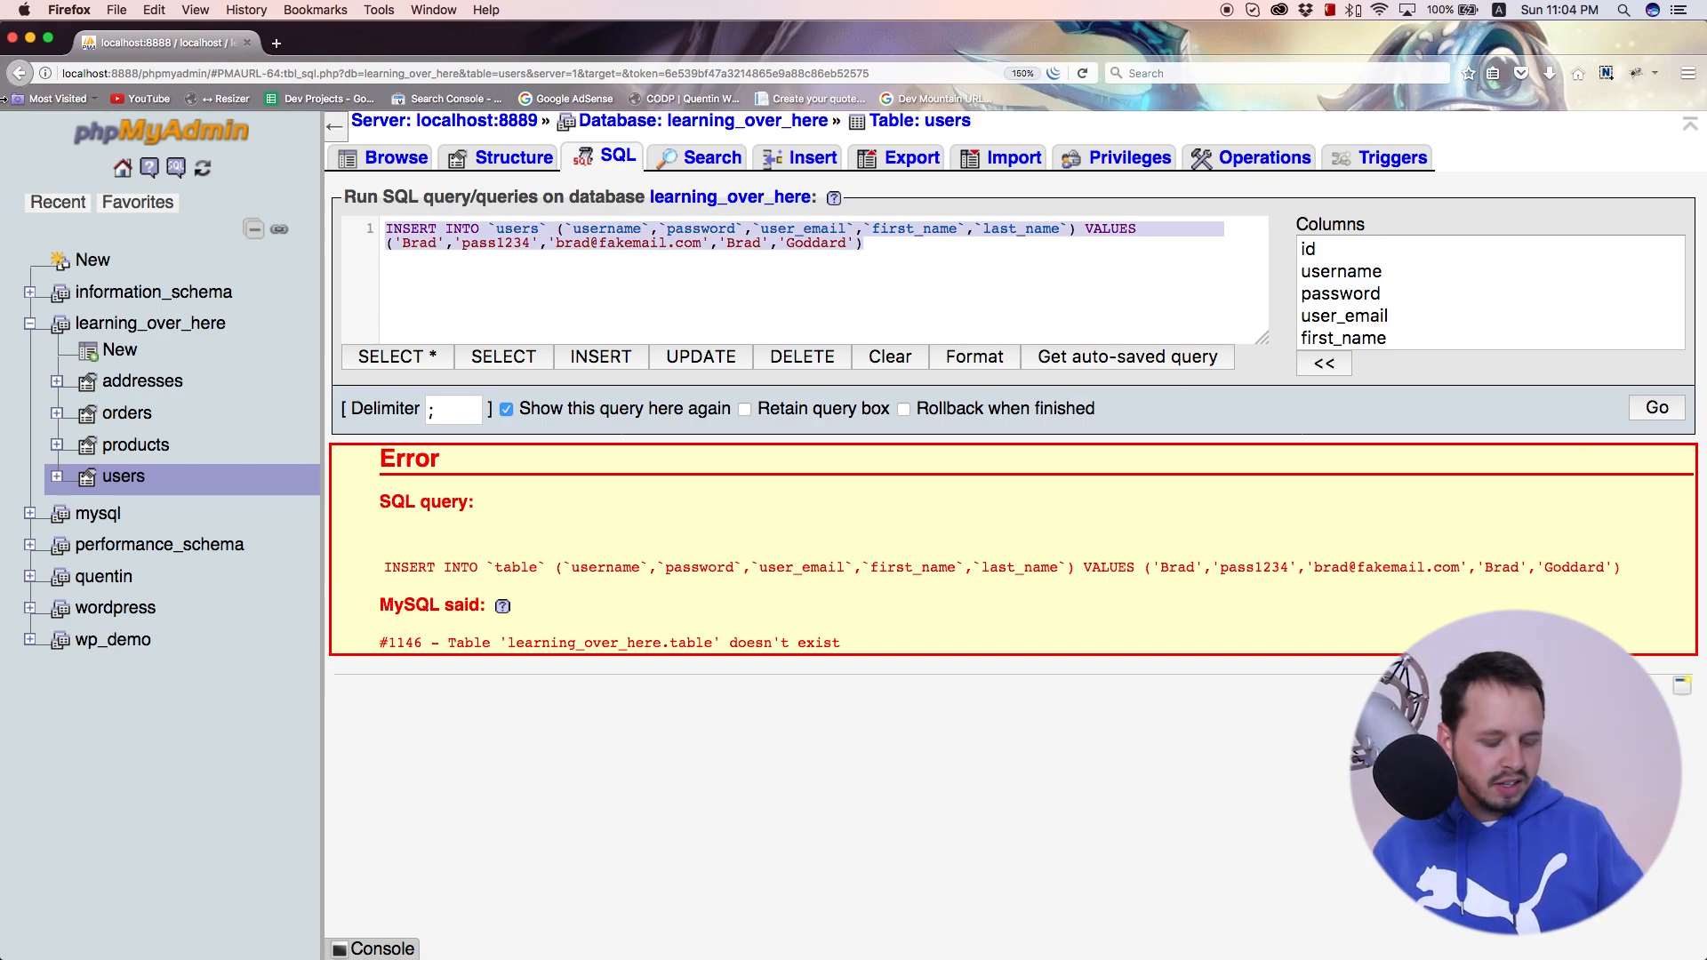
{"action": "left_click", "coordinate": [1656, 407]}
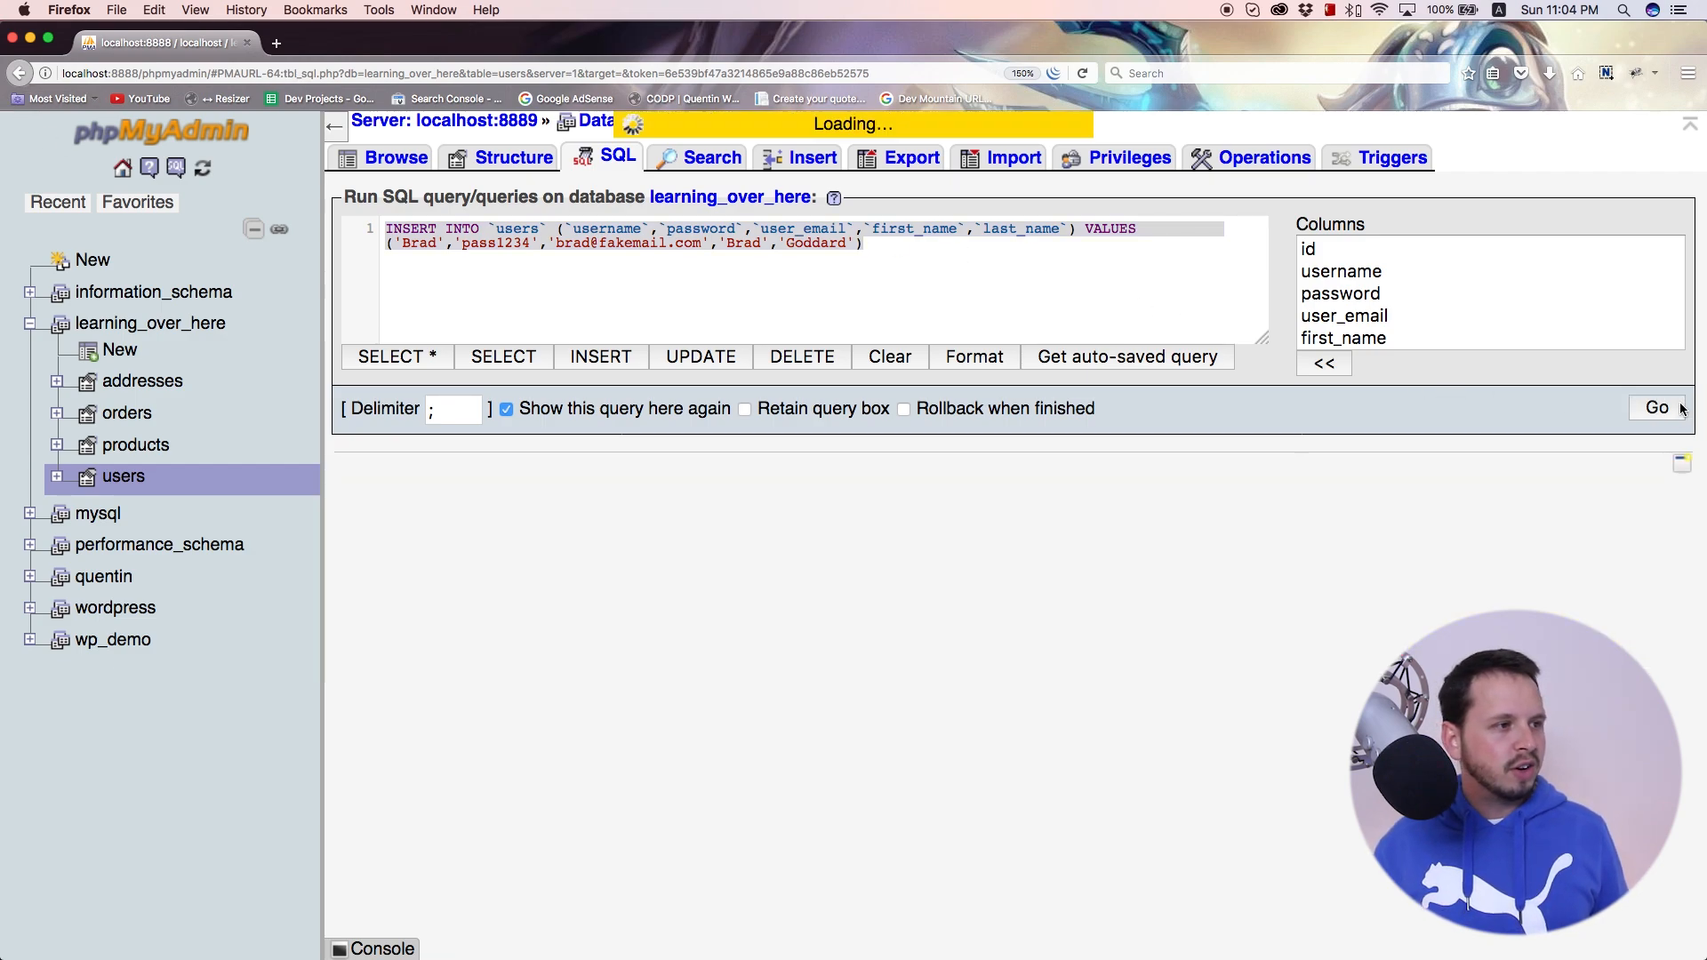
Submit the corrected insert, adding Brad's record to users as row id 16.
{"action": "left_click", "coordinate": [1658, 407]}
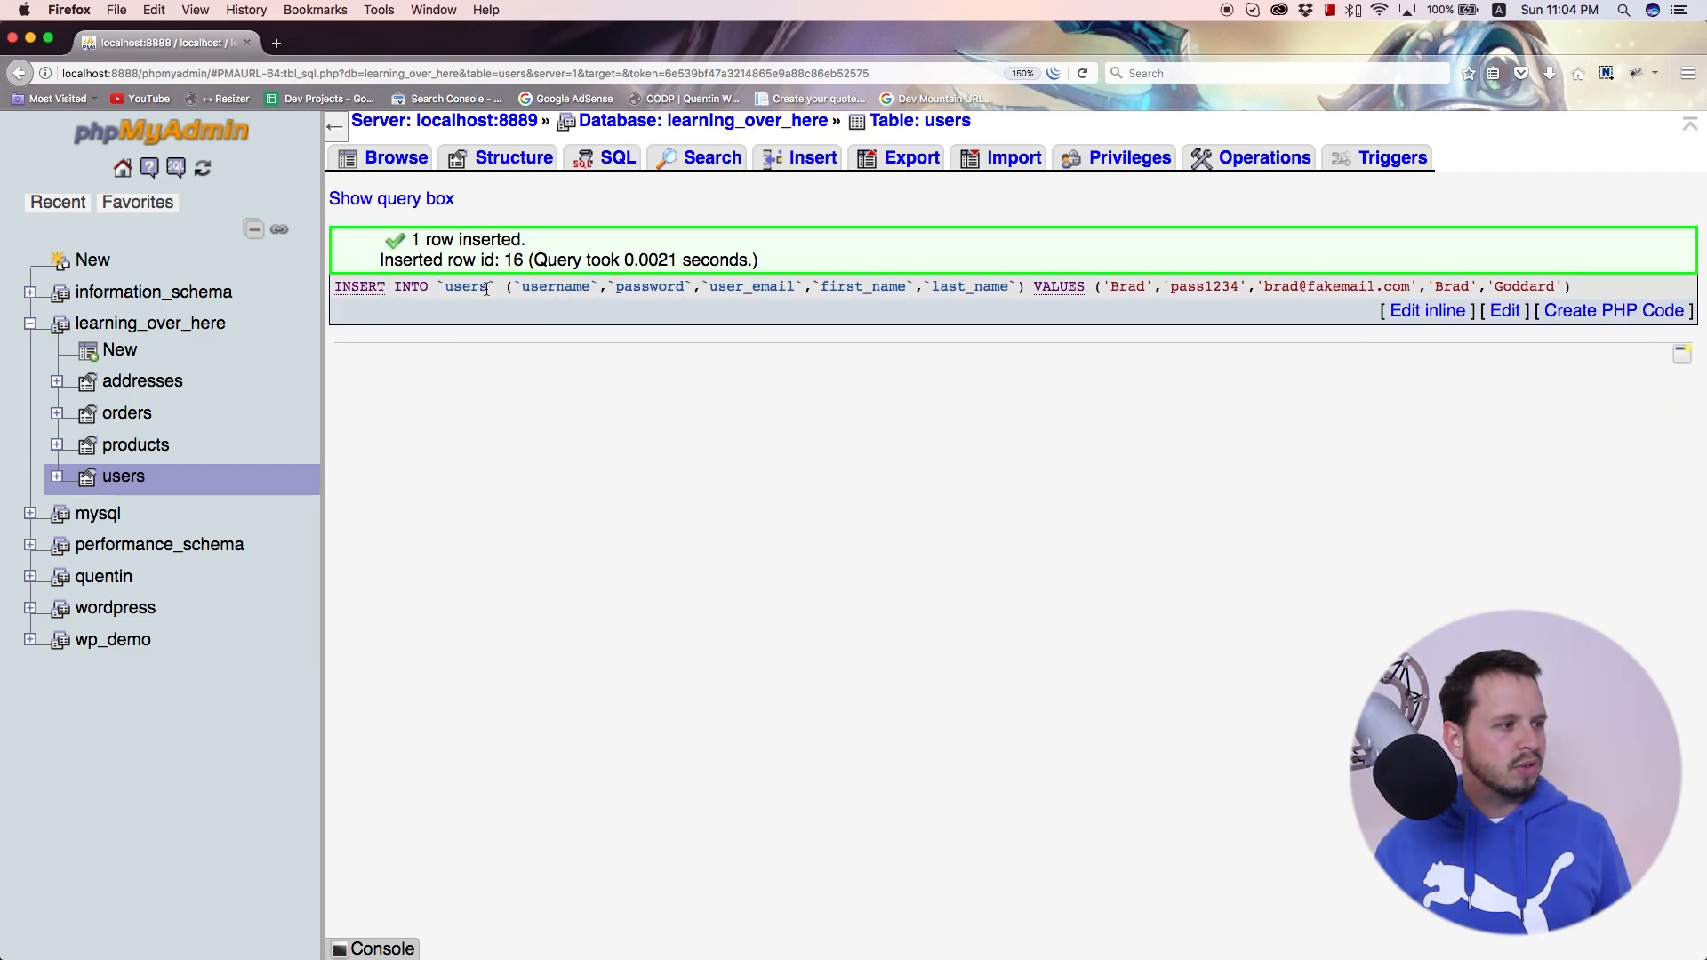
{"action": "mouse_move", "coordinate": [978, 287]}
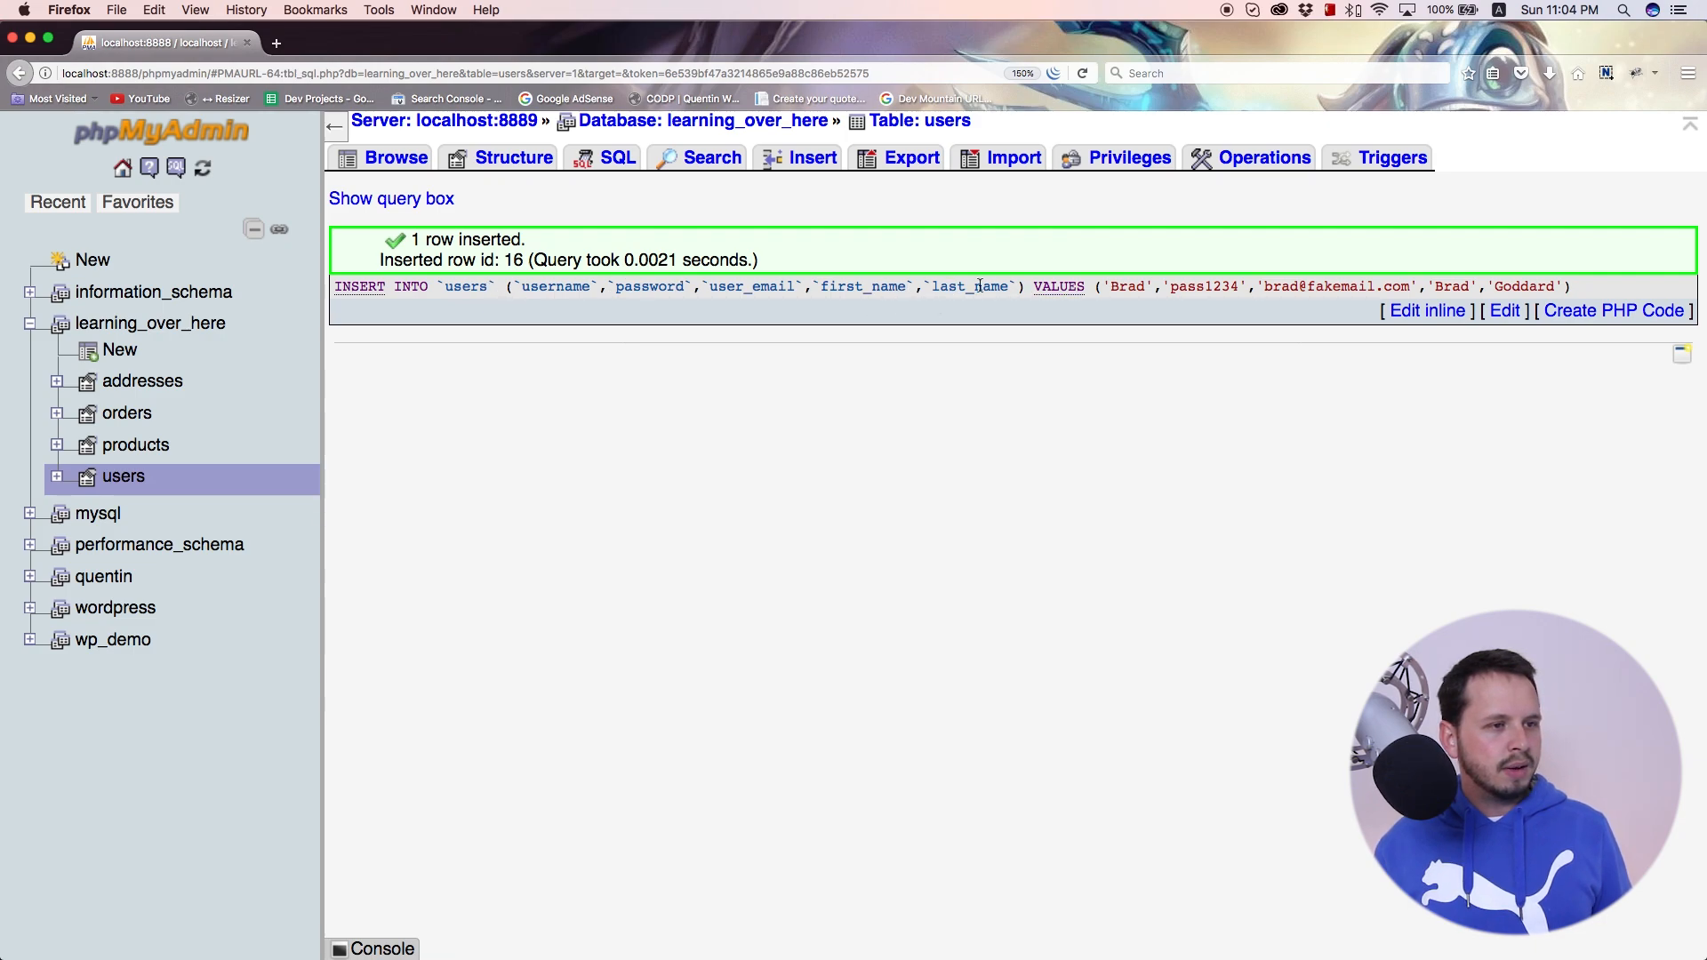
{"action": "mouse_move", "coordinate": [535, 212]}
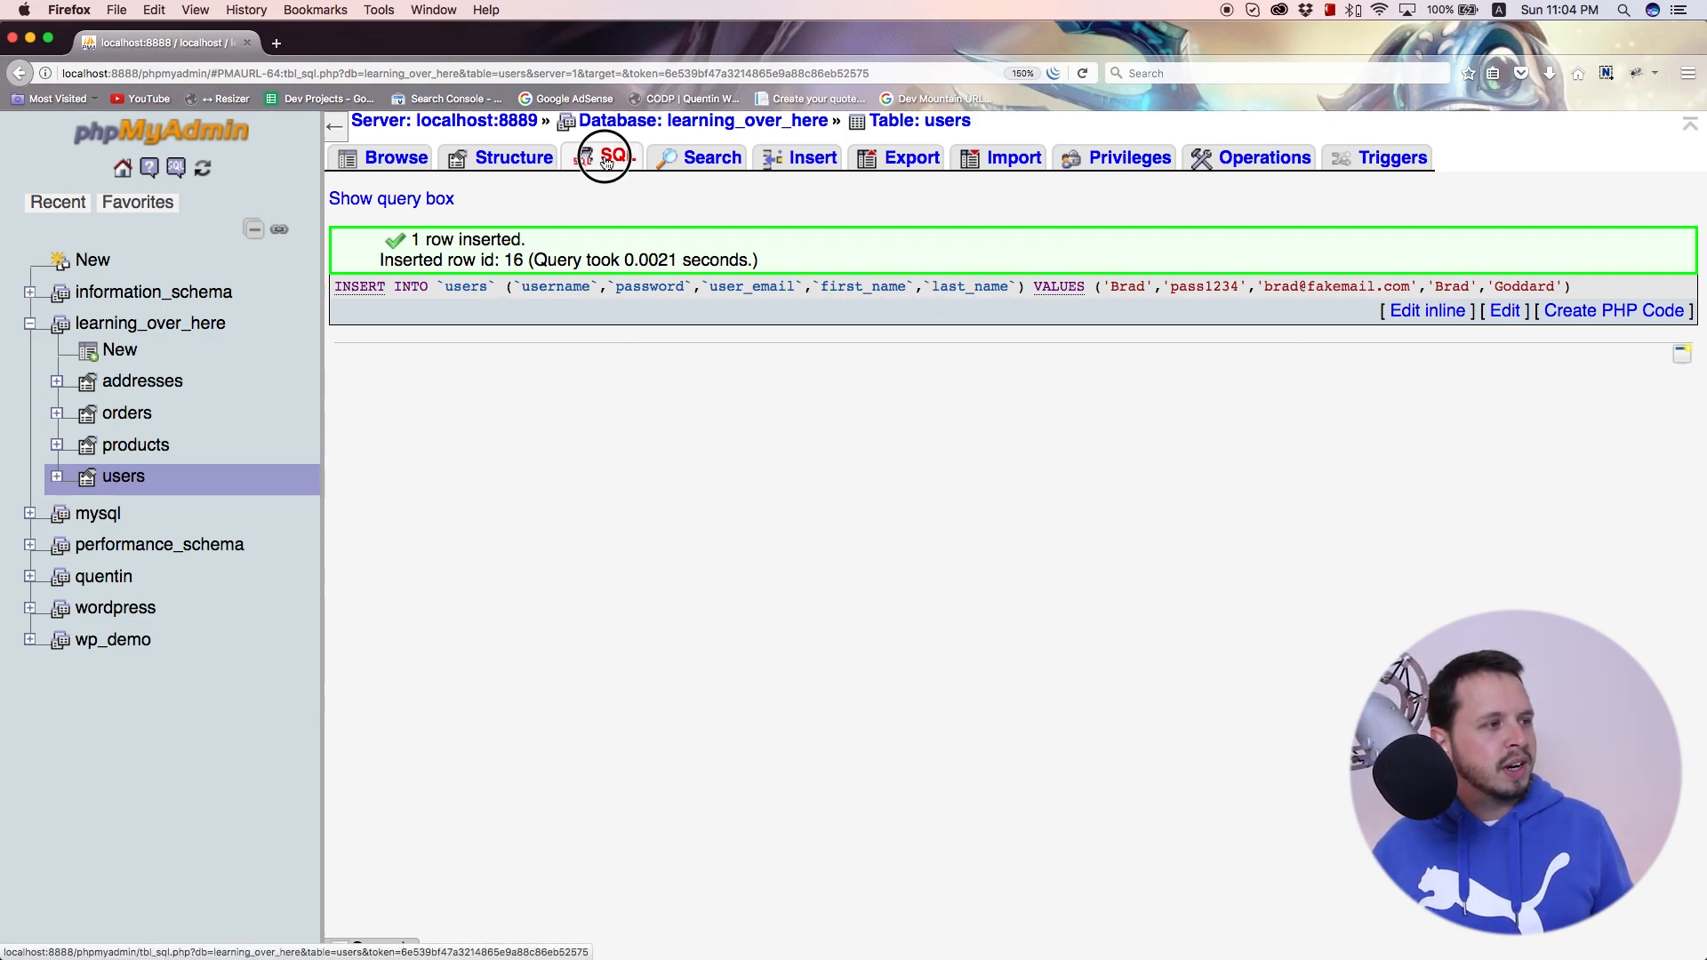
Browse the users table to confirm Brad's new record appears as row 16.
{"action": "left_click", "coordinate": [395, 156]}
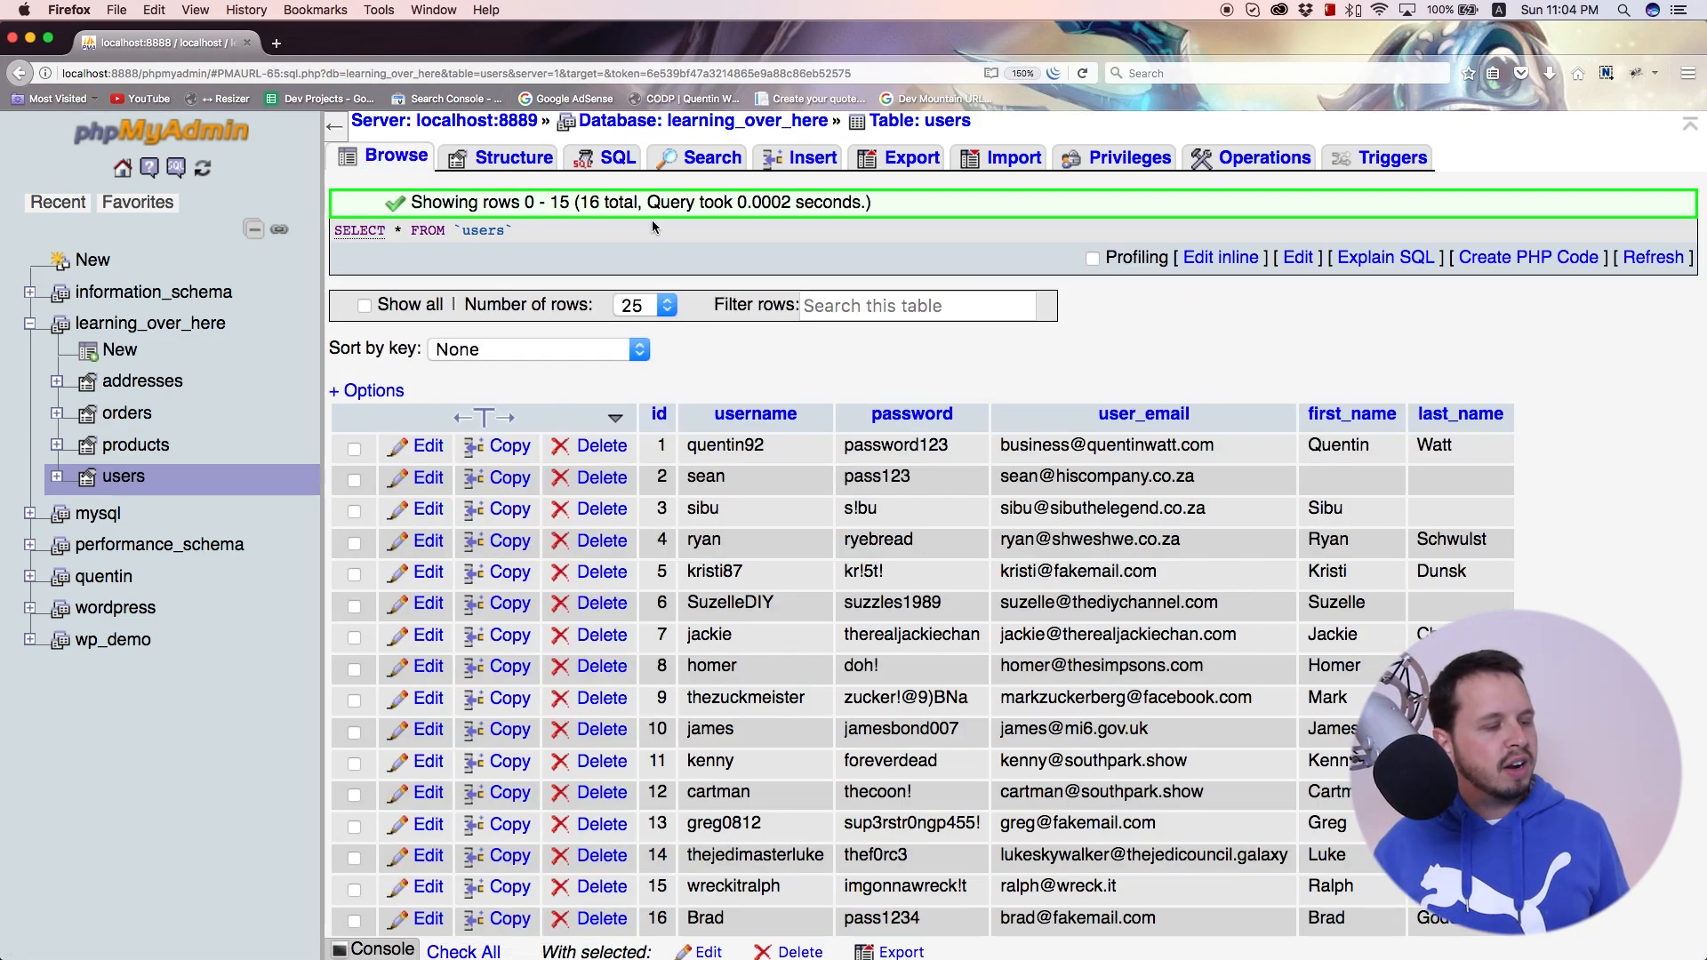
{"action": "scroll", "scroll_direction": "down", "scroll_amount": 3}
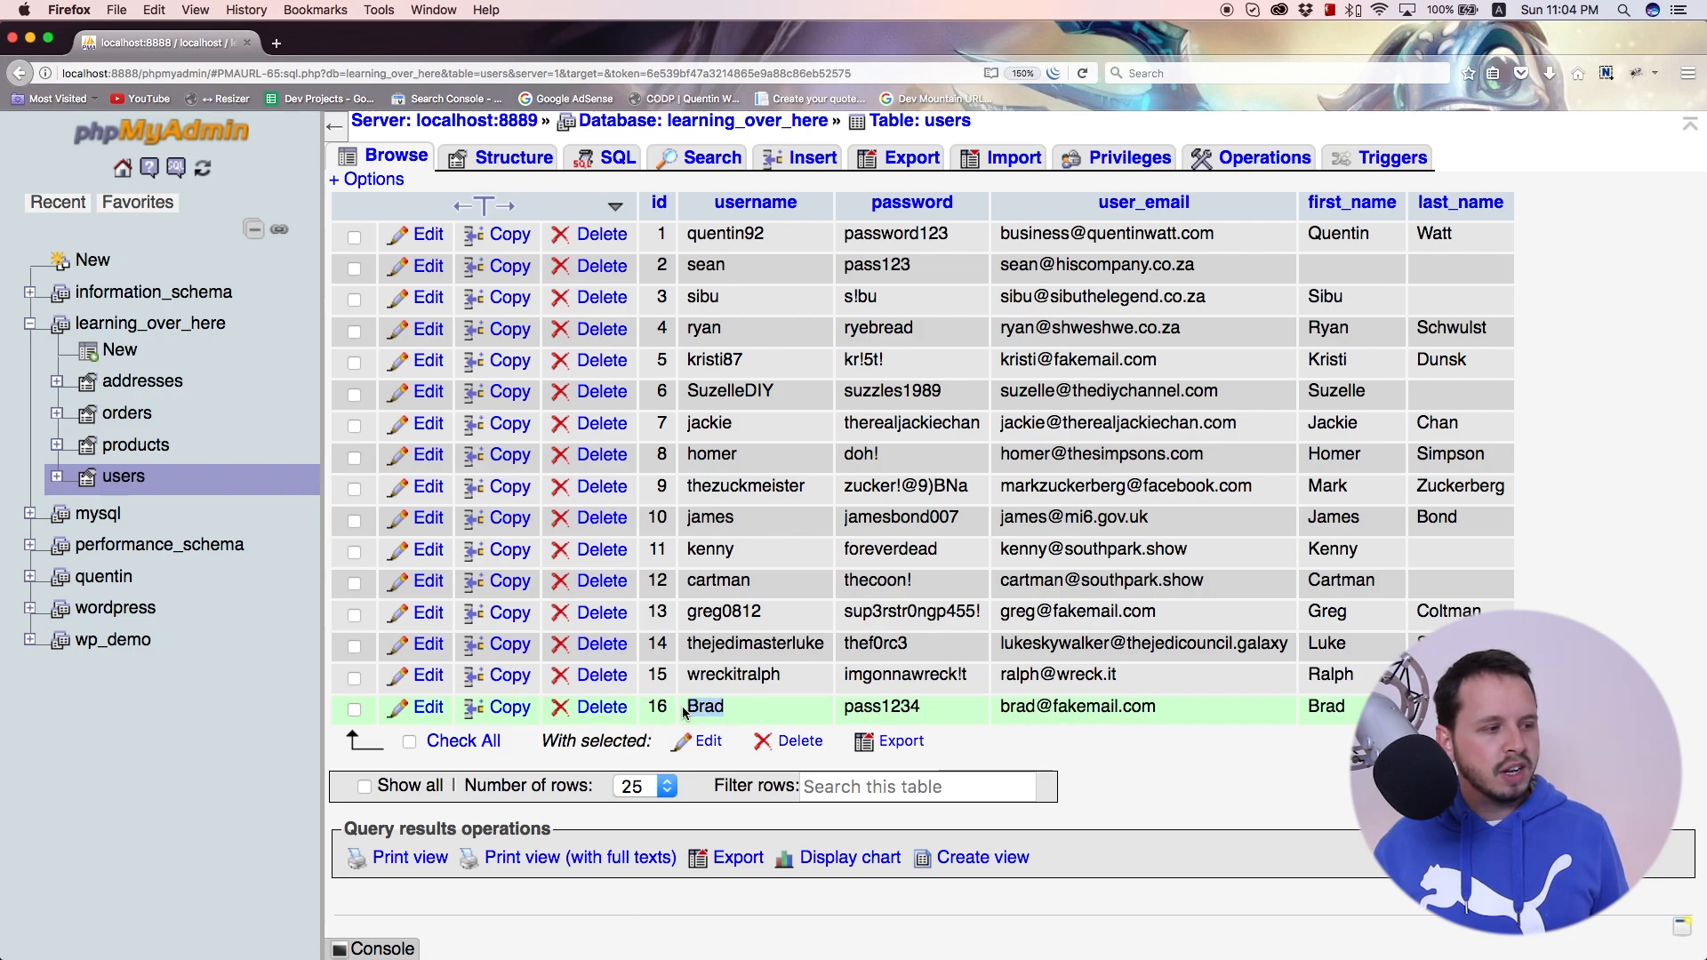
{"action": "mouse_move", "coordinate": [934, 703]}
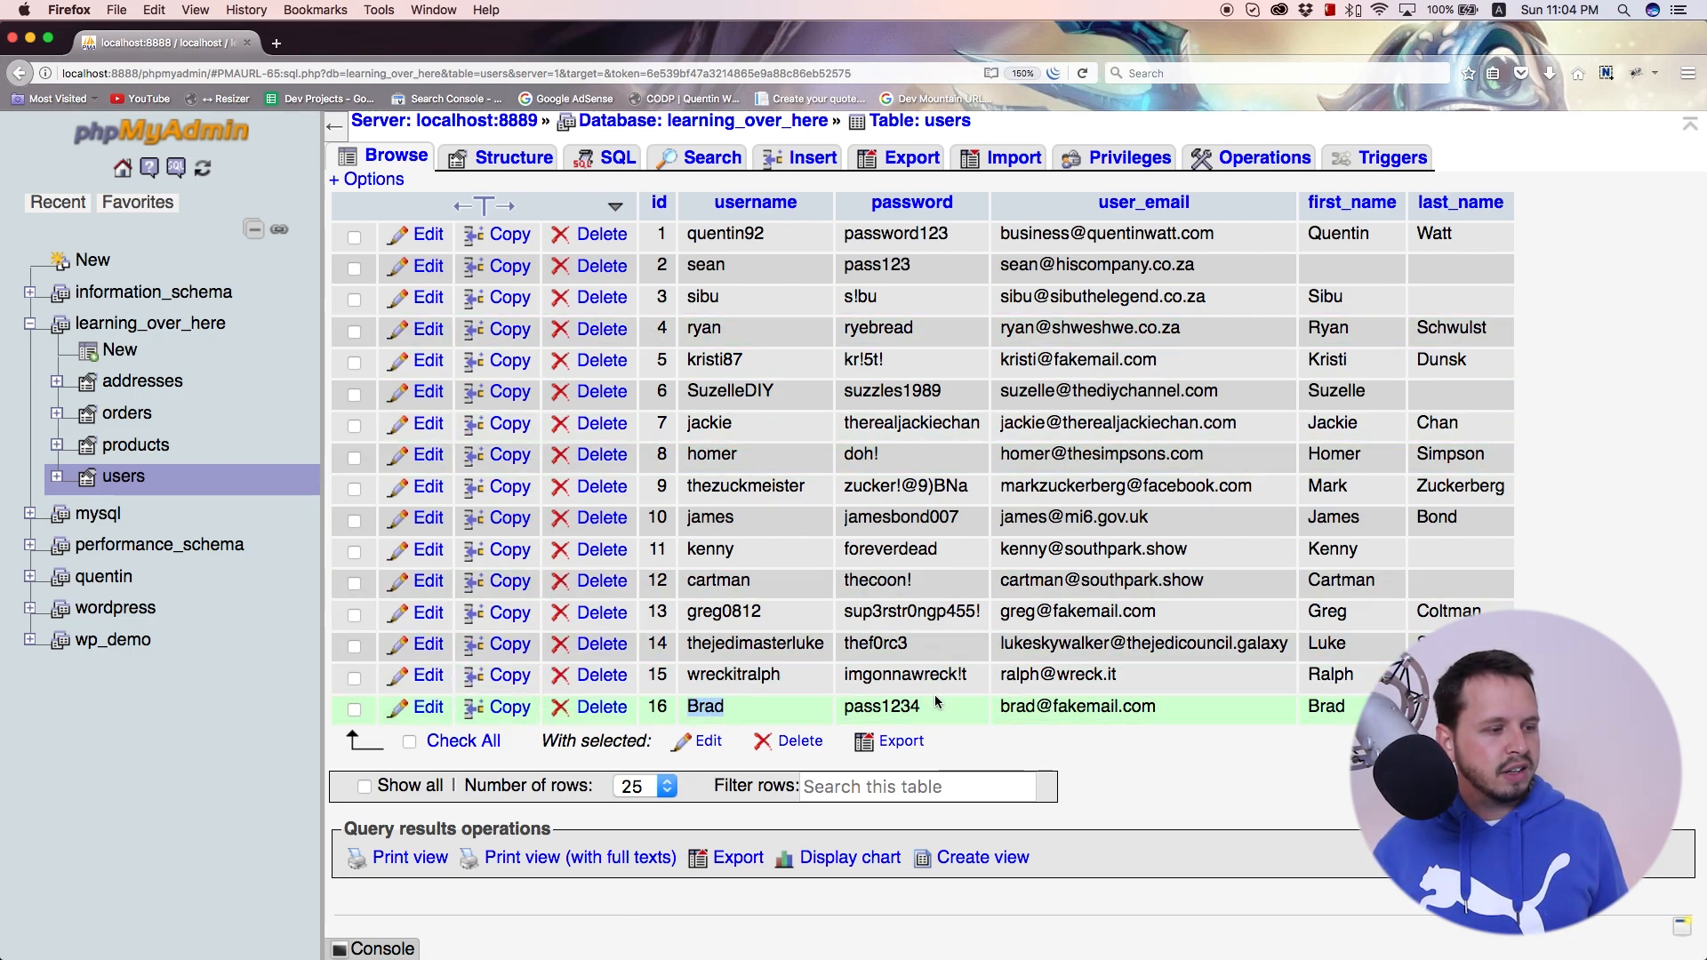
{"action": "mouse_move", "coordinate": [1057, 695]}
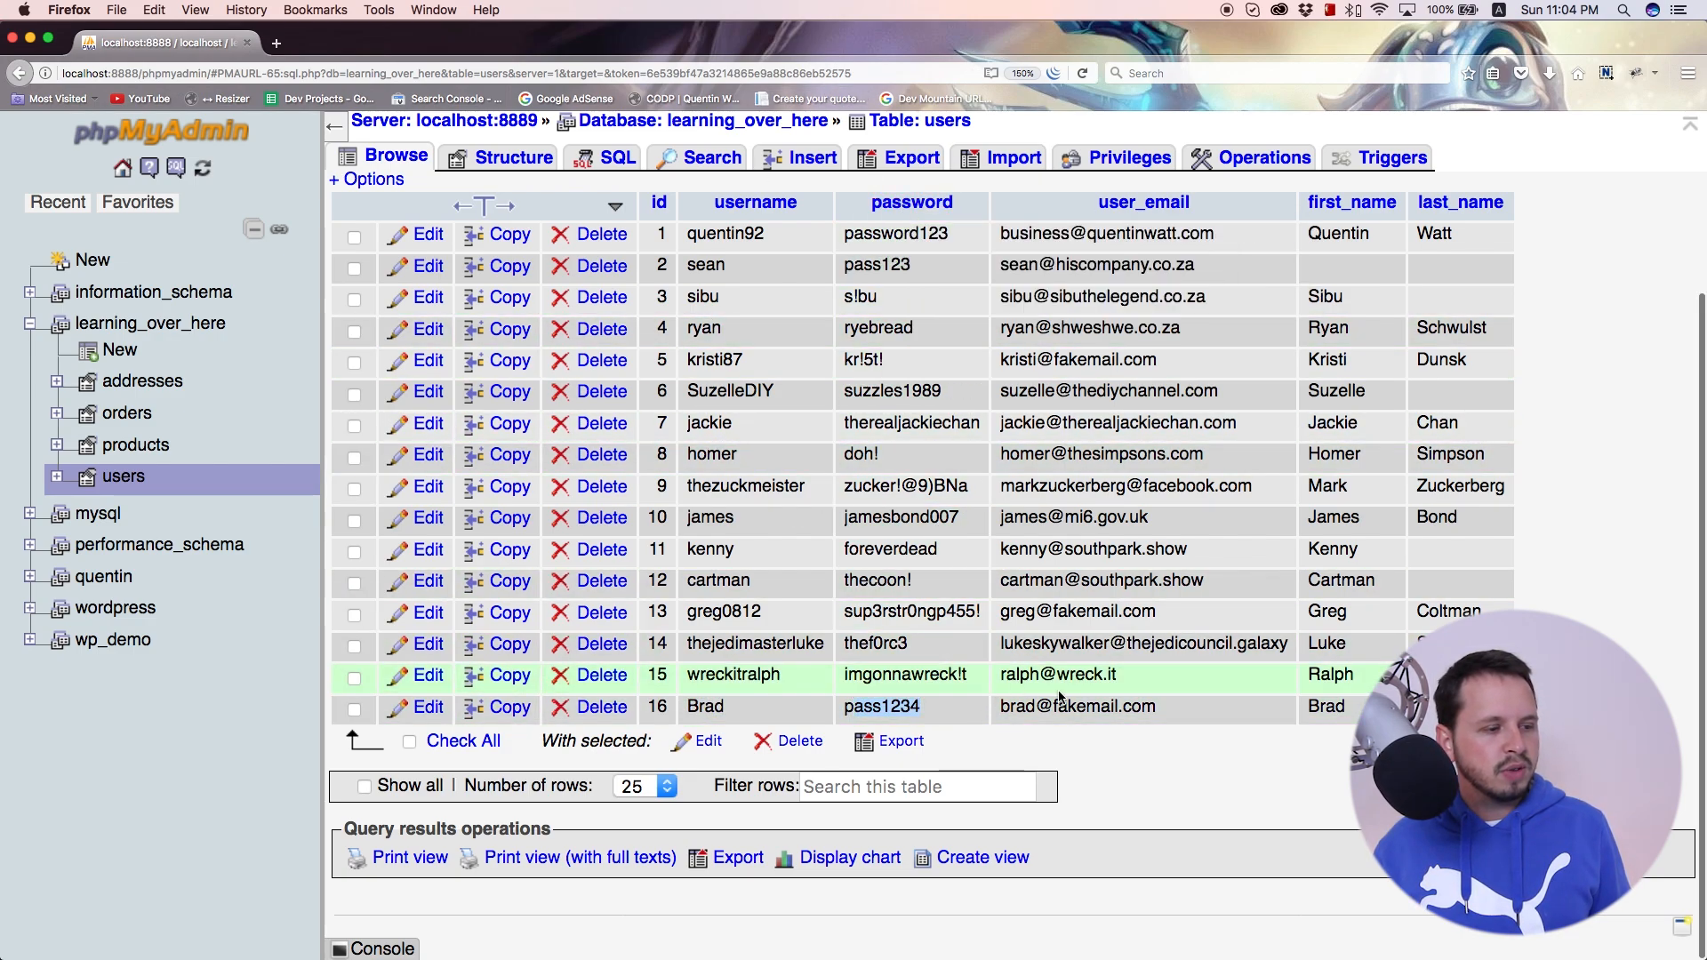
{"action": "mouse_move", "coordinate": [1143, 202]}
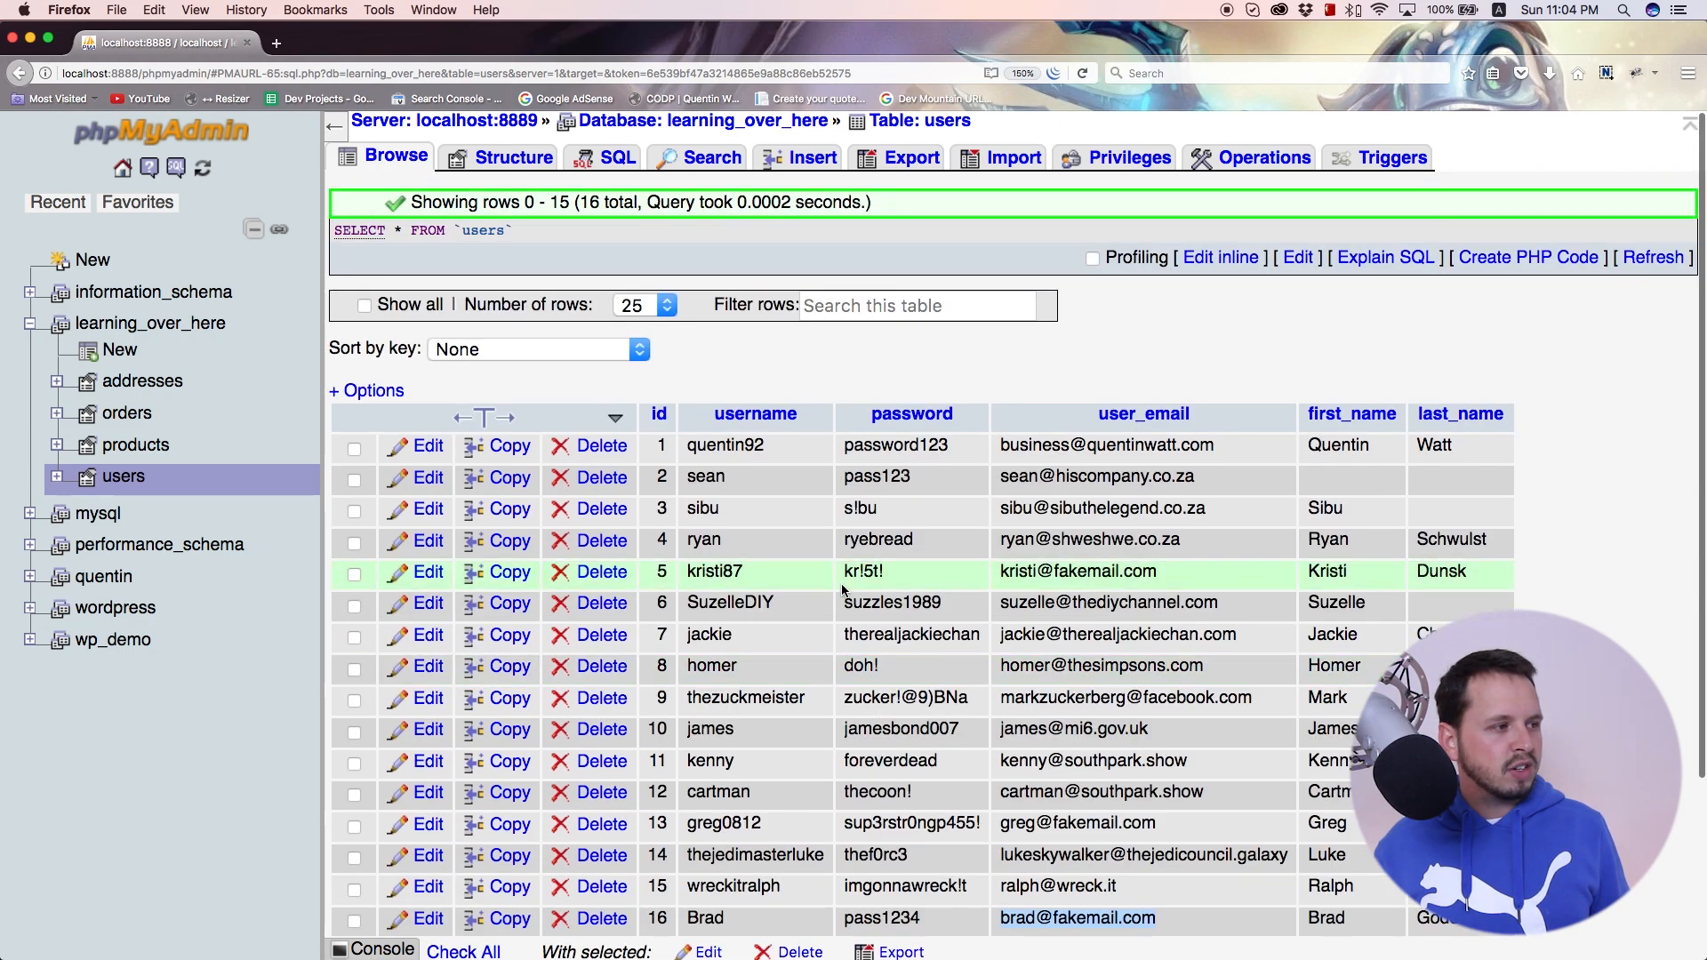
{"action": "scroll", "scroll_direction": "down", "scroll_amount": 3}
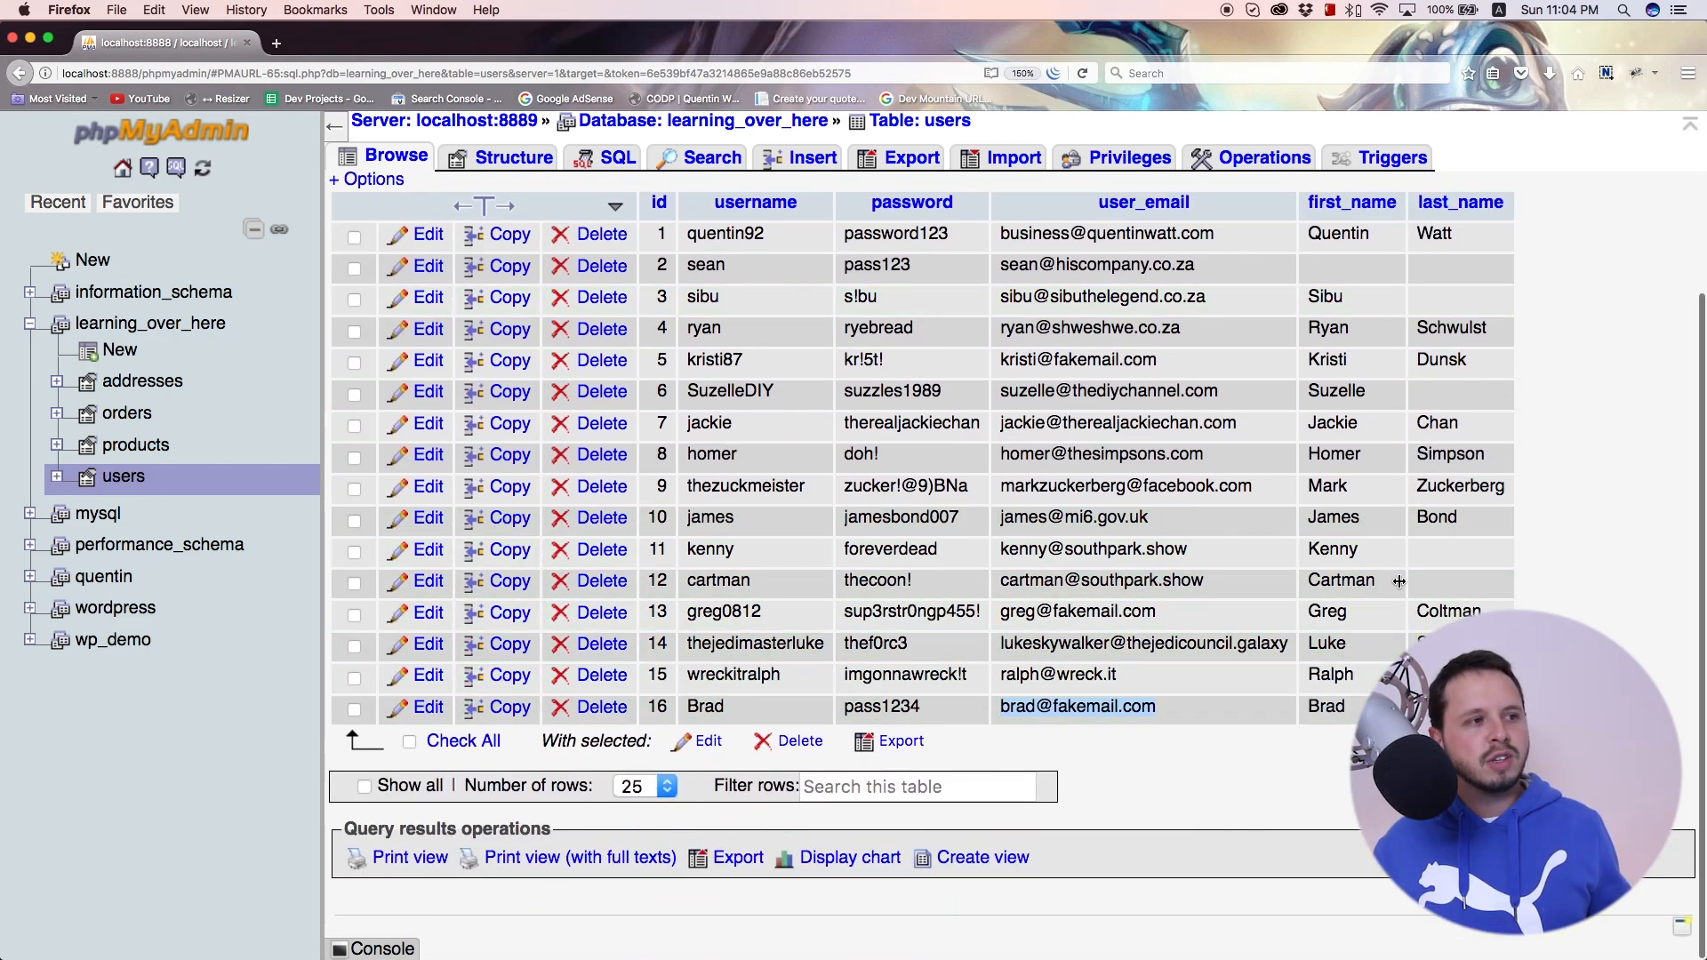
{"action": "mouse_move", "coordinate": [1143, 203]}
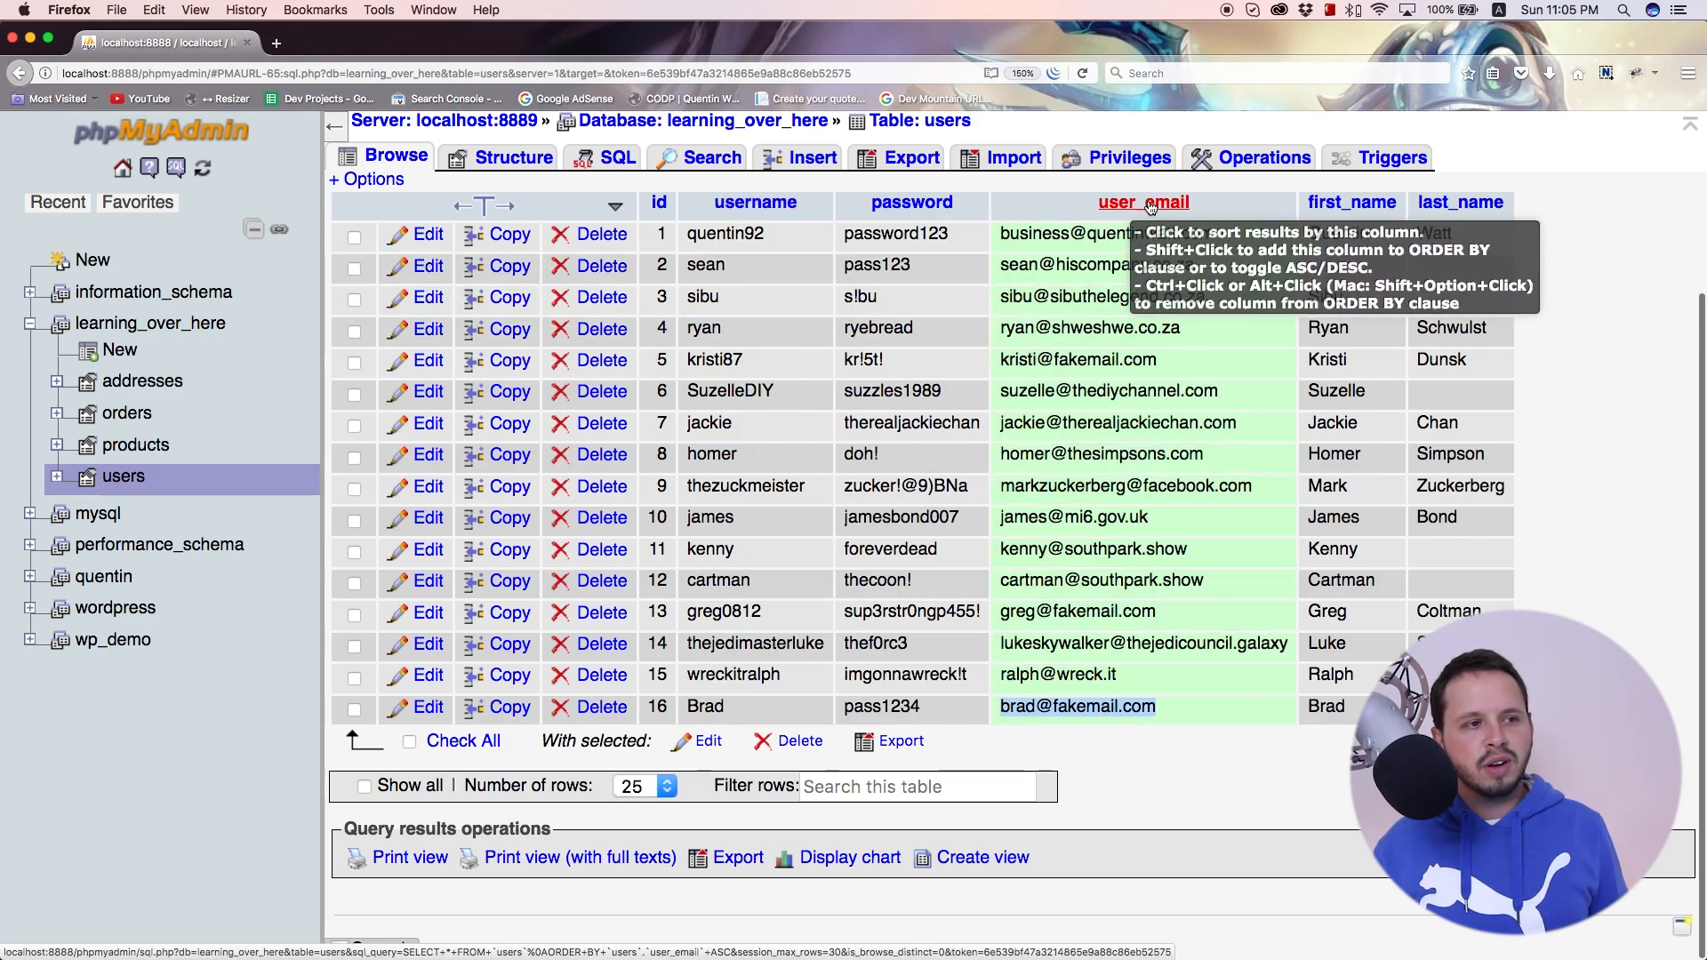